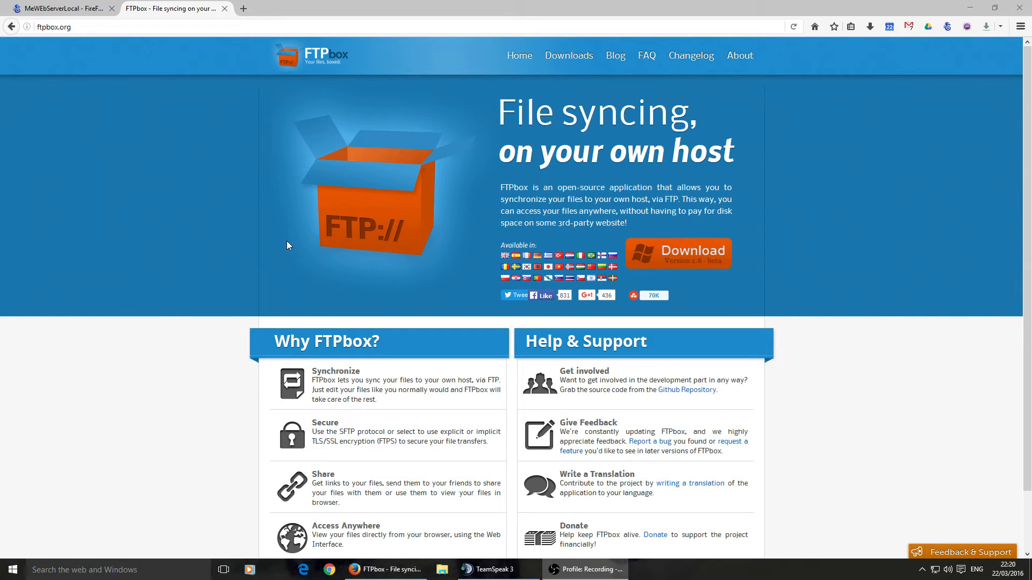
mouse_move(153, 288)
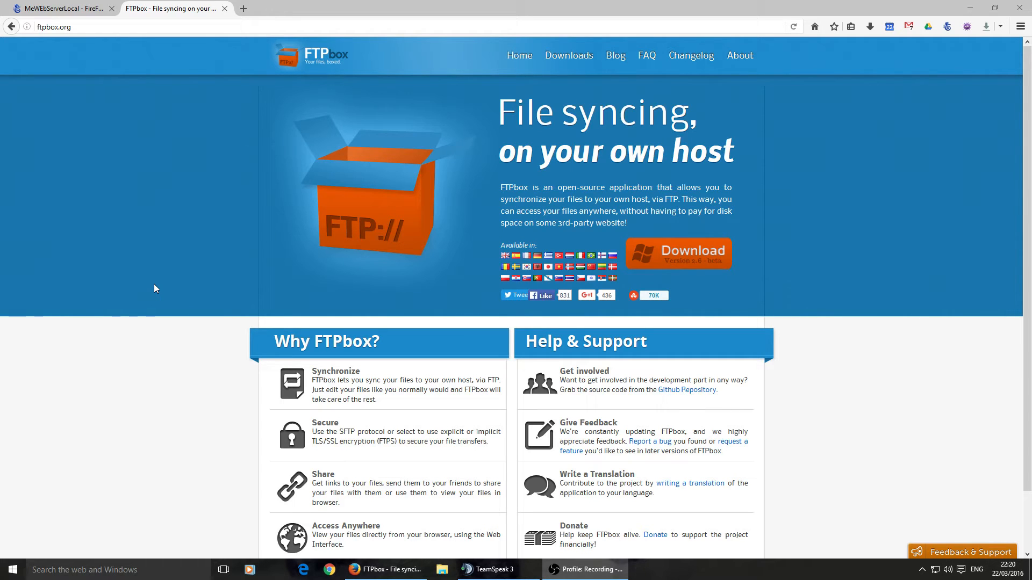
mouse_move(256, 287)
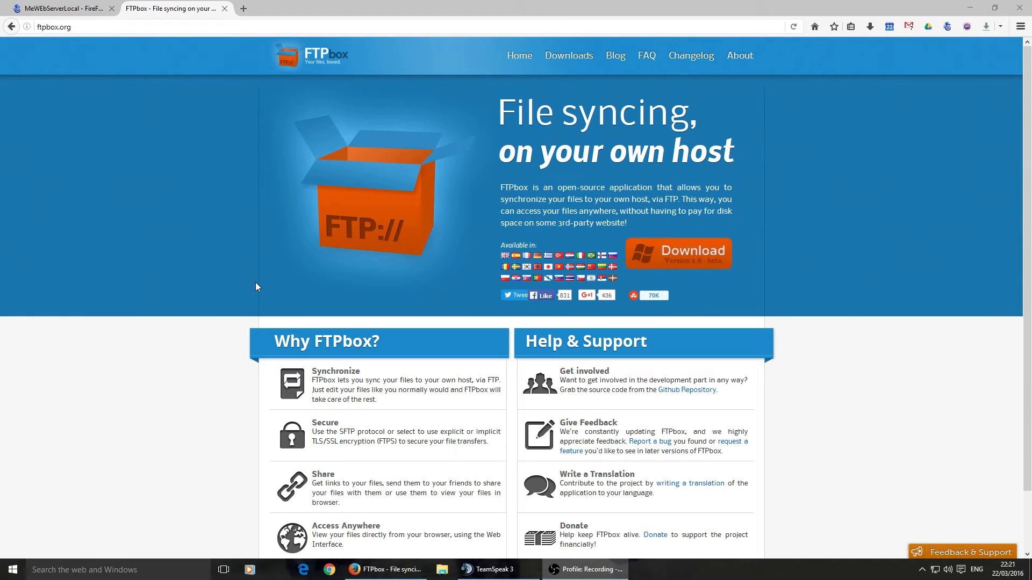
mouse_move(601, 383)
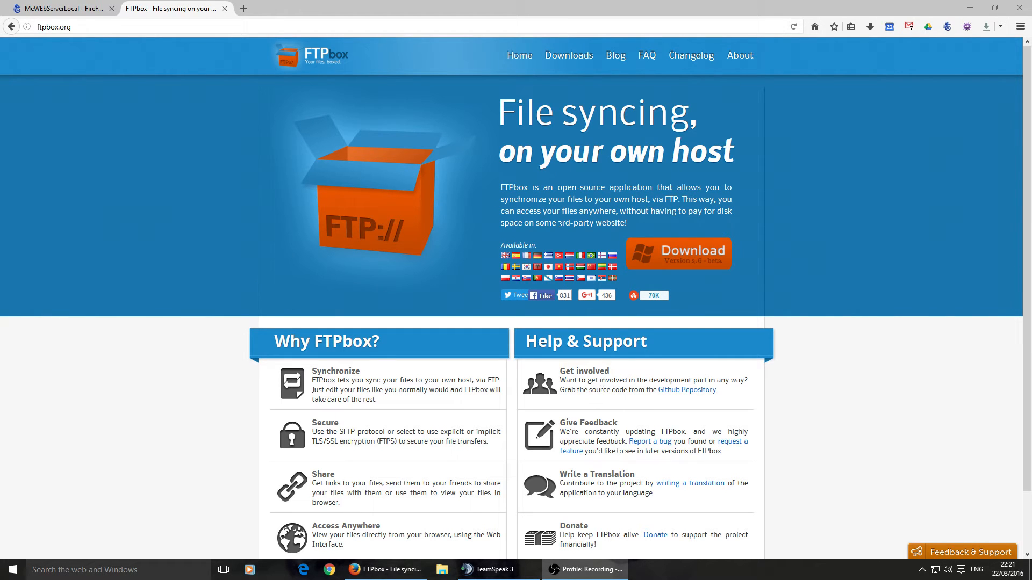
- Download the FTPbox Windows installer, save it and launch the .msi
left_click(678, 253)
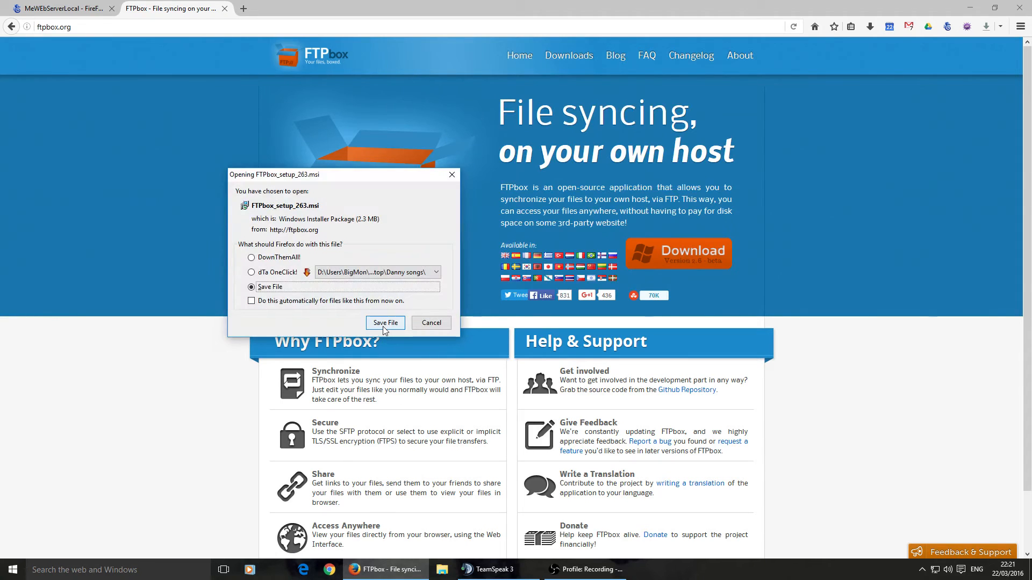
left_click(385, 322)
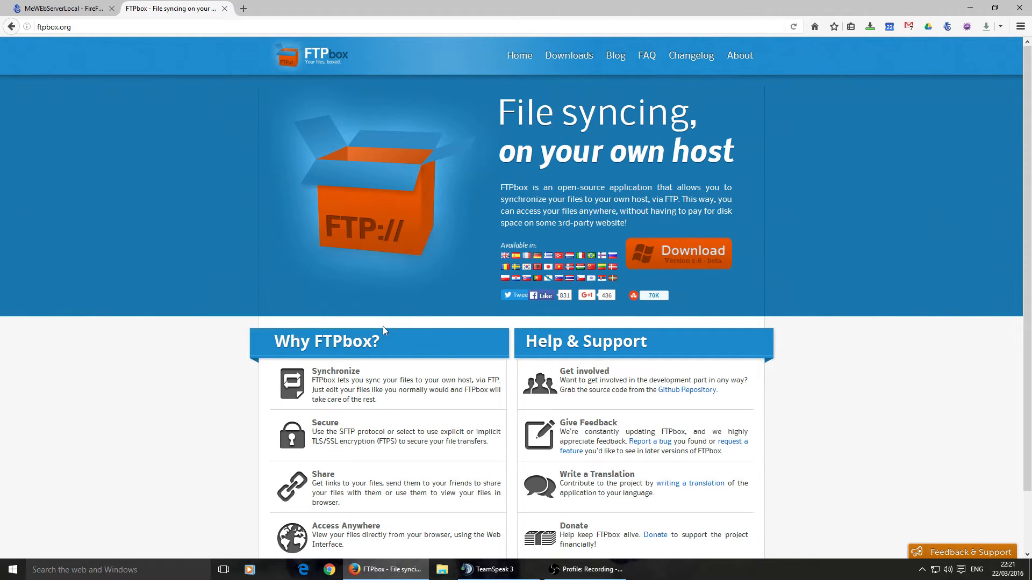
mouse_move(692, 91)
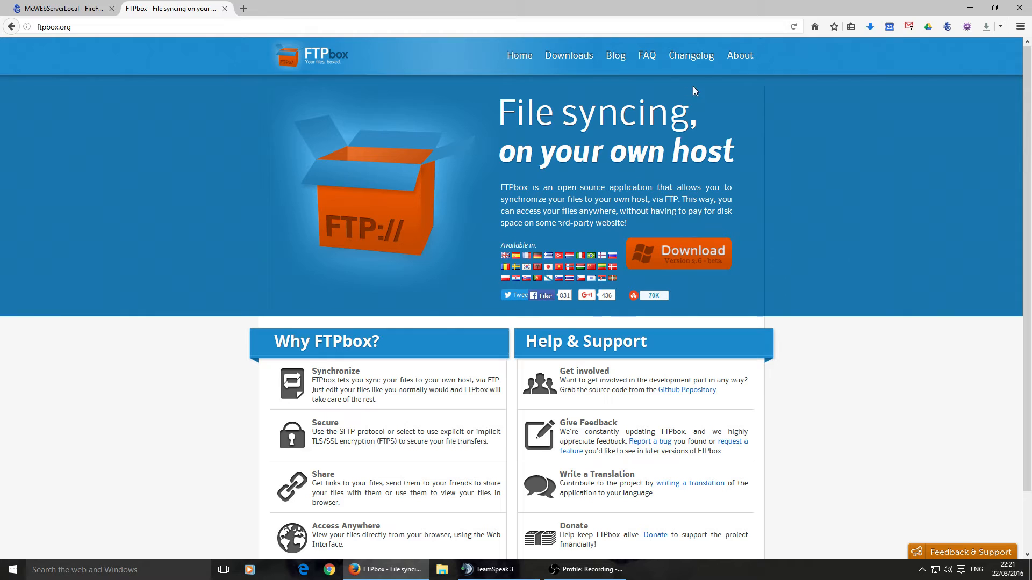
left_click(870, 26)
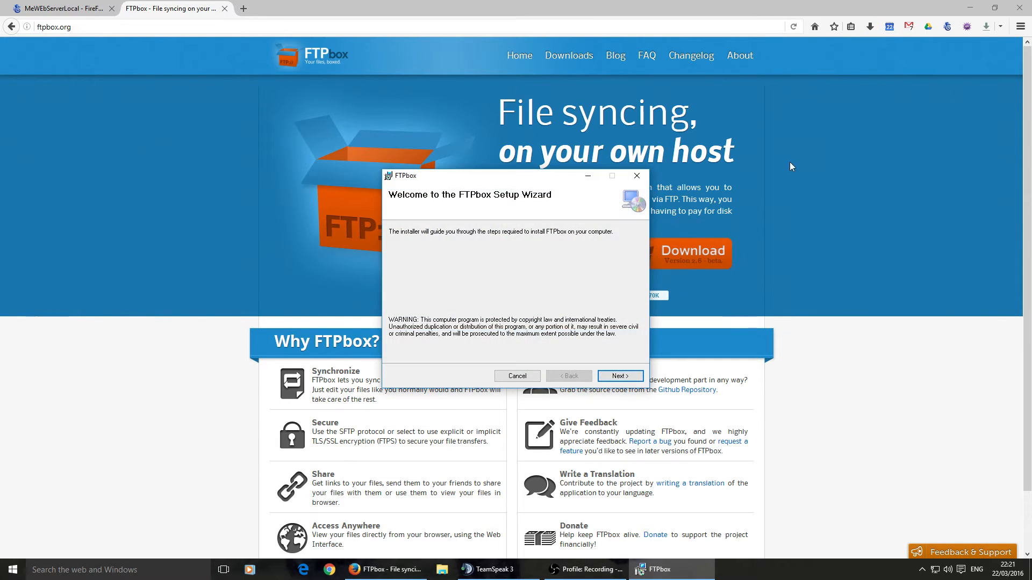
mouse_move(709, 241)
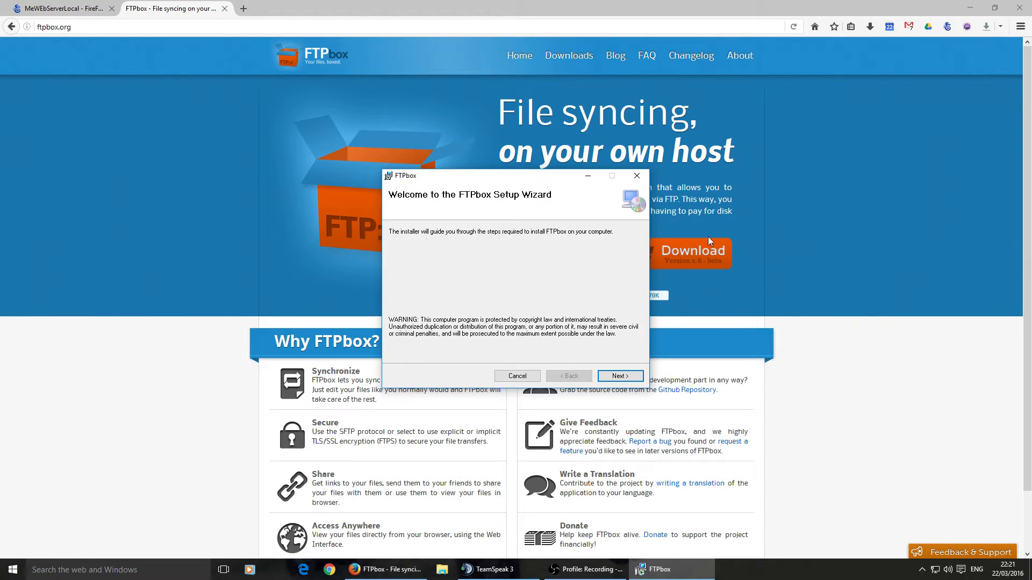
- Run the setup wizard with the default install folder, allow UAC, and close it when finished
left_click(619, 376)
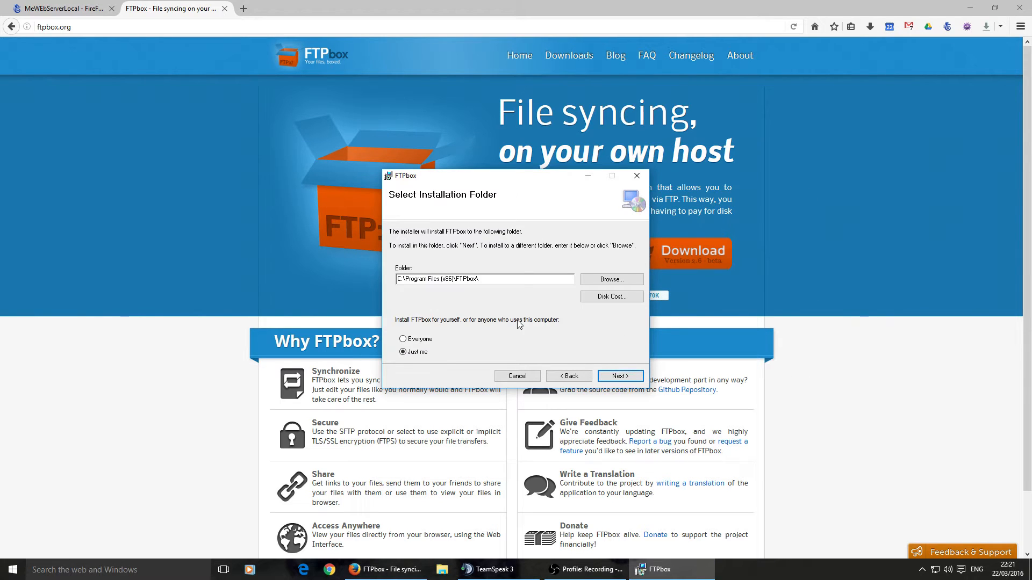
mouse_move(409, 343)
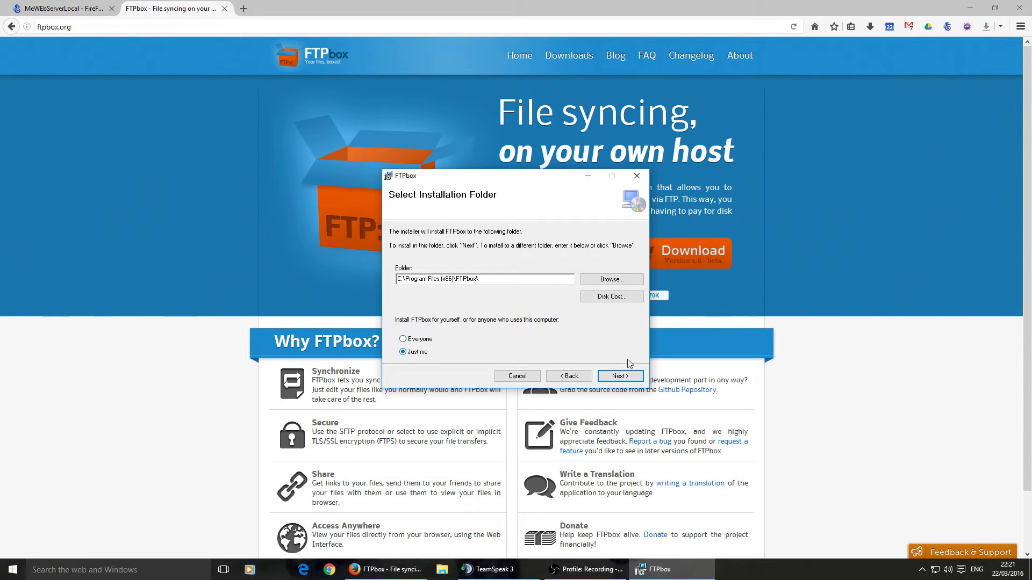
left_click(619, 376)
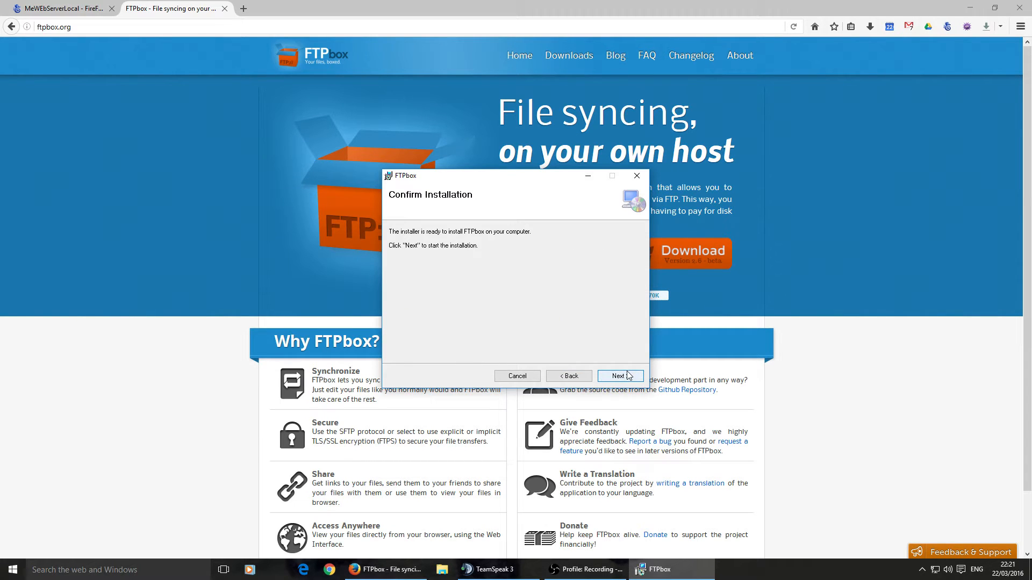
left_click(618, 376)
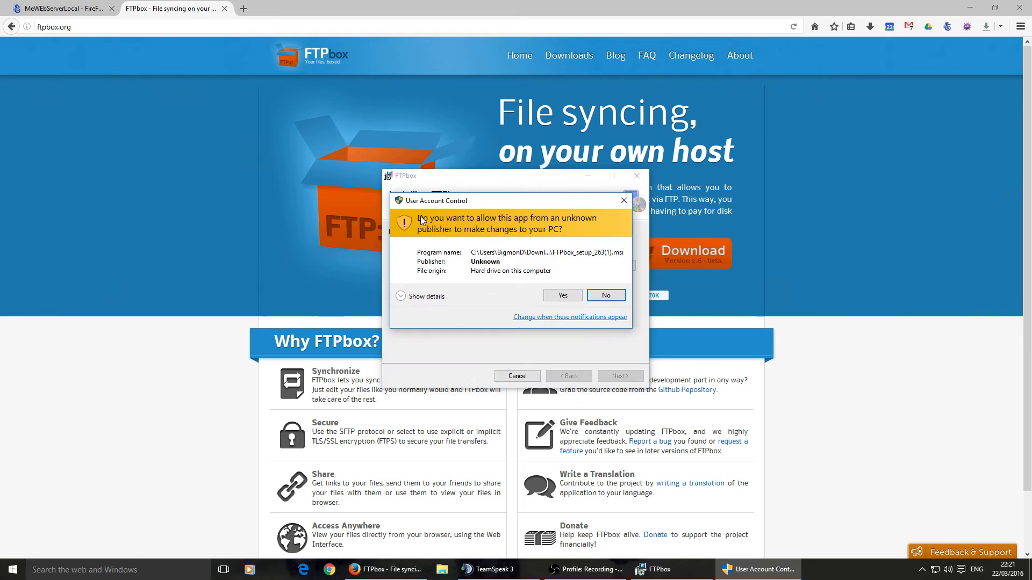
left_click(561, 295)
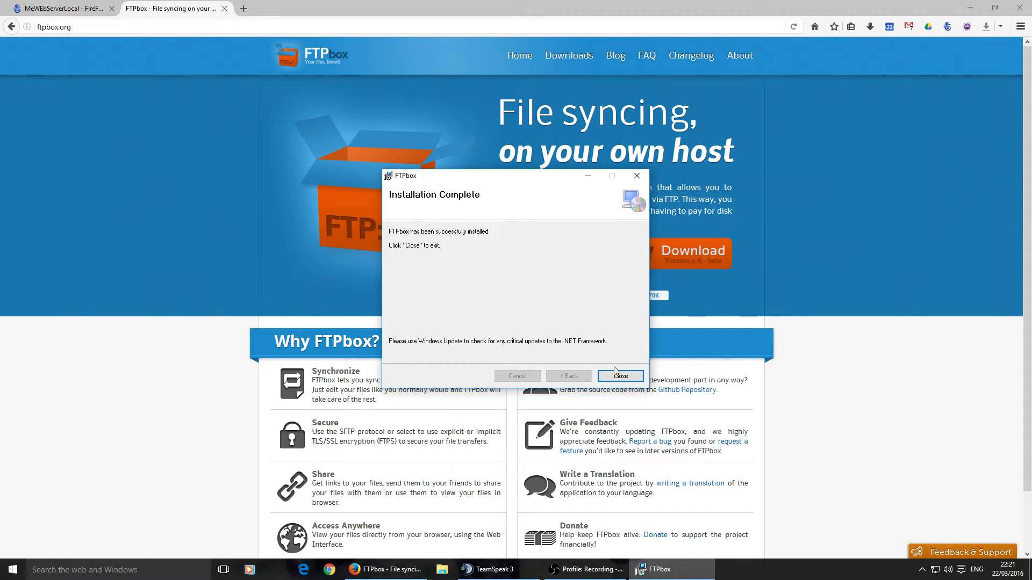
left_click(618, 375)
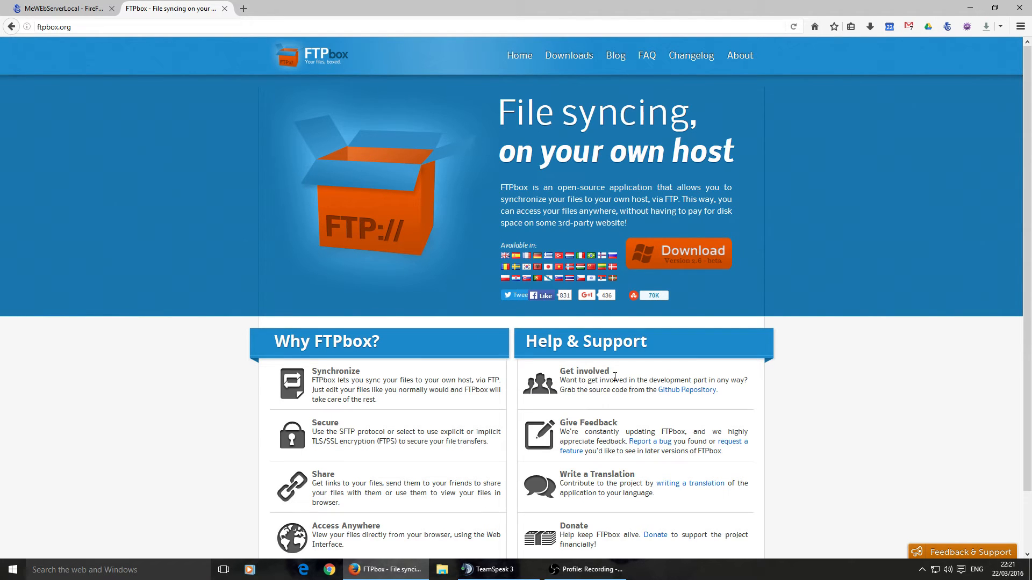
mouse_move(21, 558)
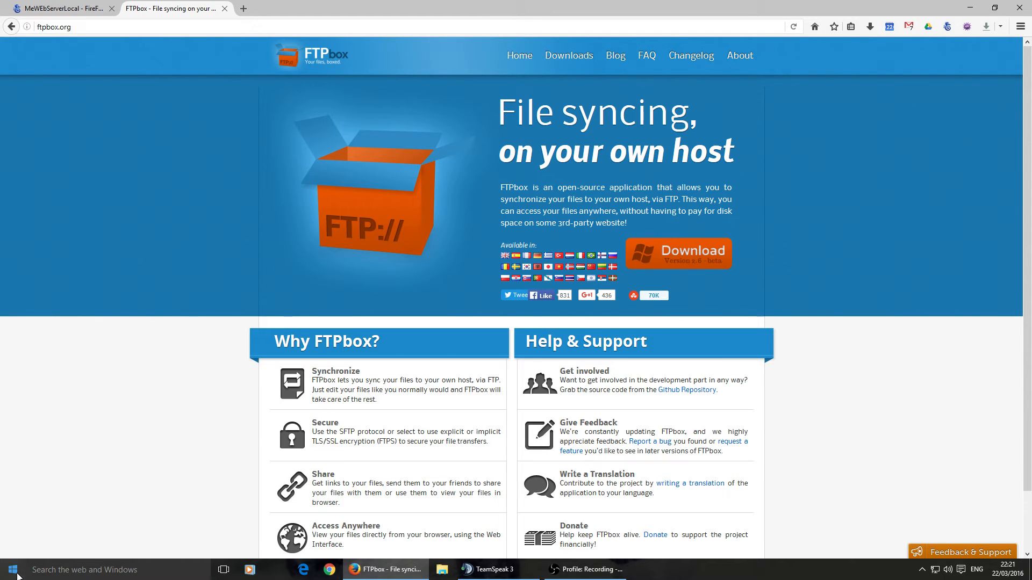
- Launch FTPbox from the Start menu's full app list
left_click(12, 569)
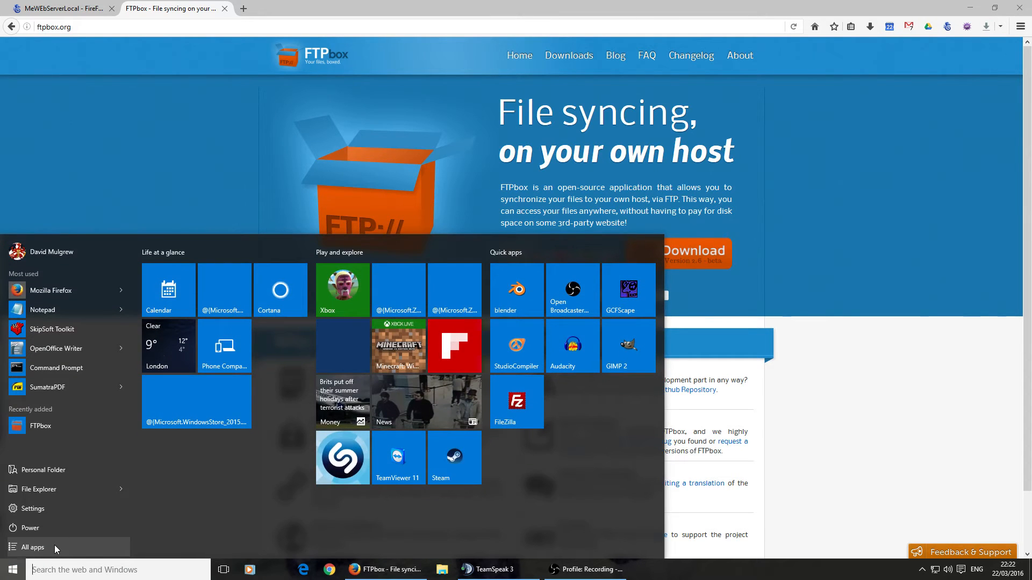
left_click(33, 547)
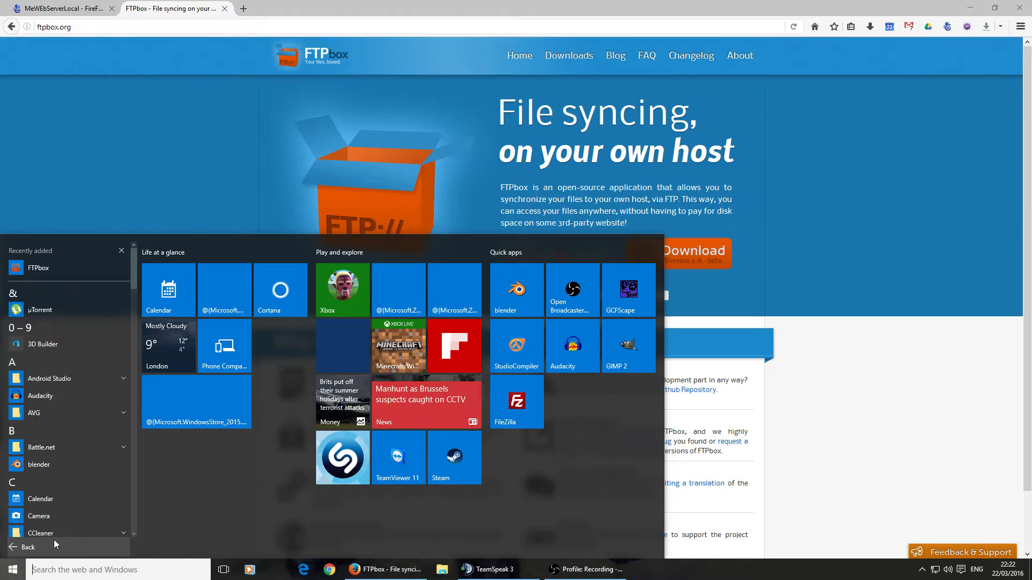
scroll("down", 3)
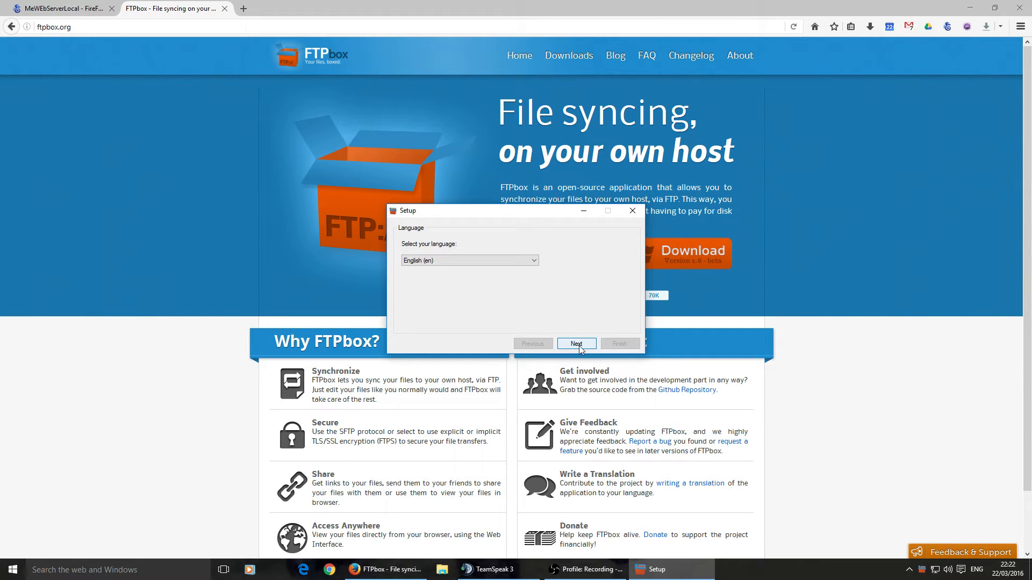
- Keep English and choose SFTP as the connection protocol
left_click(575, 343)
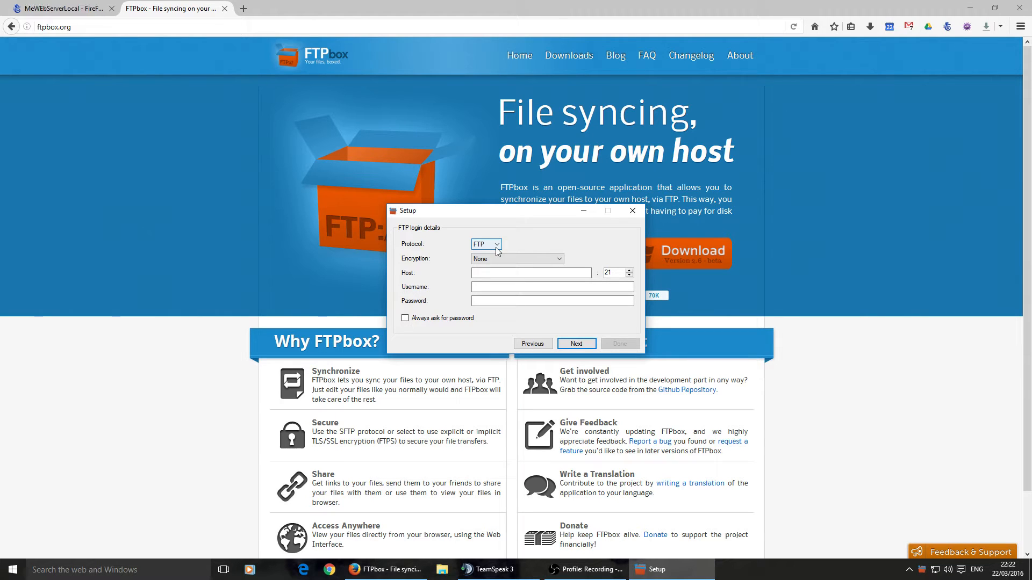
left_click(485, 244)
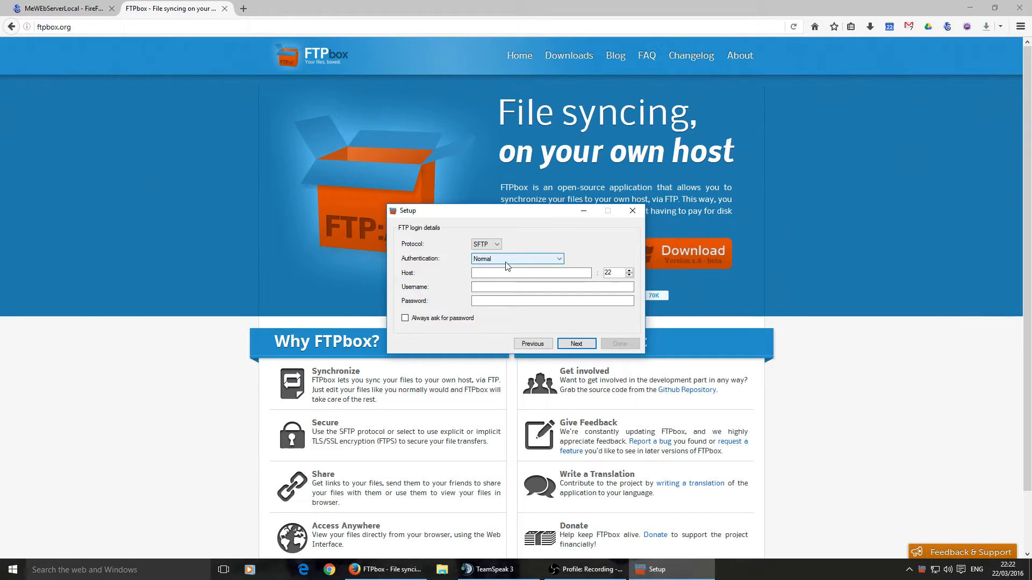
- Enter host 192.168.0.200 on port 22 and begin the username 'adm...'
left_click(530, 273)
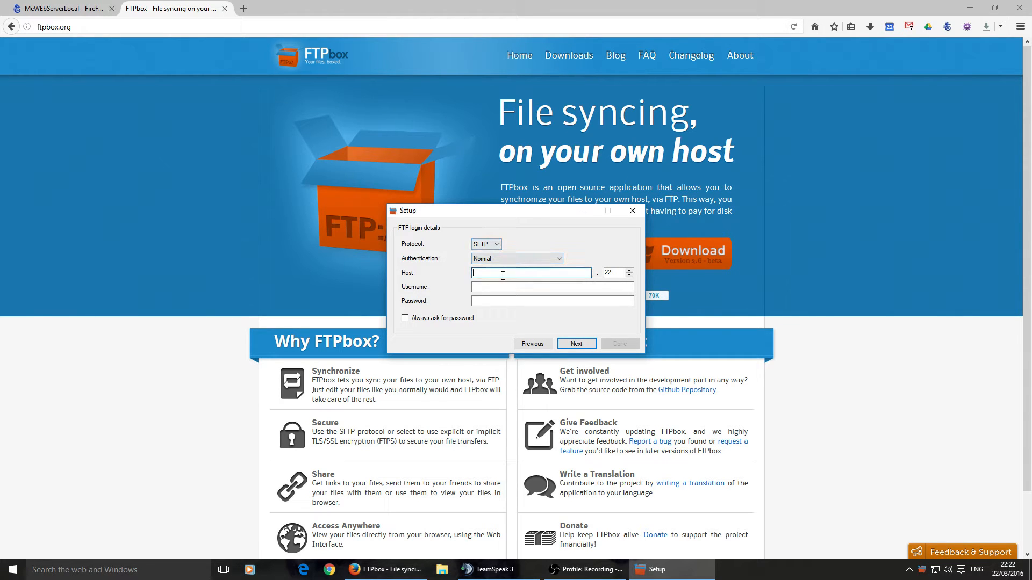
type("192")
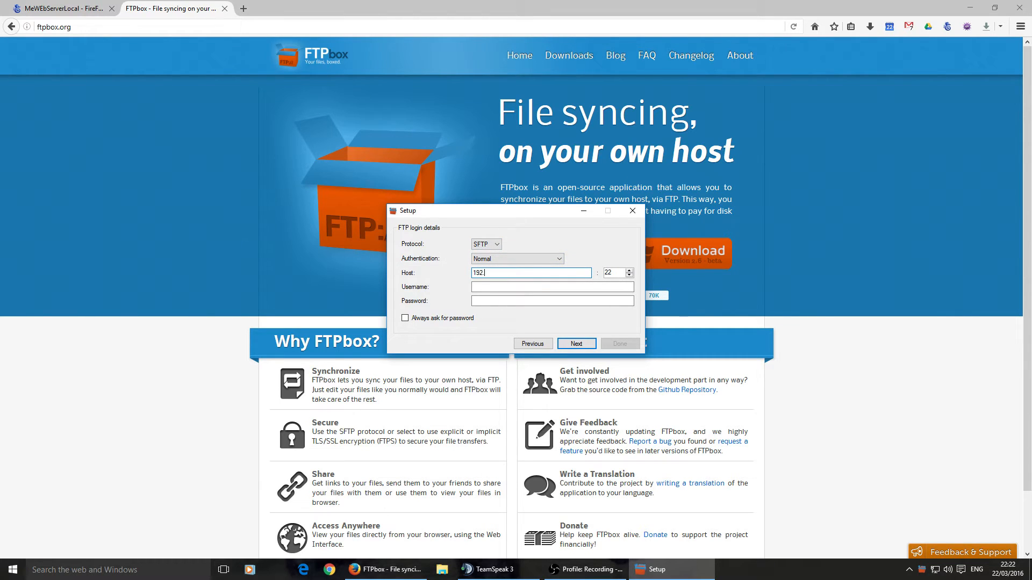
type(".168.")
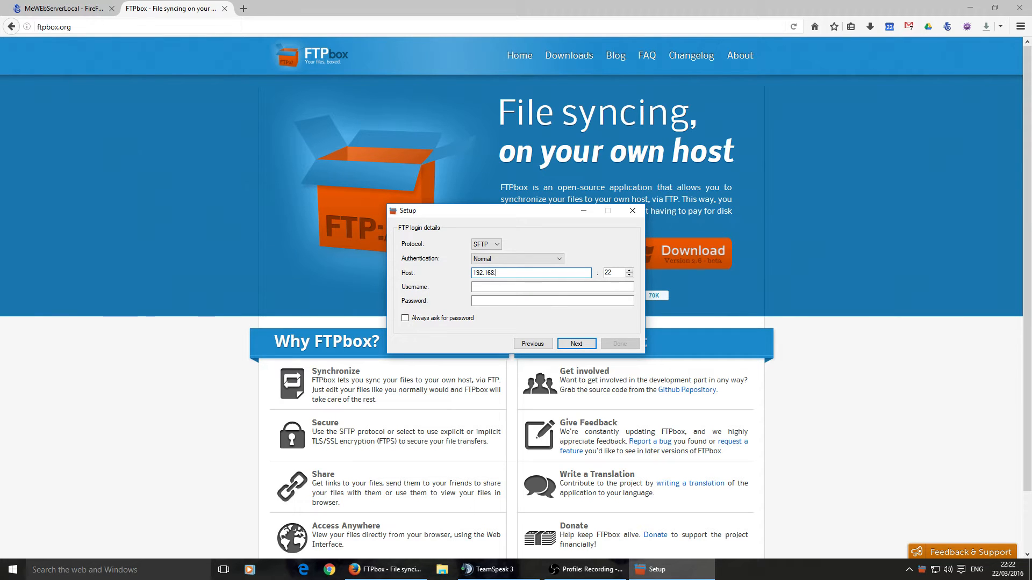
type("168")
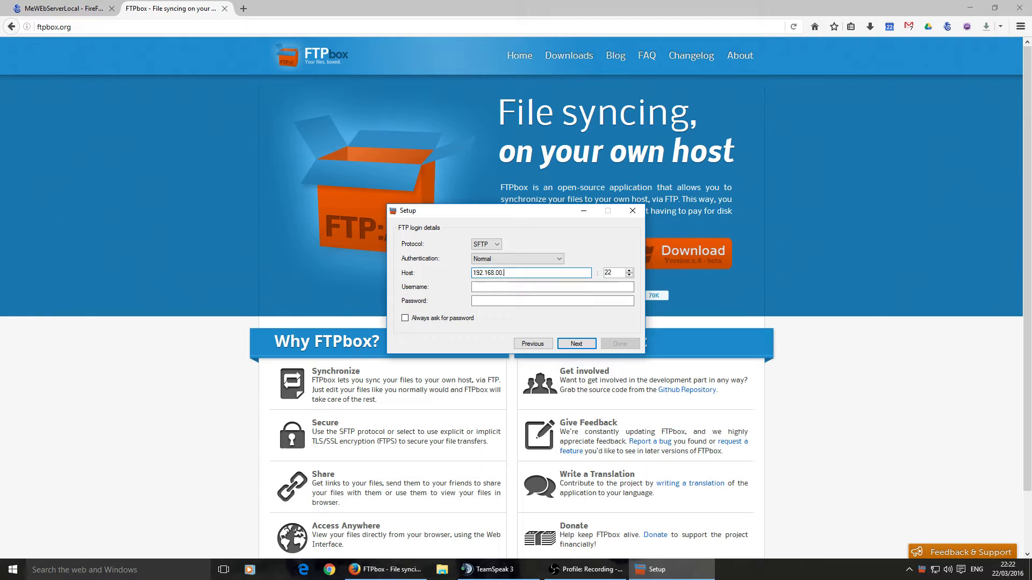
type("2")
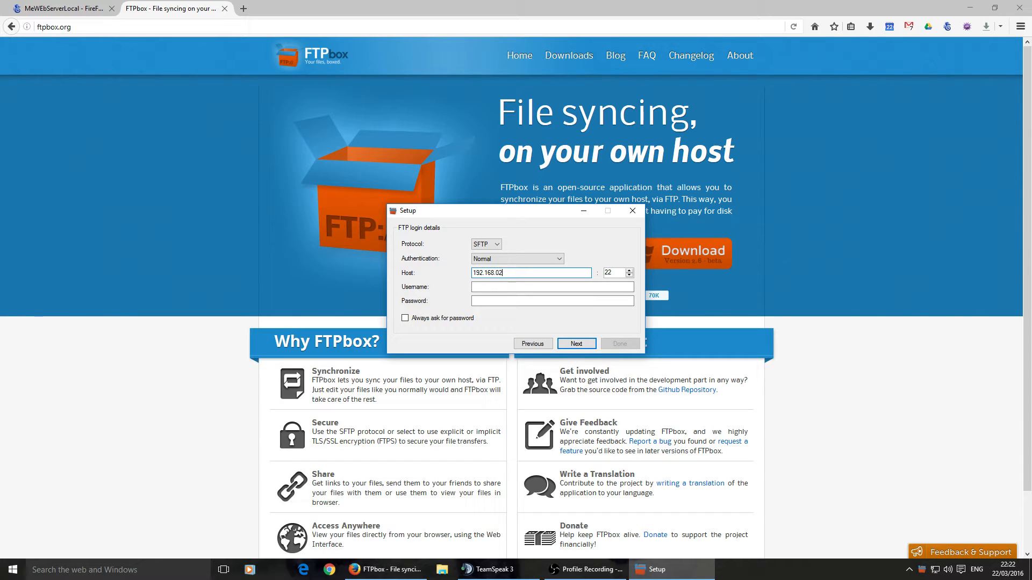
type("00")
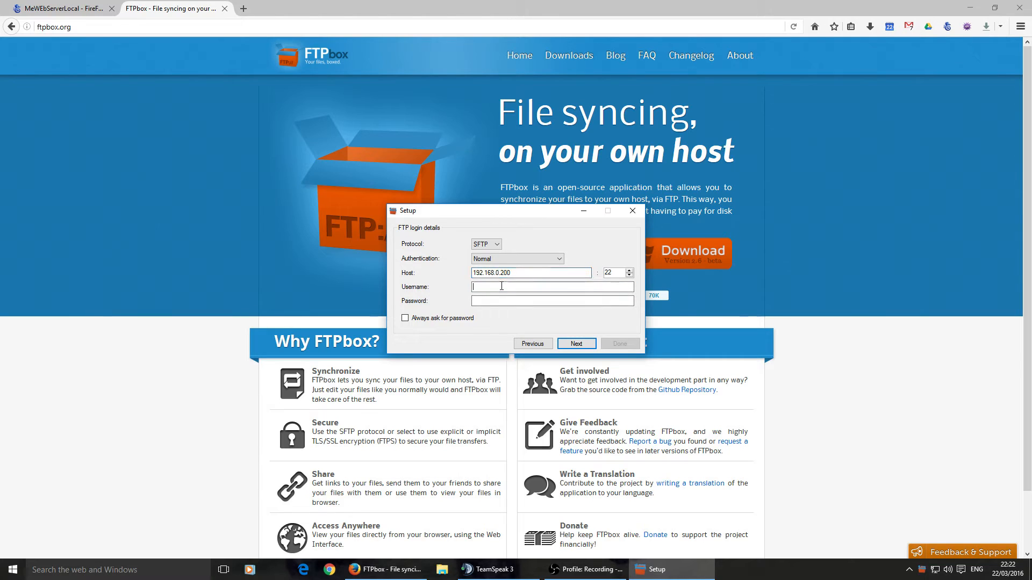
type("admindm")
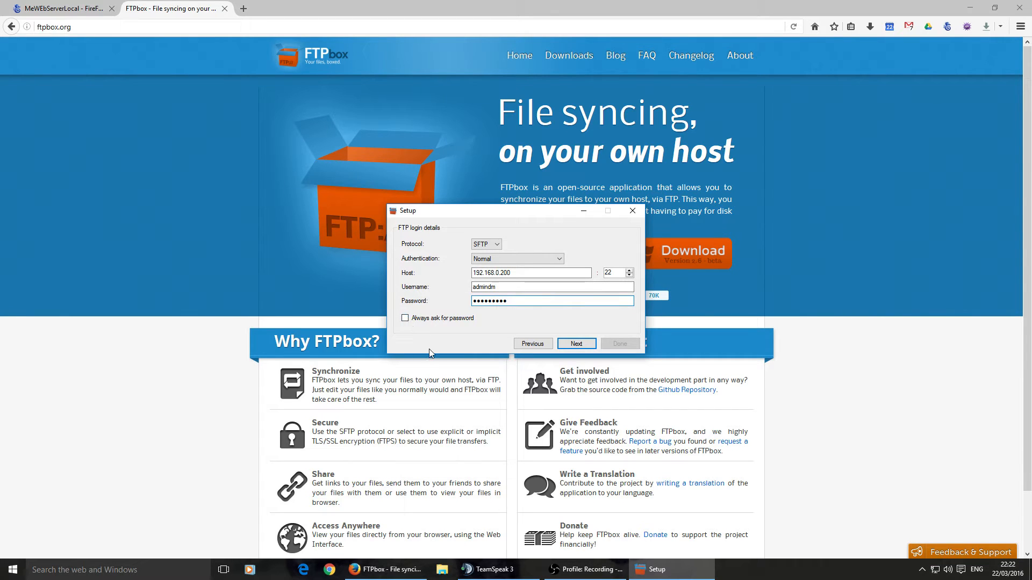
mouse_move(422, 351)
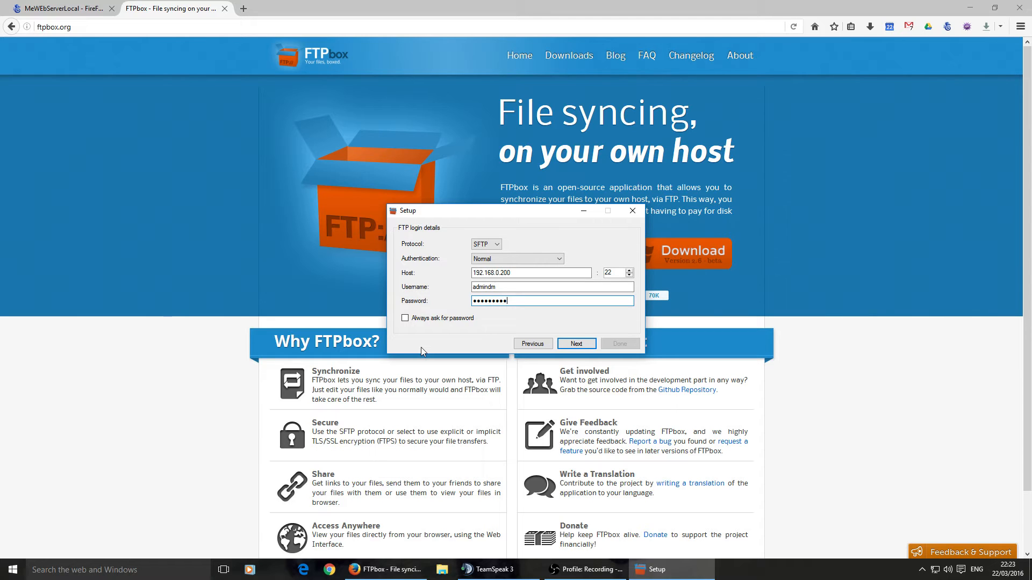
mouse_move(426, 349)
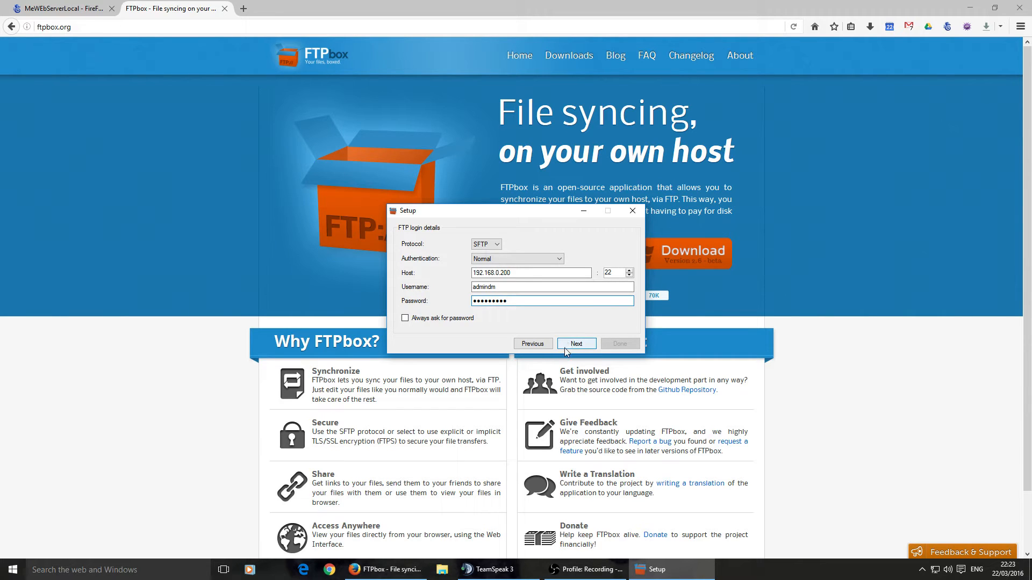
mouse_move(578, 345)
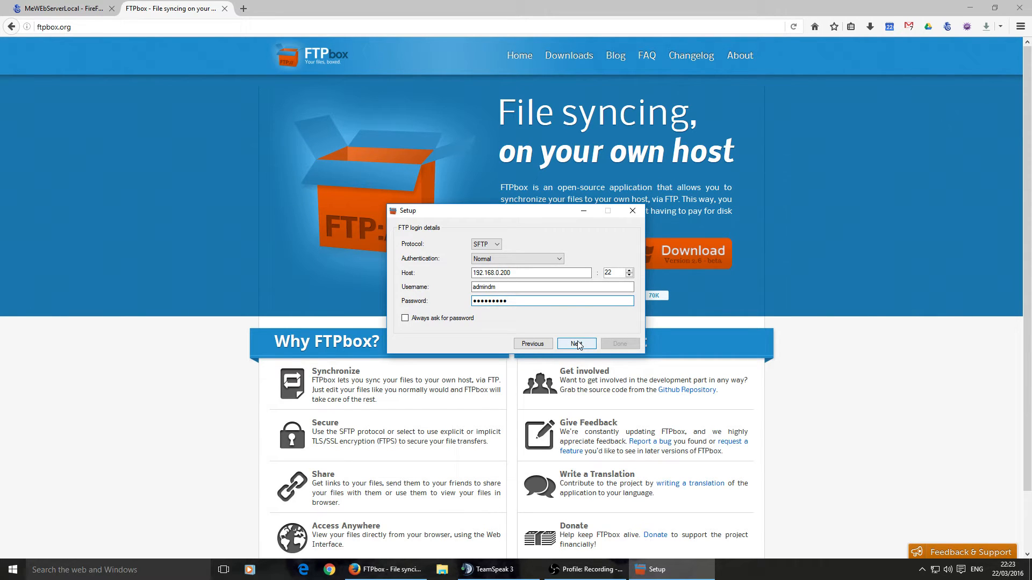
left_click(574, 343)
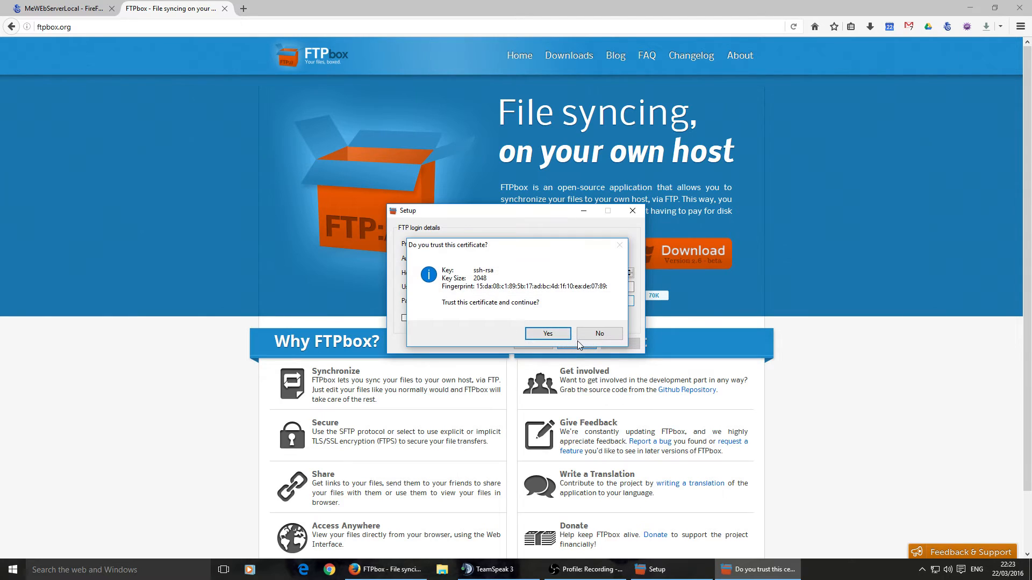
mouse_move(369, 238)
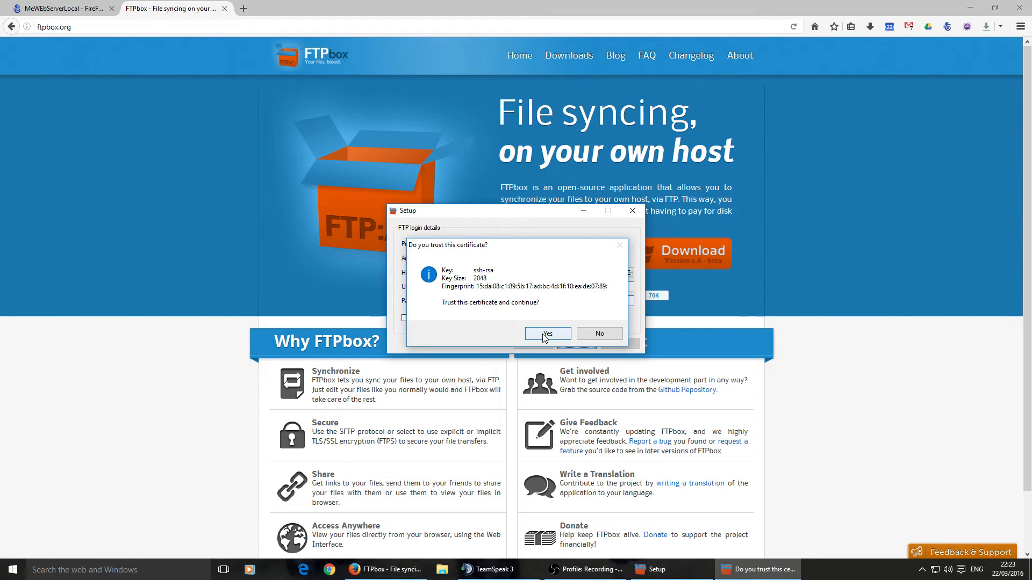
mouse_move(533, 299)
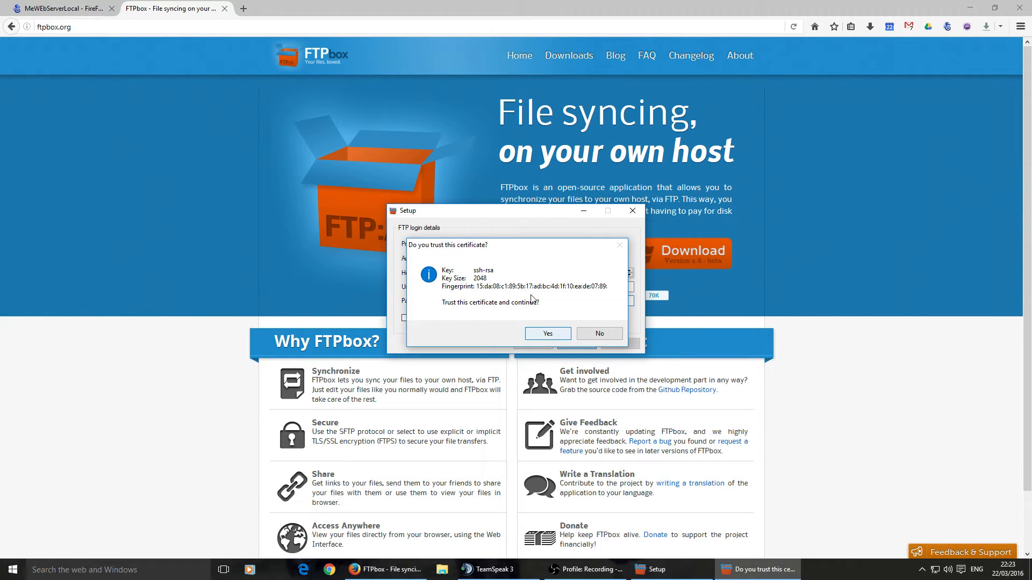
mouse_move(487, 247)
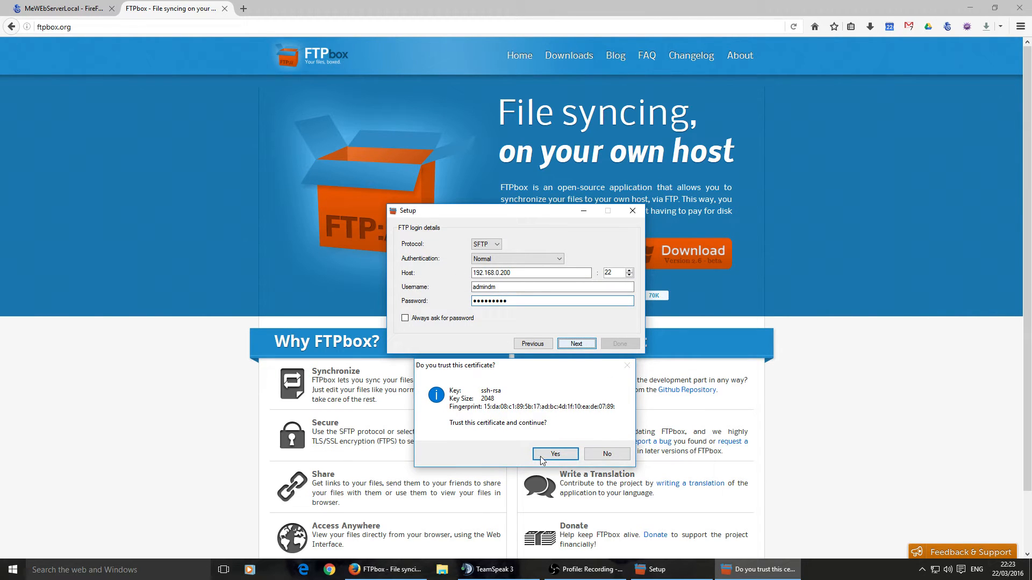
mouse_move(487, 412)
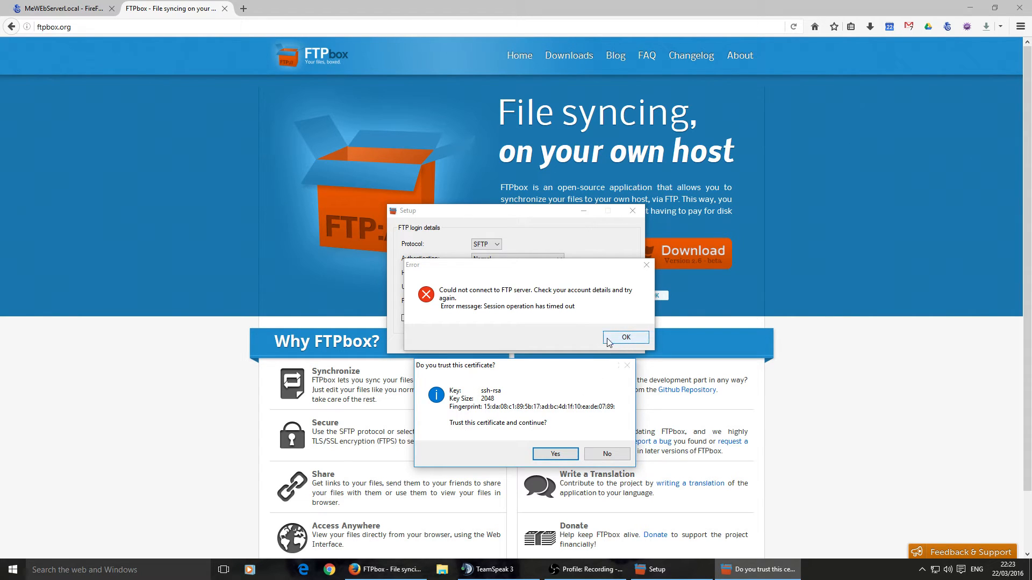
mouse_move(583, 339)
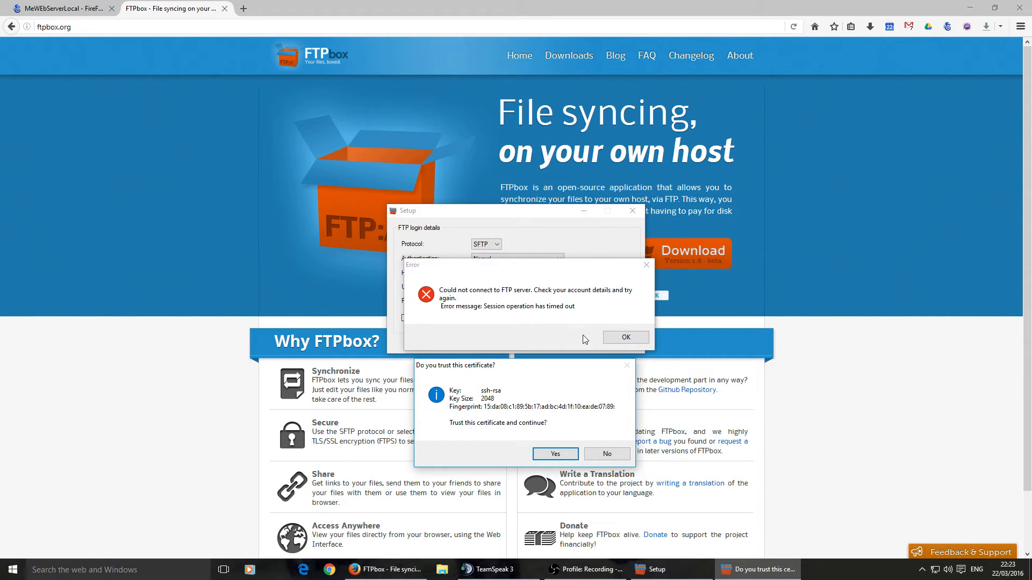
left_click(623, 337)
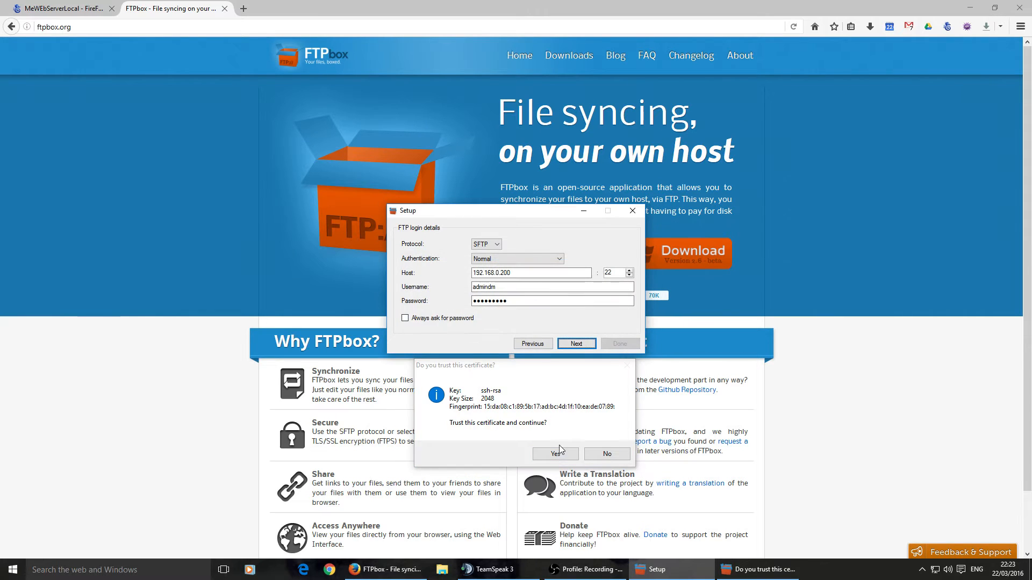
left_click(554, 454)
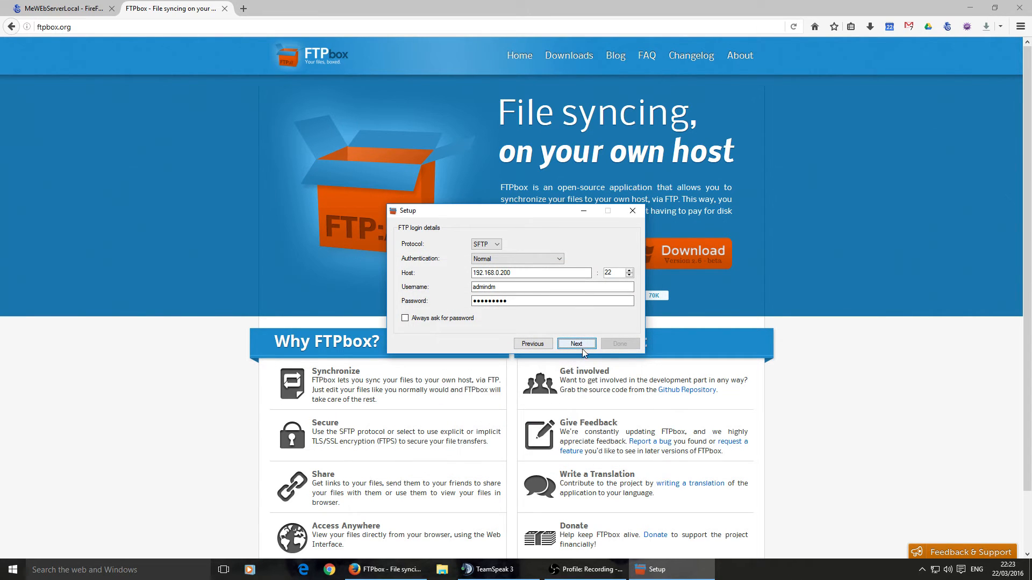
- Continue from login details to the local folder page
left_click(576, 344)
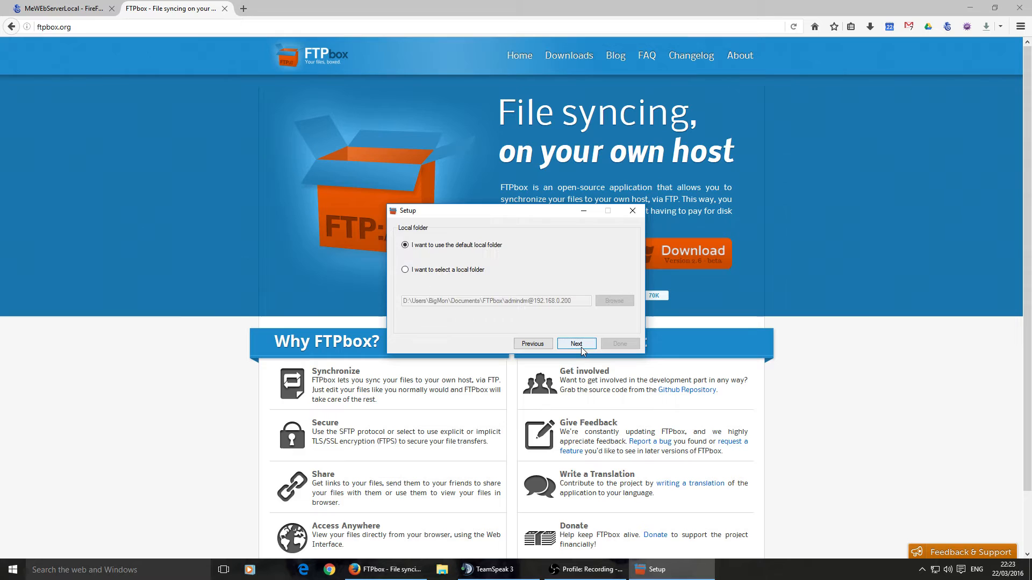
mouse_move(471, 360)
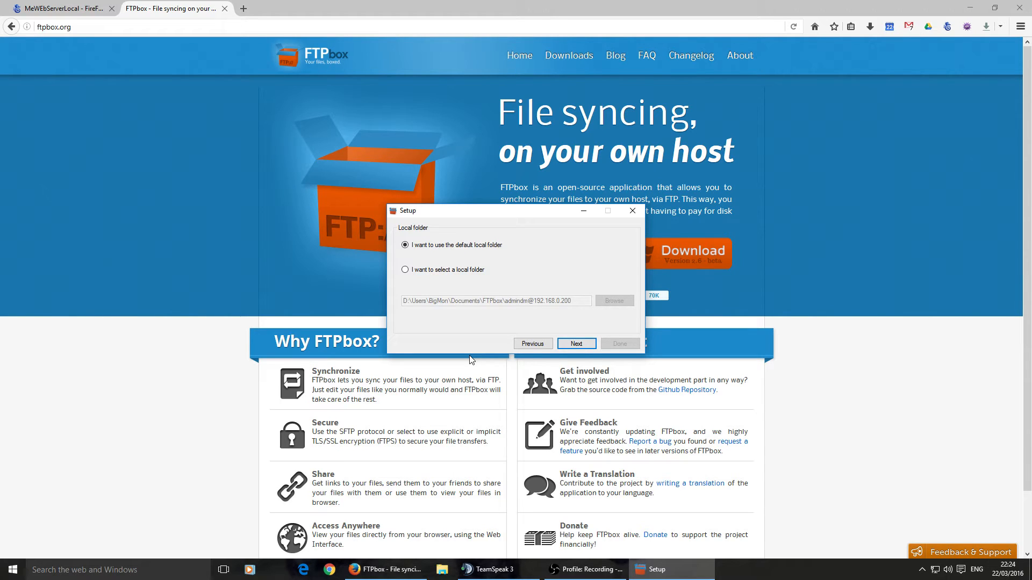
mouse_move(532, 313)
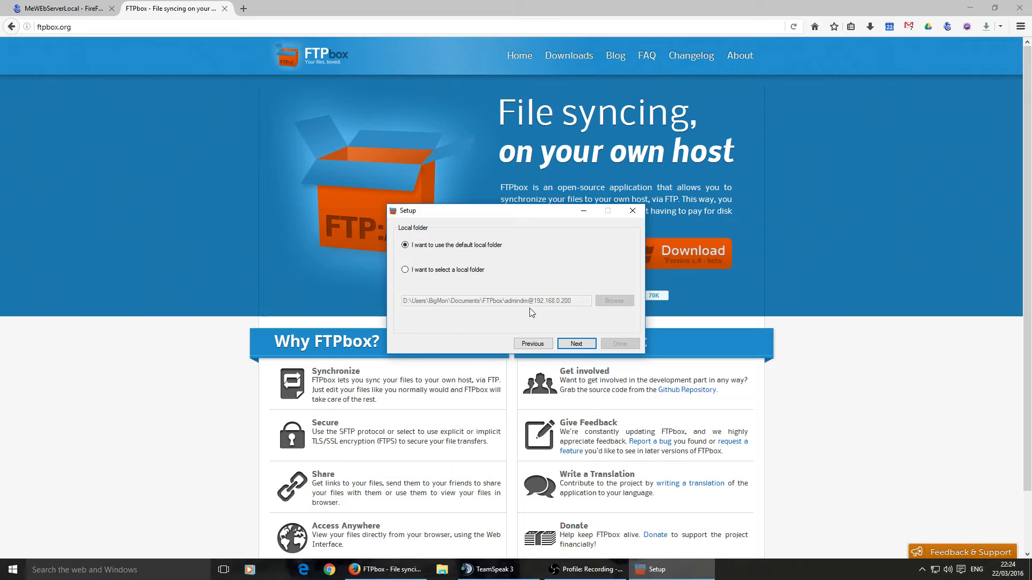
mouse_move(489, 307)
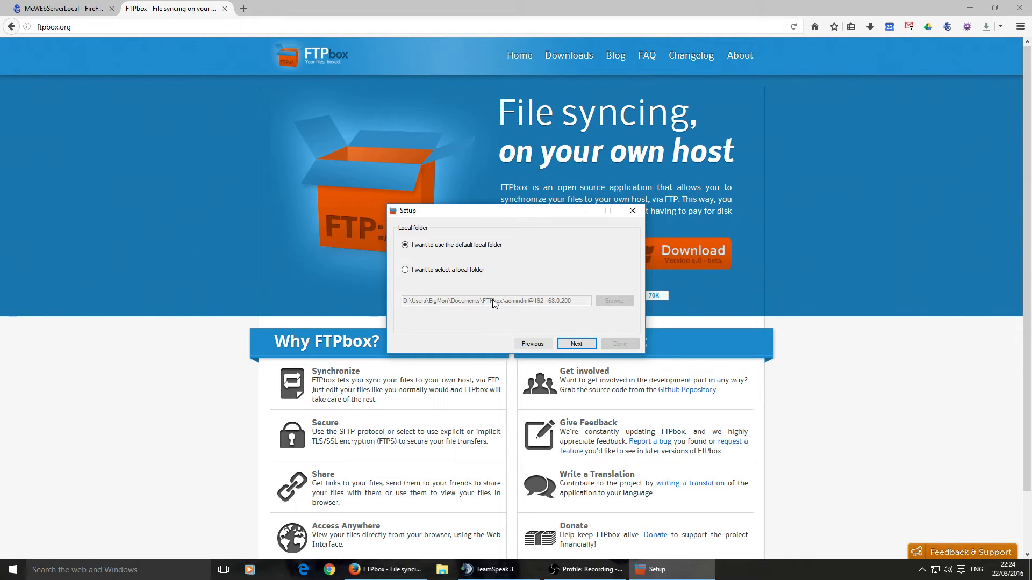
mouse_move(510, 313)
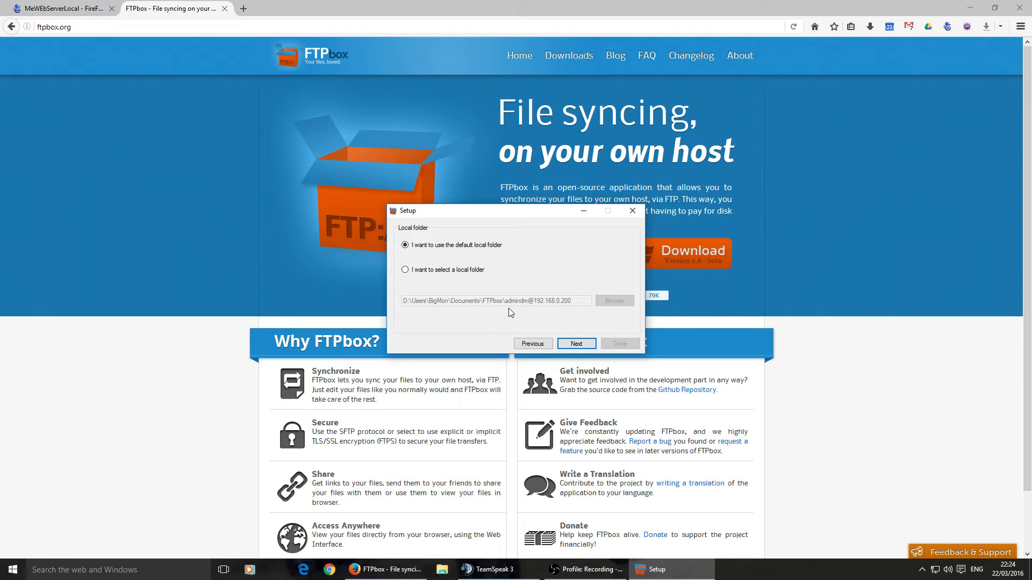
mouse_move(600, 316)
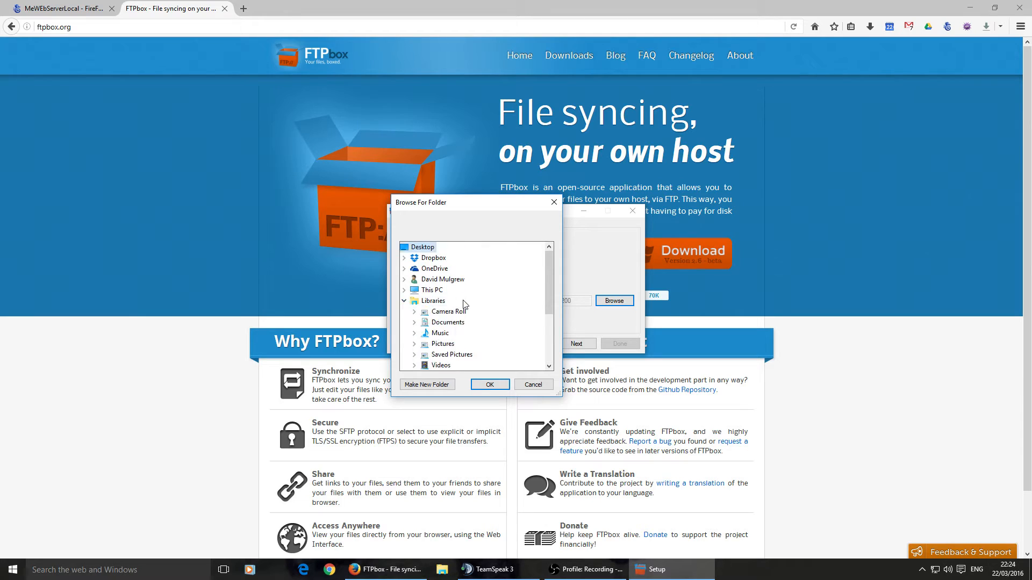
- Create a new folder named FTPbox under D:\Users\BigMon and select it as the local folder
left_click(404, 301)
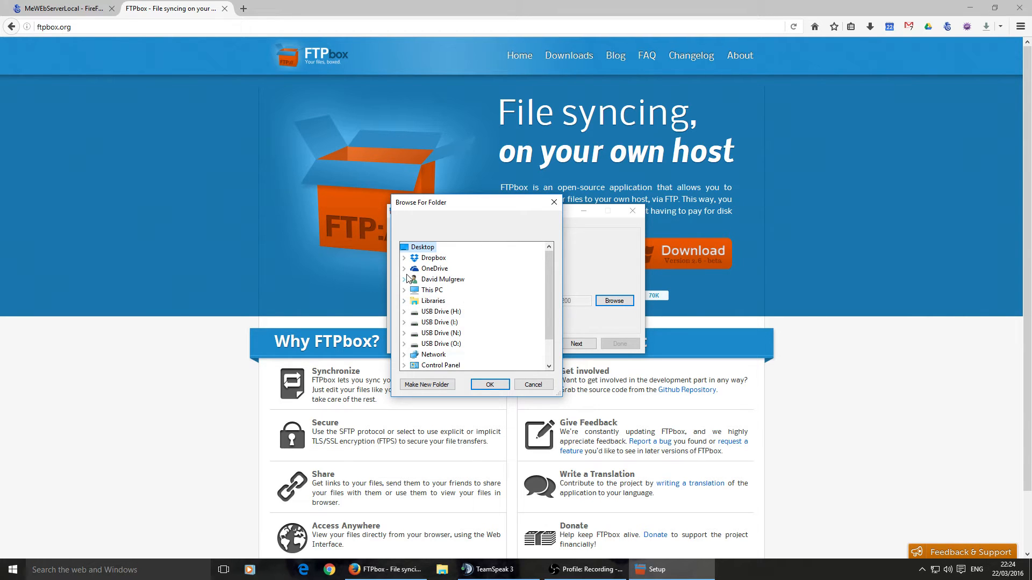
scroll("down", 3)
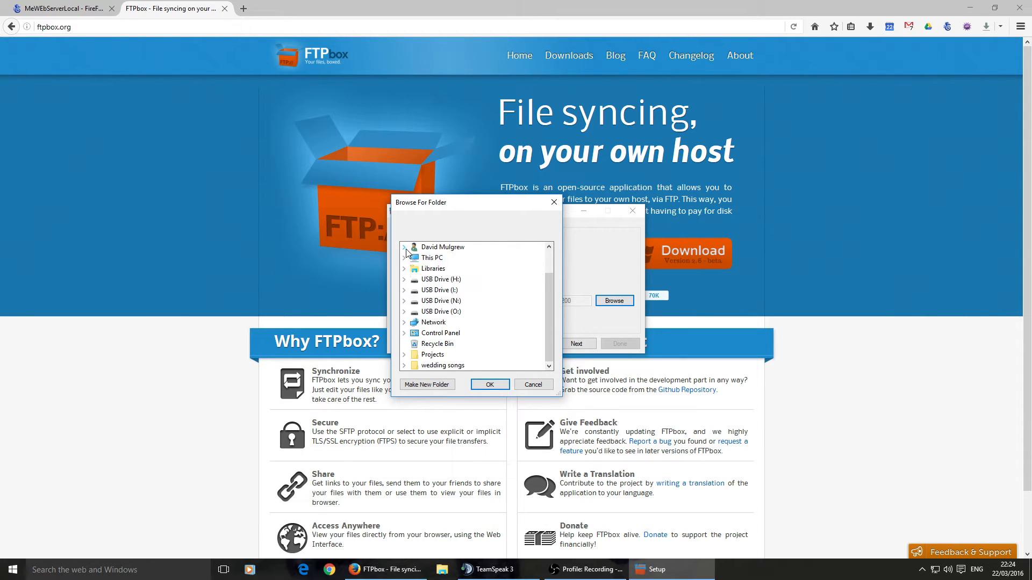
scroll("up", 3)
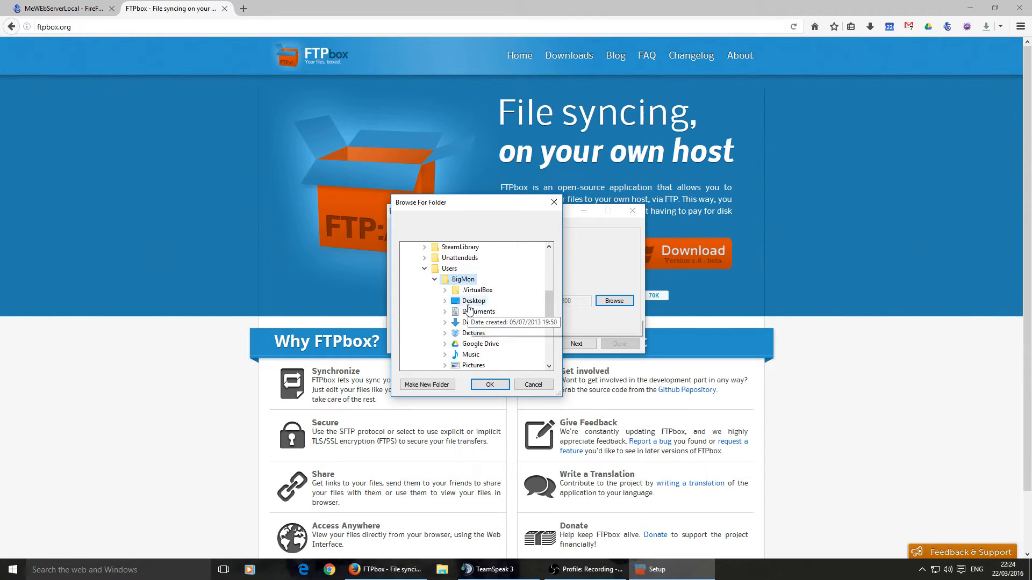
left_click(426, 384)
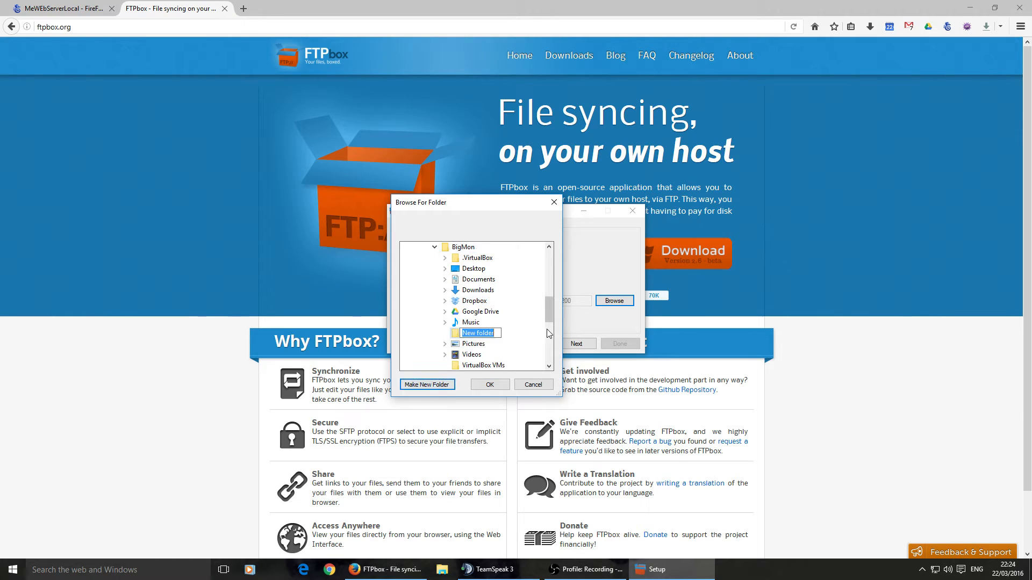
mouse_move(476, 210)
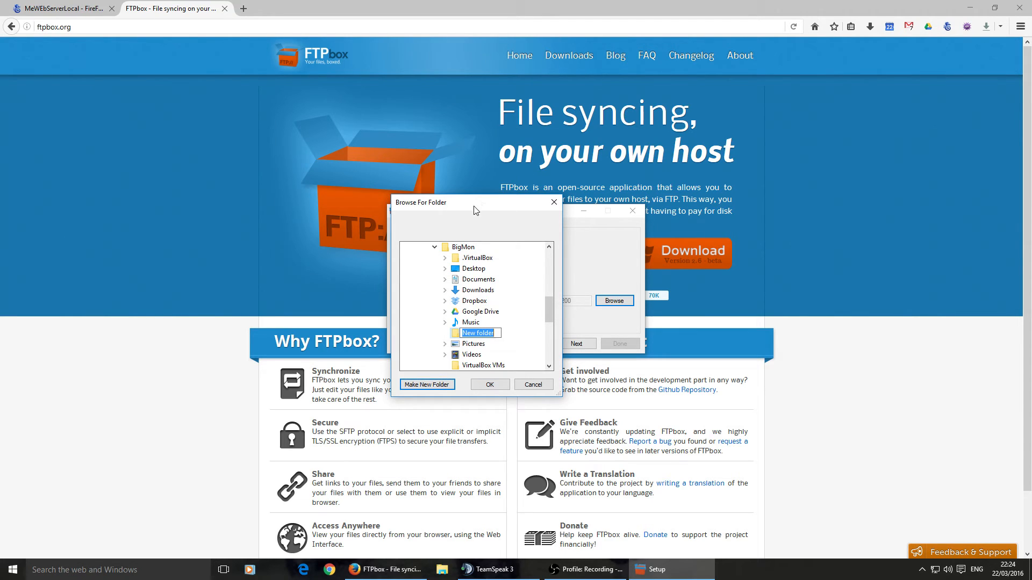
type("FTPbox")
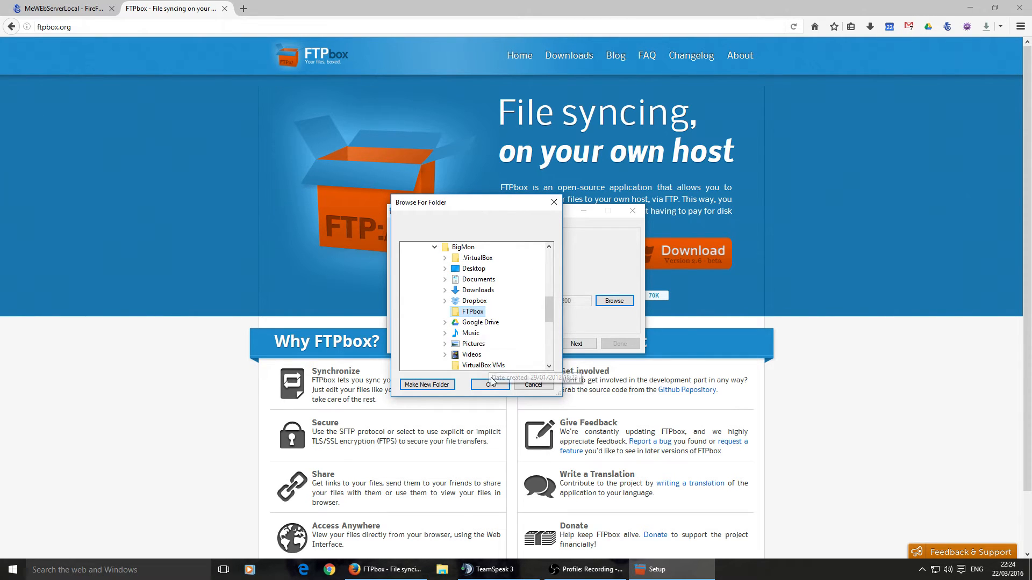
left_click(490, 384)
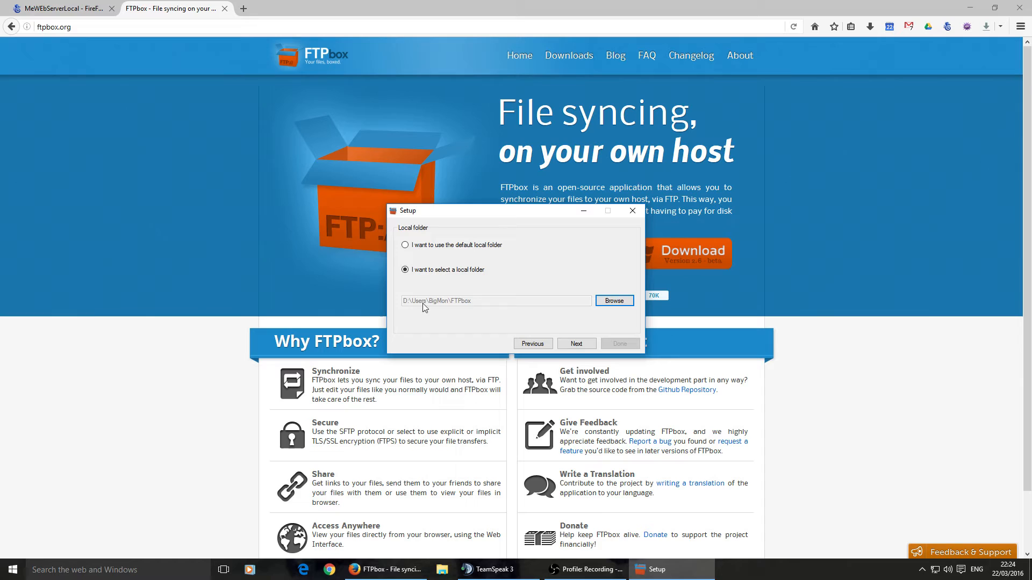
mouse_move(576, 342)
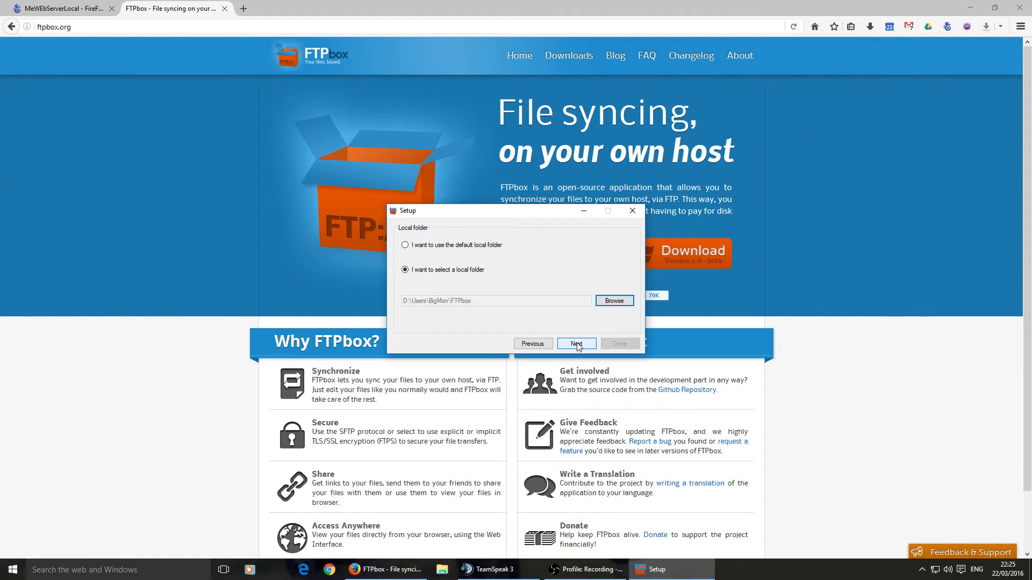
mouse_move(406, 308)
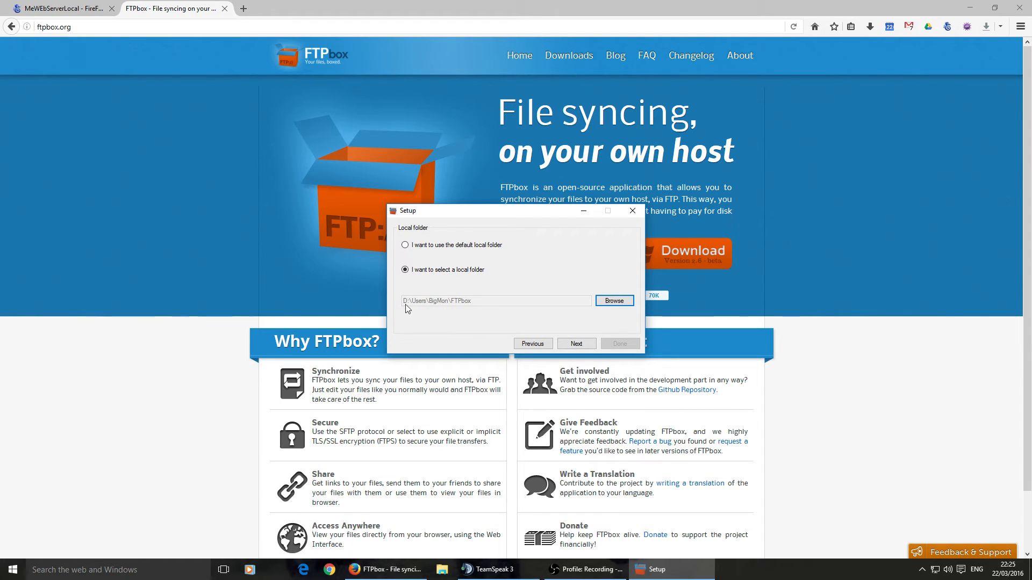
mouse_move(448, 307)
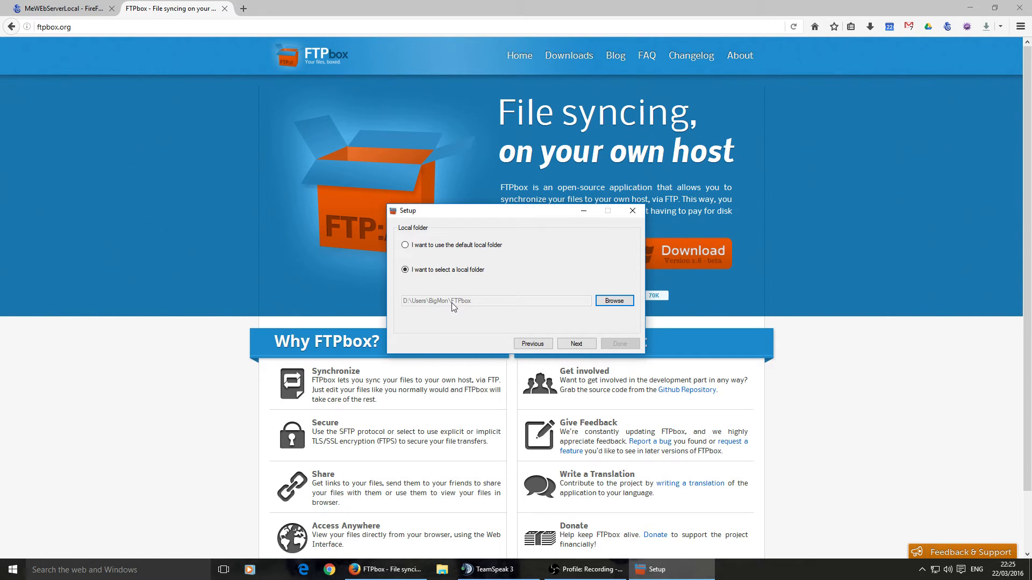
mouse_move(613, 301)
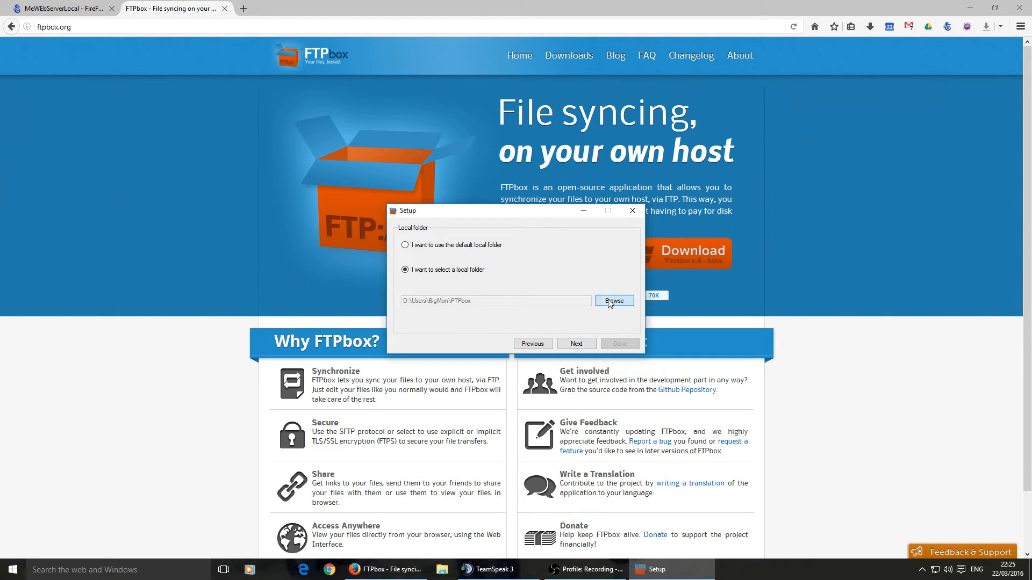
- Re-check the folder browser and keep D:\Users\BigMon\FTPbox as the local sync folder
left_click(613, 301)
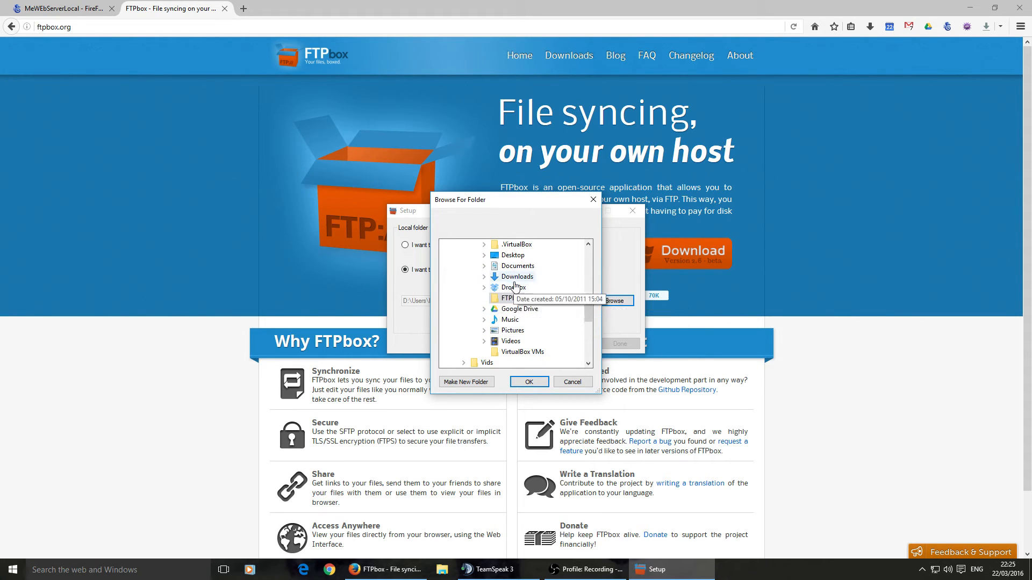
left_click(528, 382)
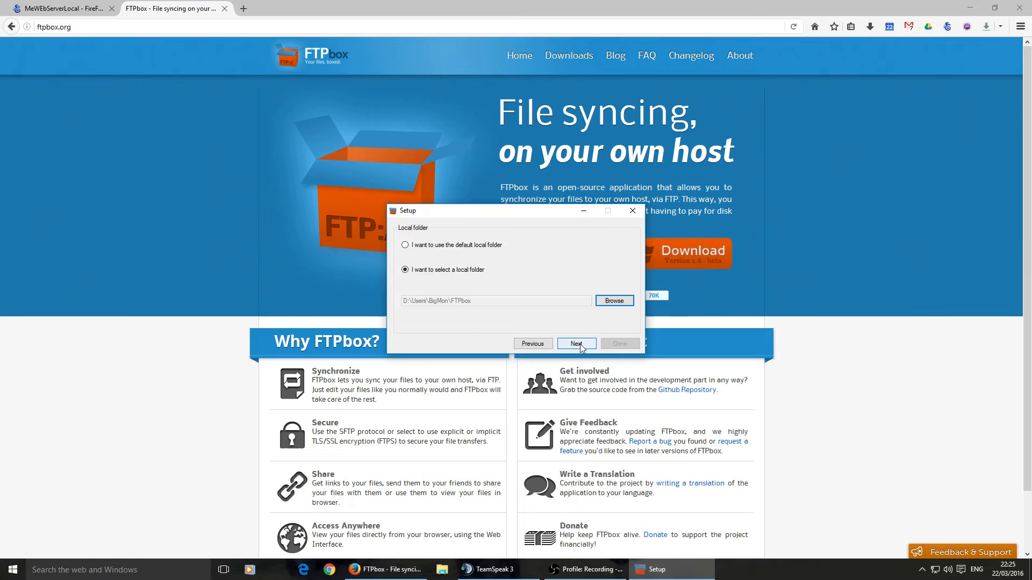
- Choose /home/admindm as the remote path and continue to selective sync
left_click(575, 343)
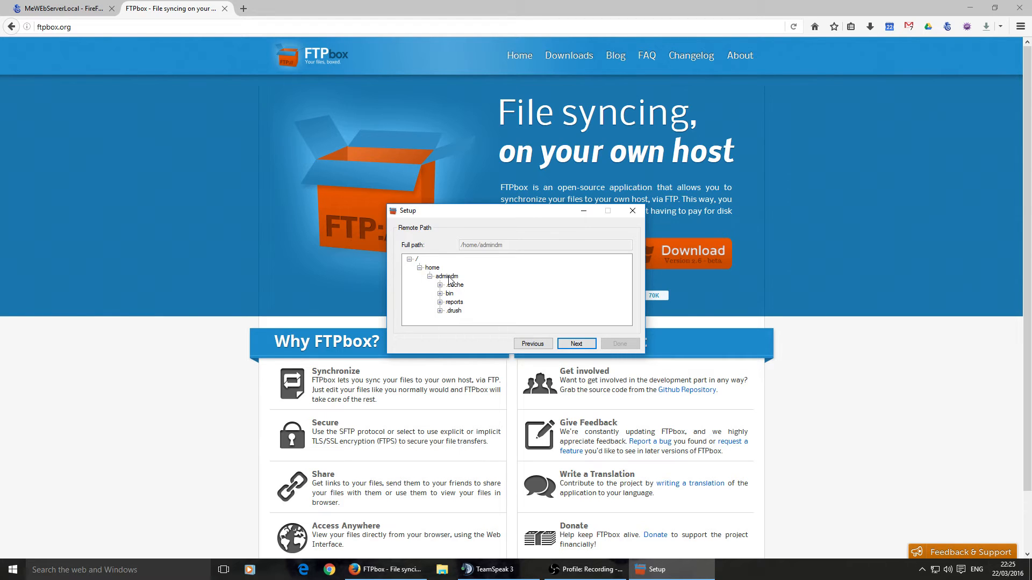
left_click(446, 276)
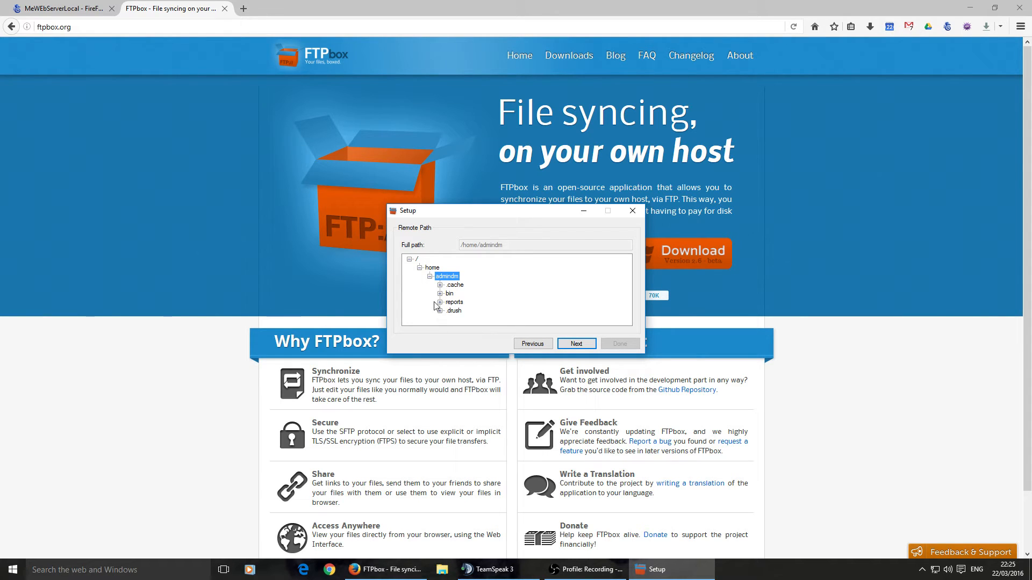
mouse_move(450, 311)
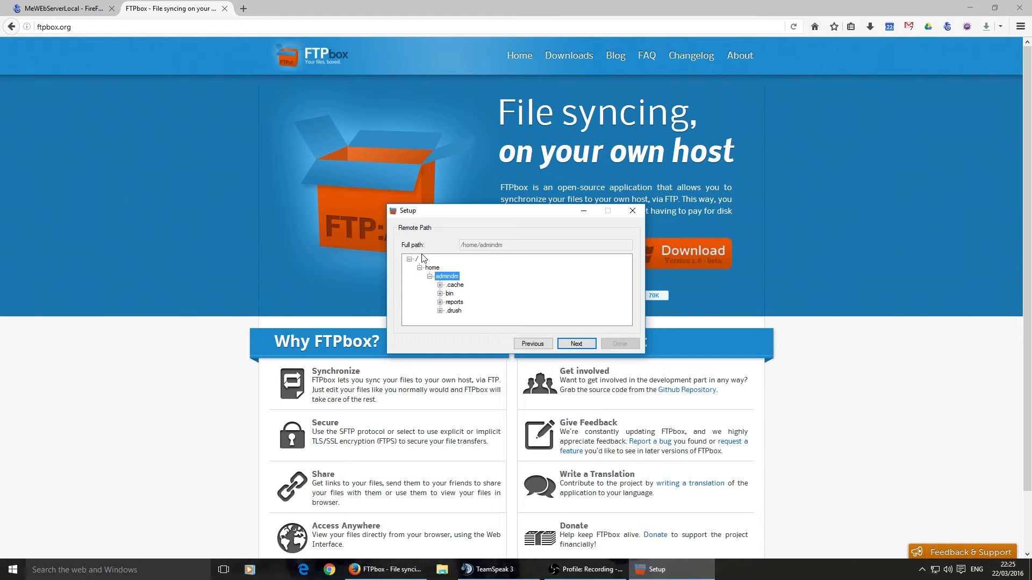
left_click(415, 259)
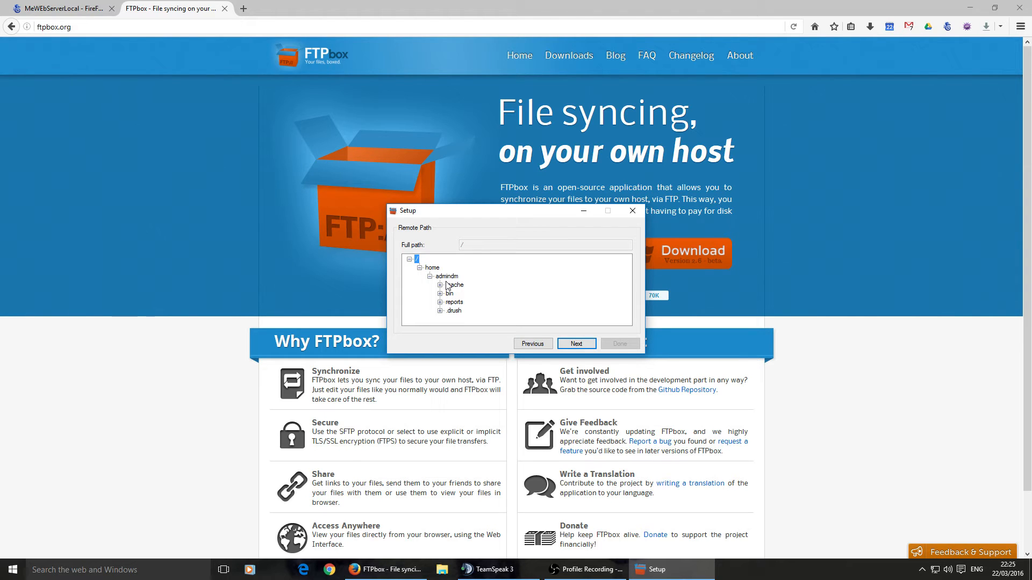
left_click(446, 276)
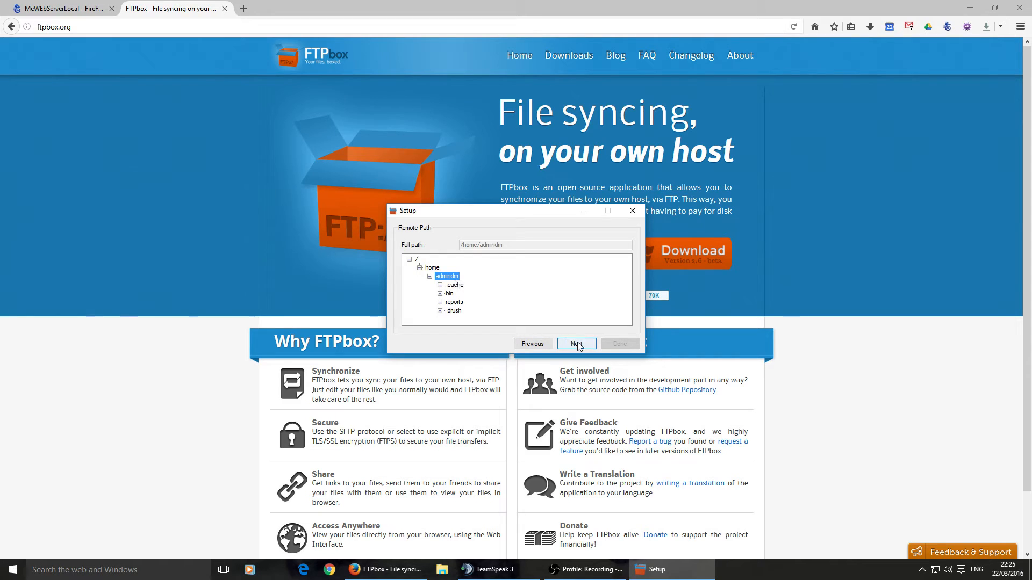
left_click(575, 342)
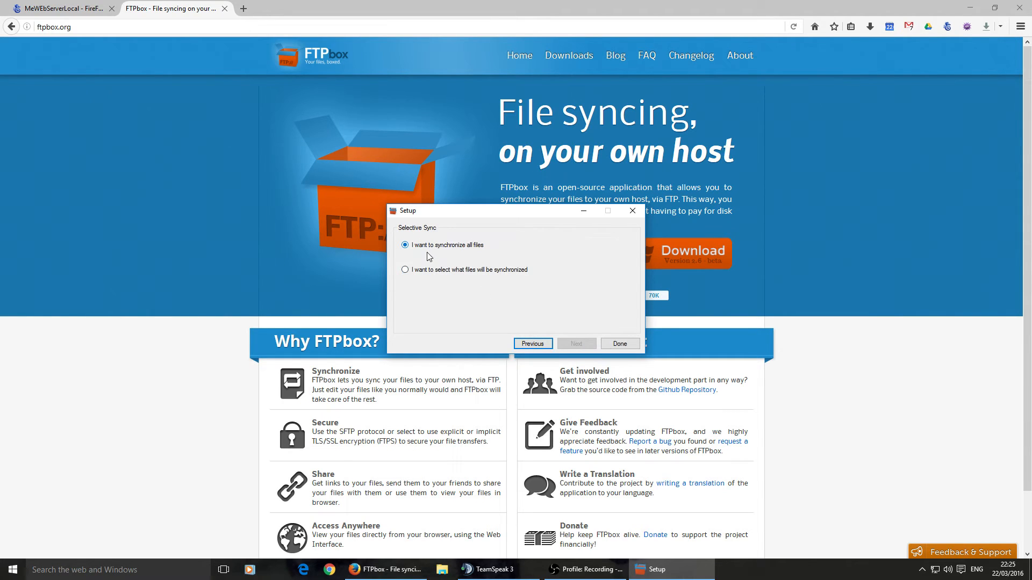
mouse_move(446, 258)
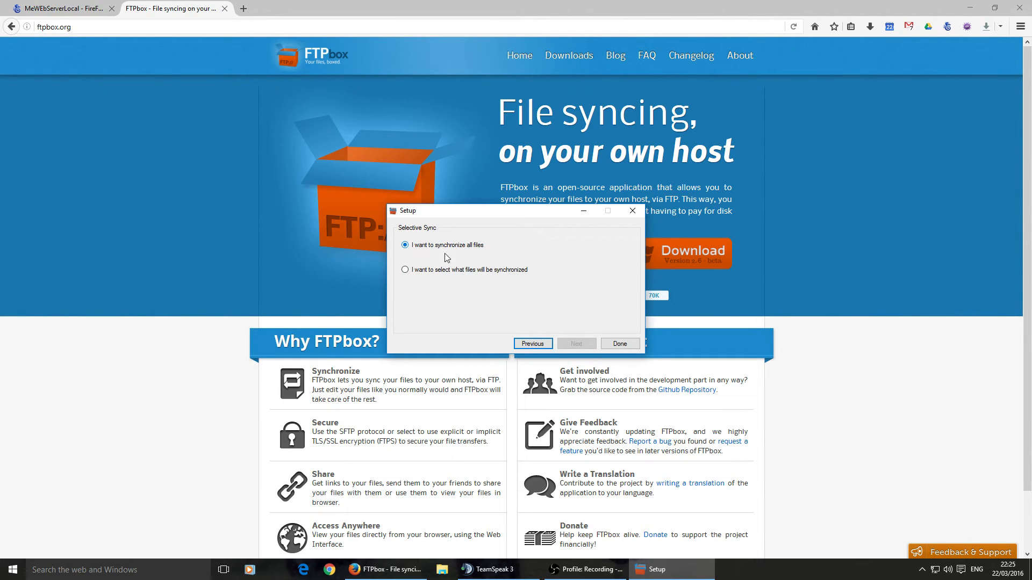
mouse_move(461, 269)
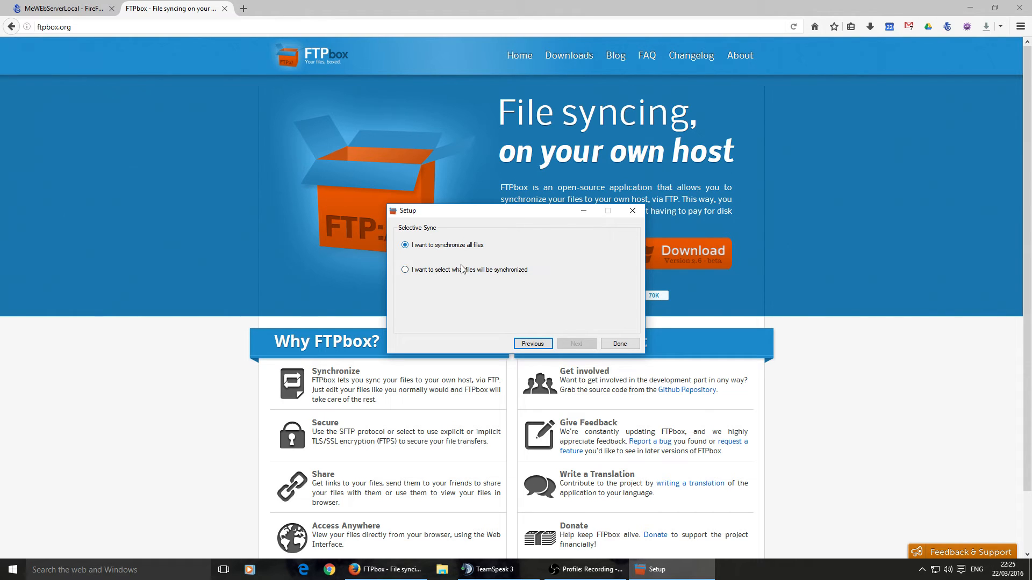
- Finish setup keeping 'synchronize all files', bringing up the Options window
left_click(619, 343)
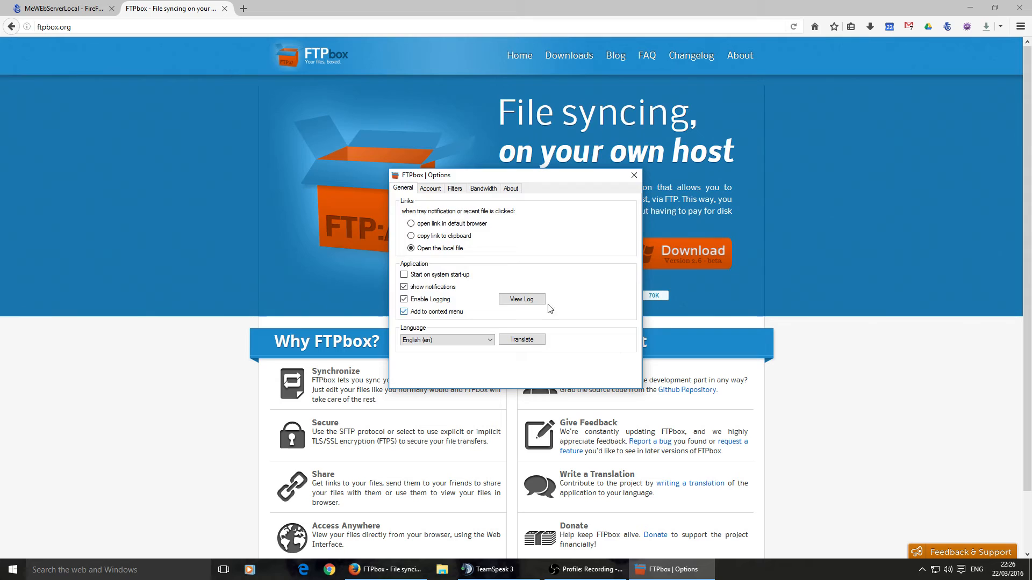
mouse_move(457, 235)
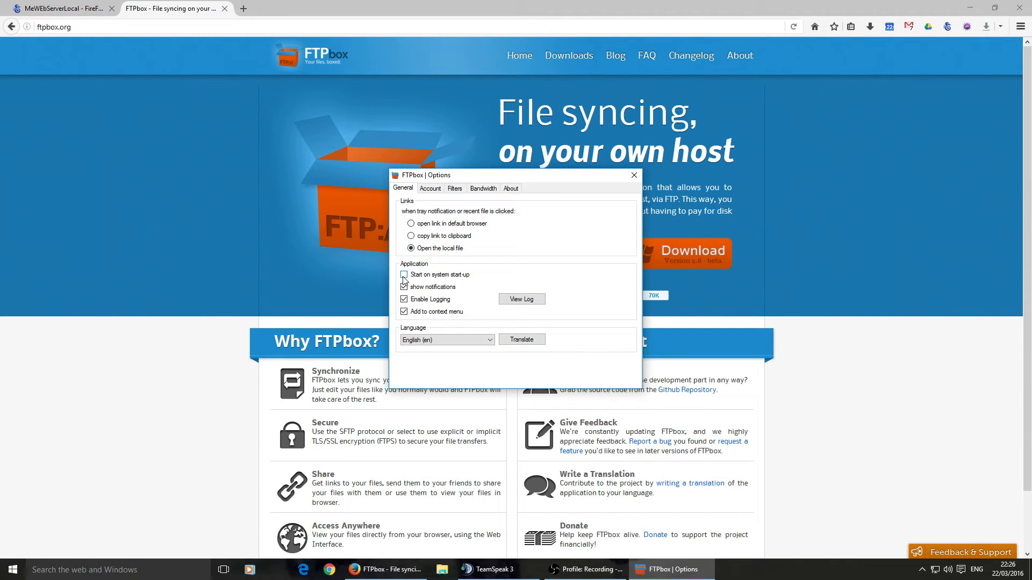
- Enable 'Start on system start-up', then review the Account and Filters settings
left_click(404, 275)
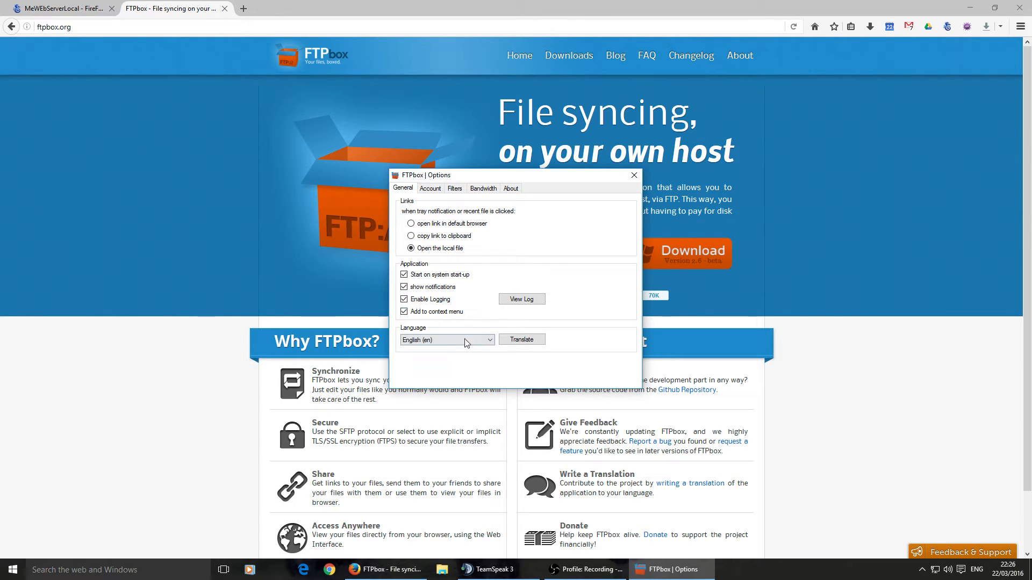
left_click(430, 188)
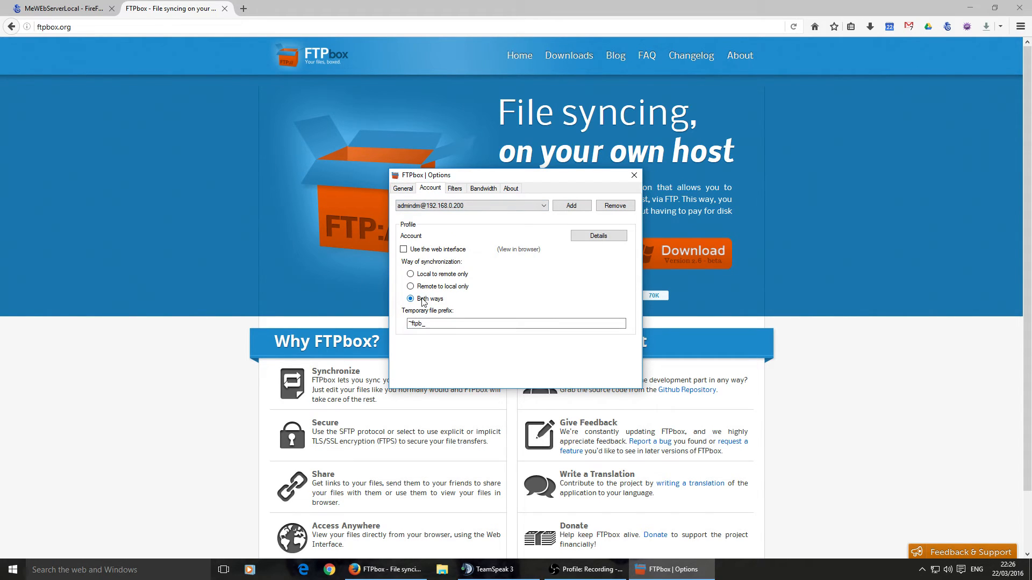
mouse_move(451, 222)
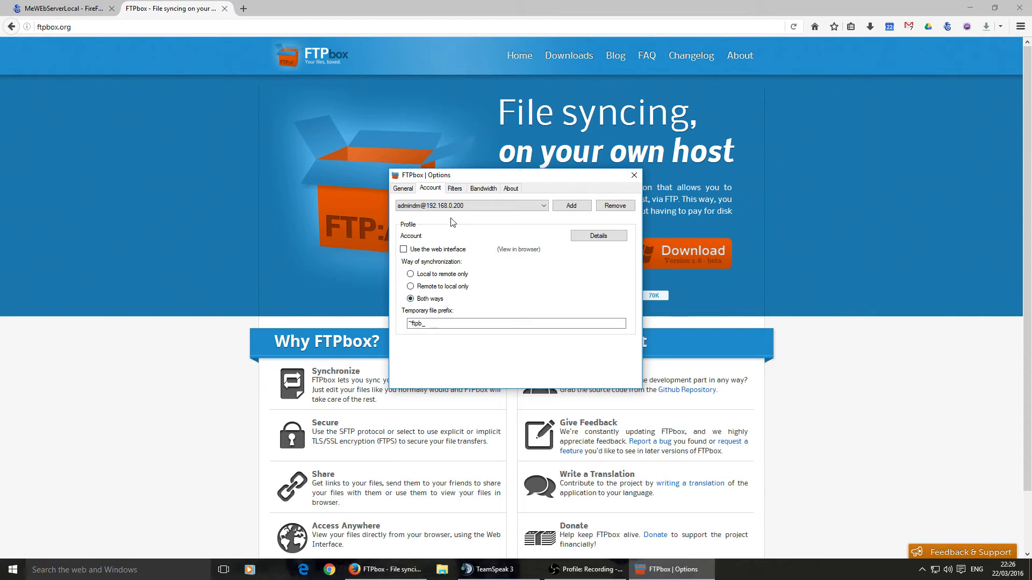
left_click(454, 188)
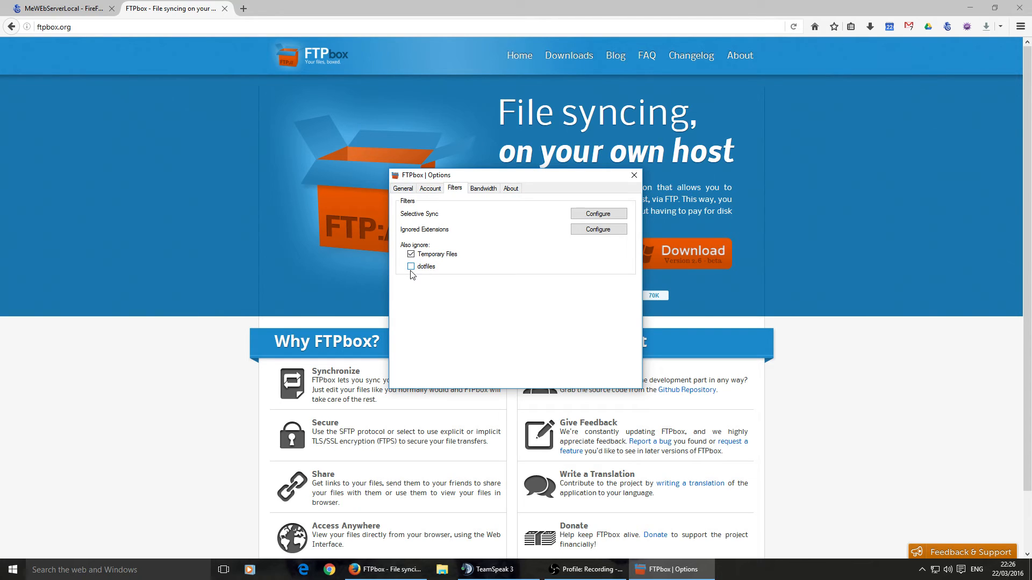
mouse_move(419, 274)
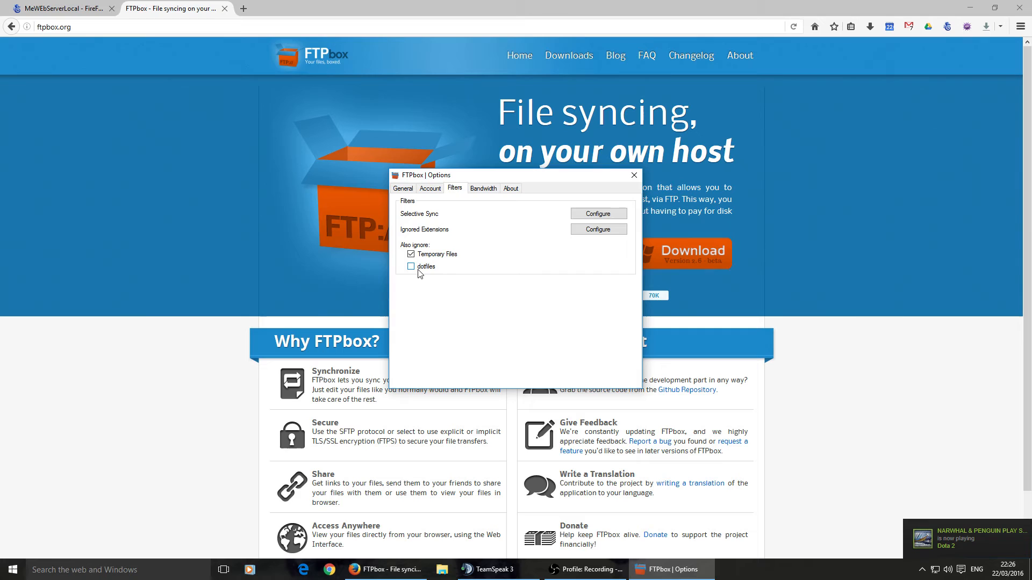
mouse_move(442, 284)
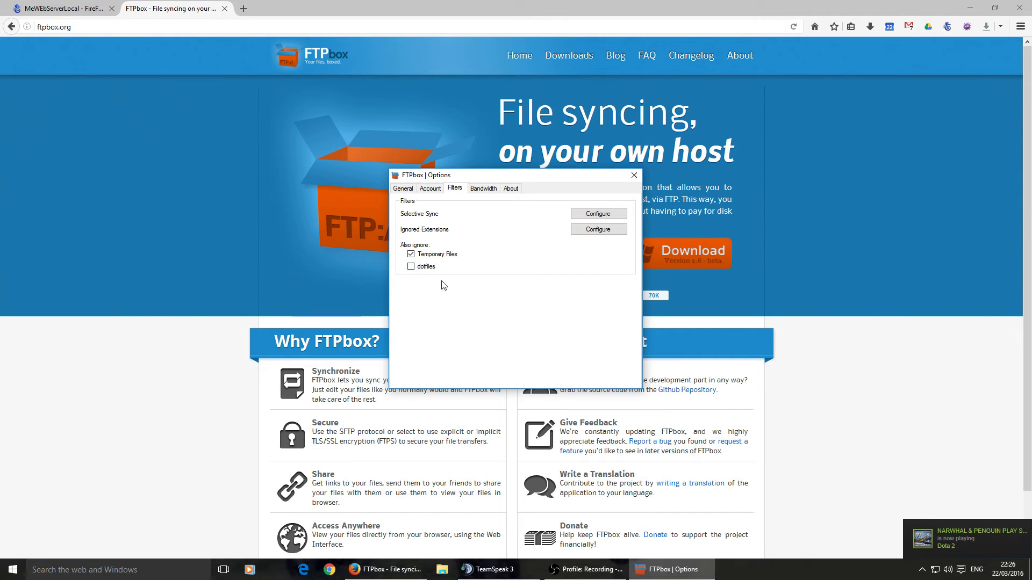
mouse_move(483, 189)
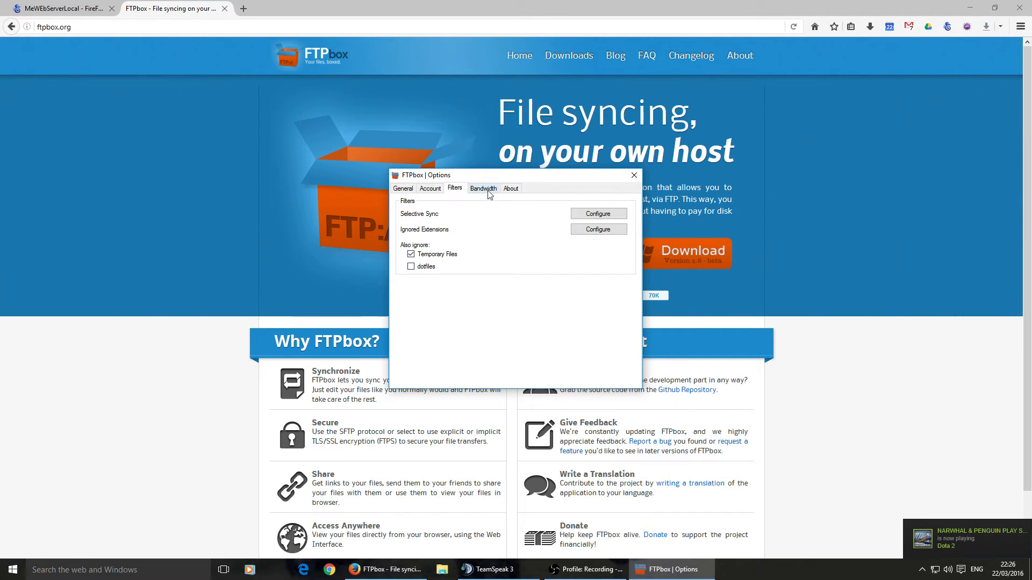
- Set syncing to run automatically every 10 seconds and close Options
left_click(483, 188)
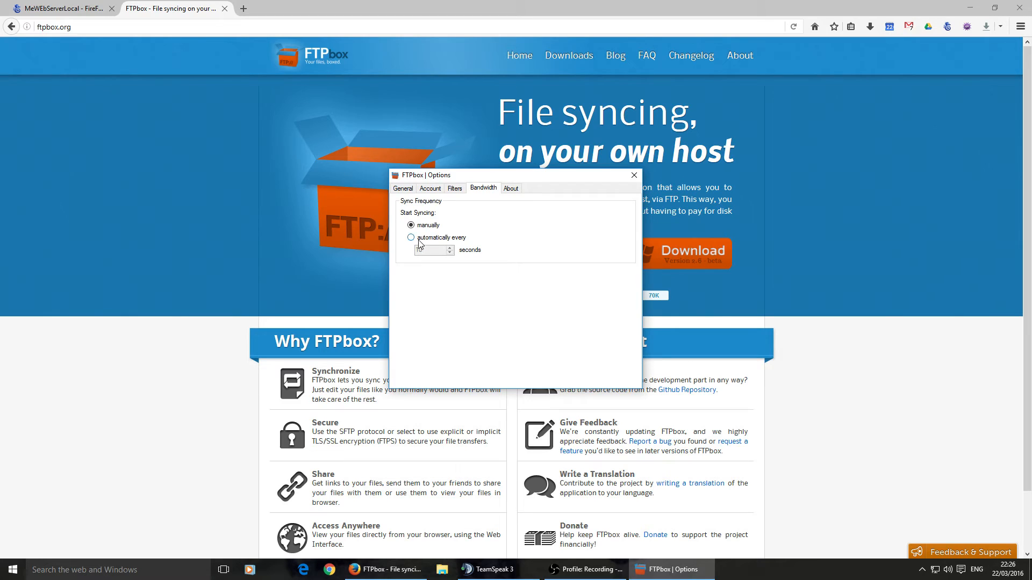
left_click(411, 237)
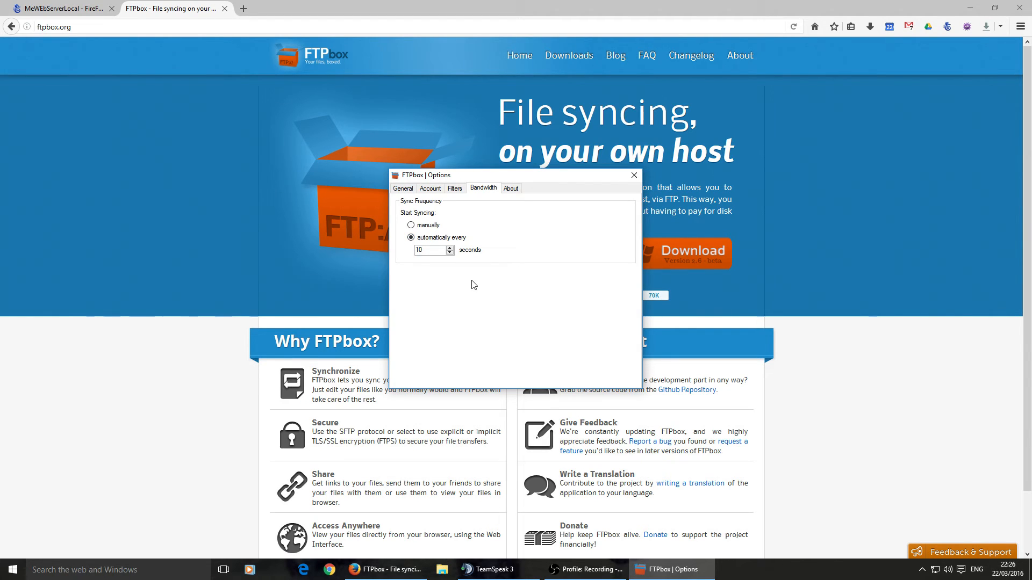
mouse_move(508, 176)
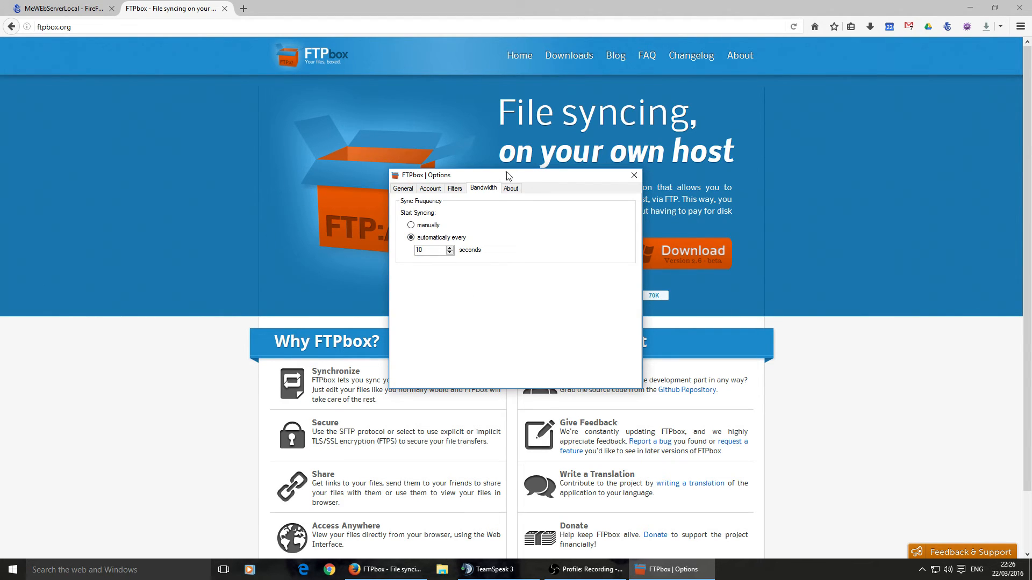
mouse_move(535, 229)
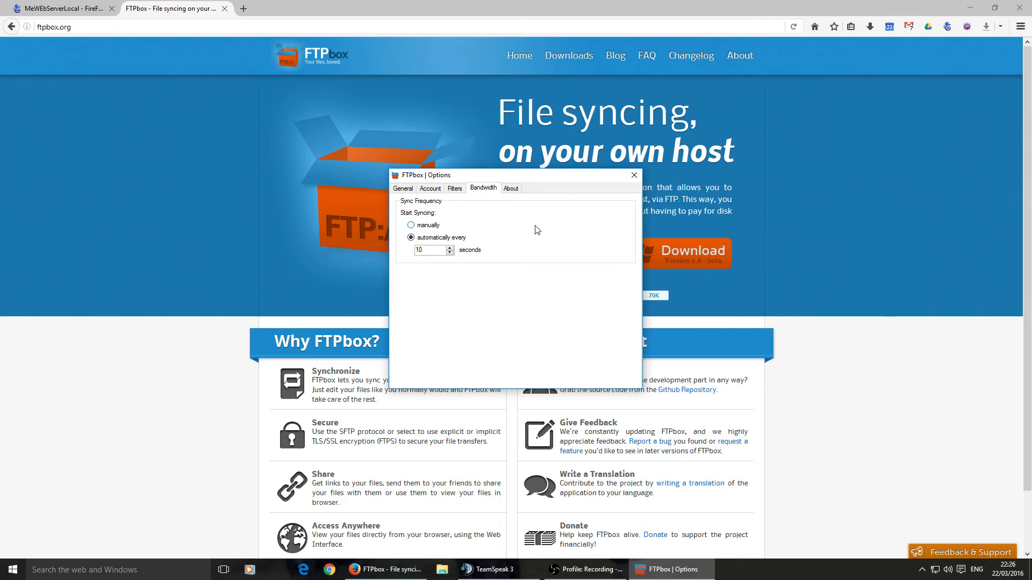
mouse_move(428, 199)
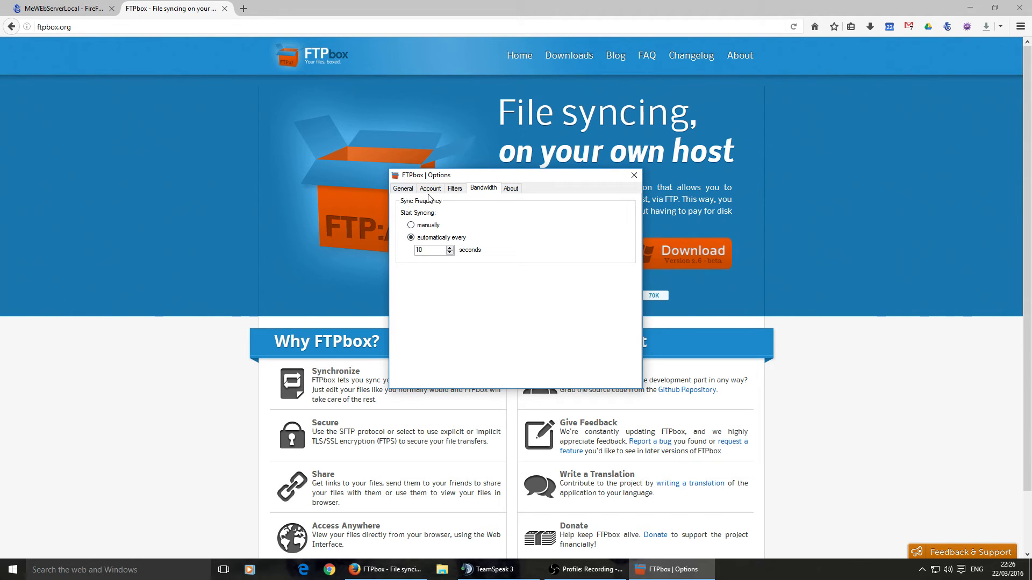
left_click(632, 175)
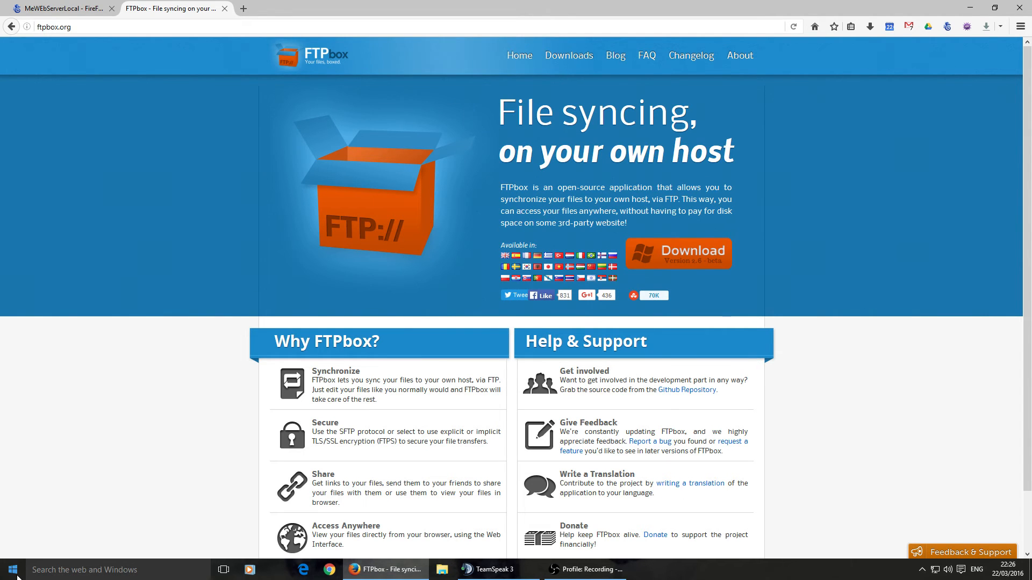
- Browse File Explorer to D:\Users\BigMon to reach the local FTPbox folder
left_click(447, 569)
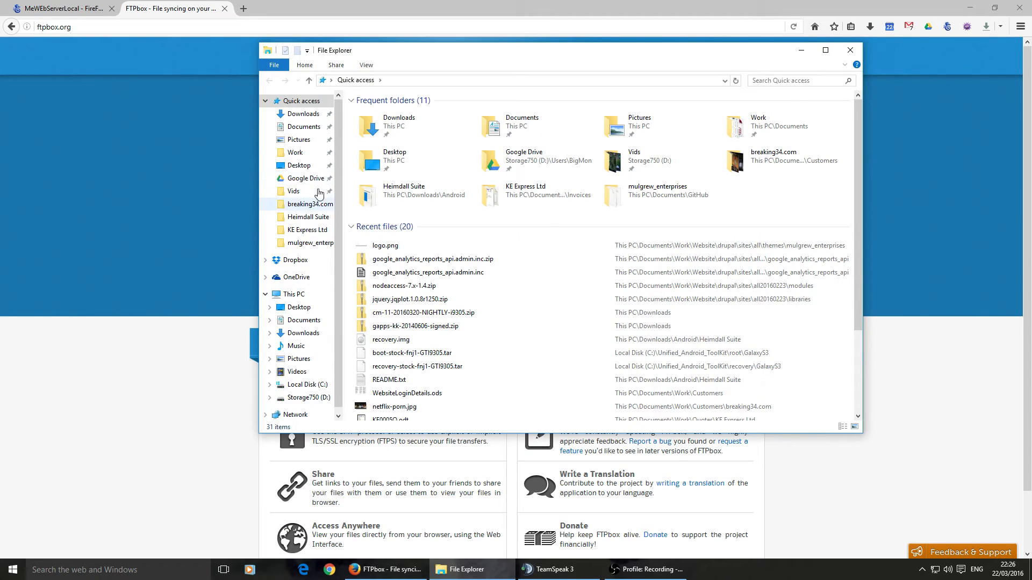
mouse_move(316, 260)
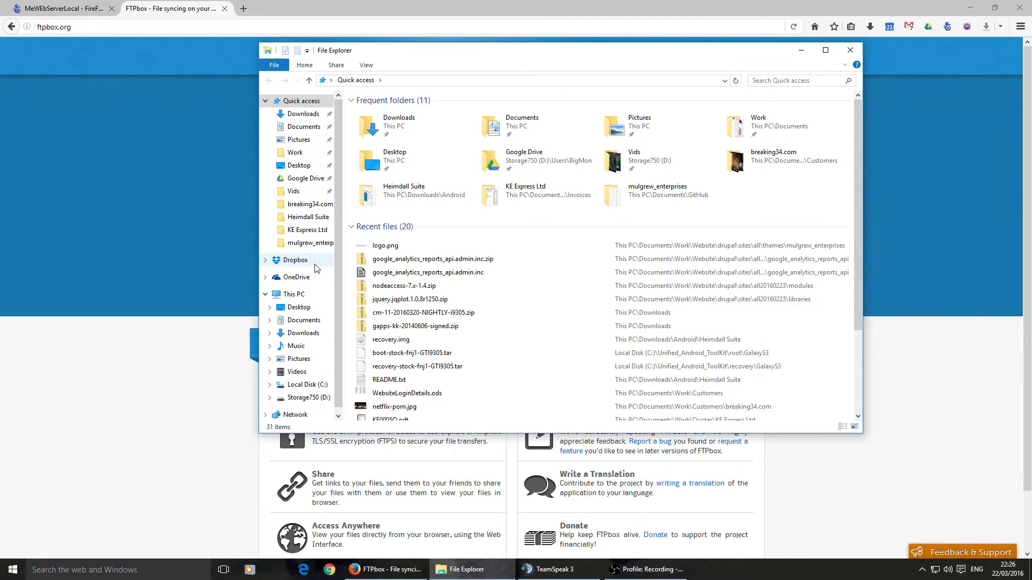
left_click(305, 397)
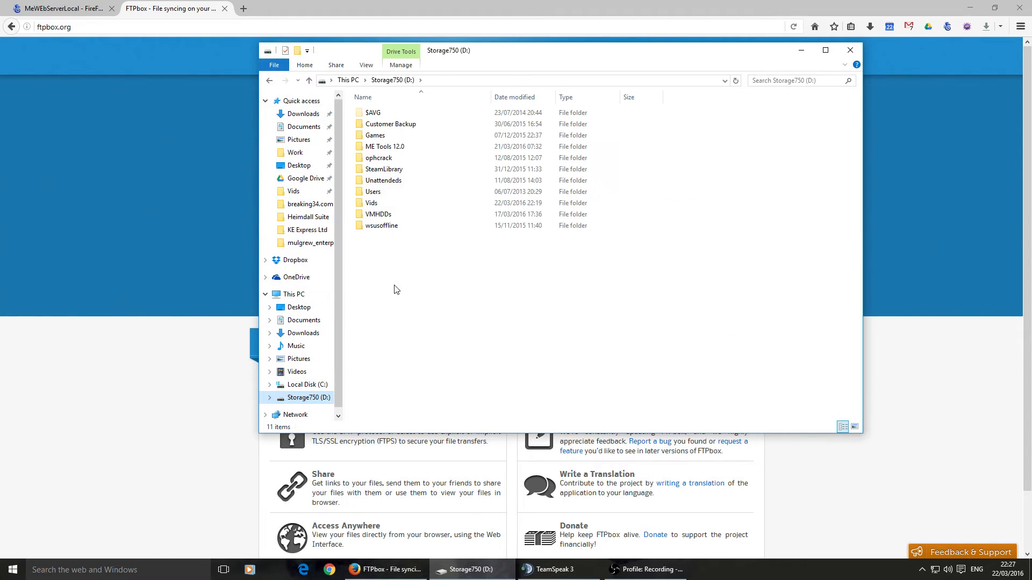
double_click(373, 191)
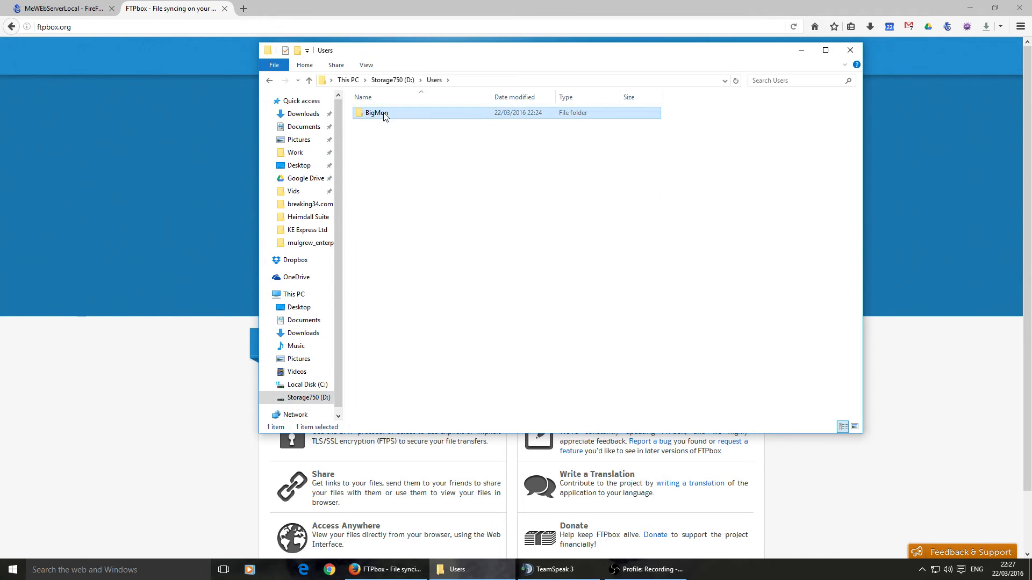
double_click(376, 113)
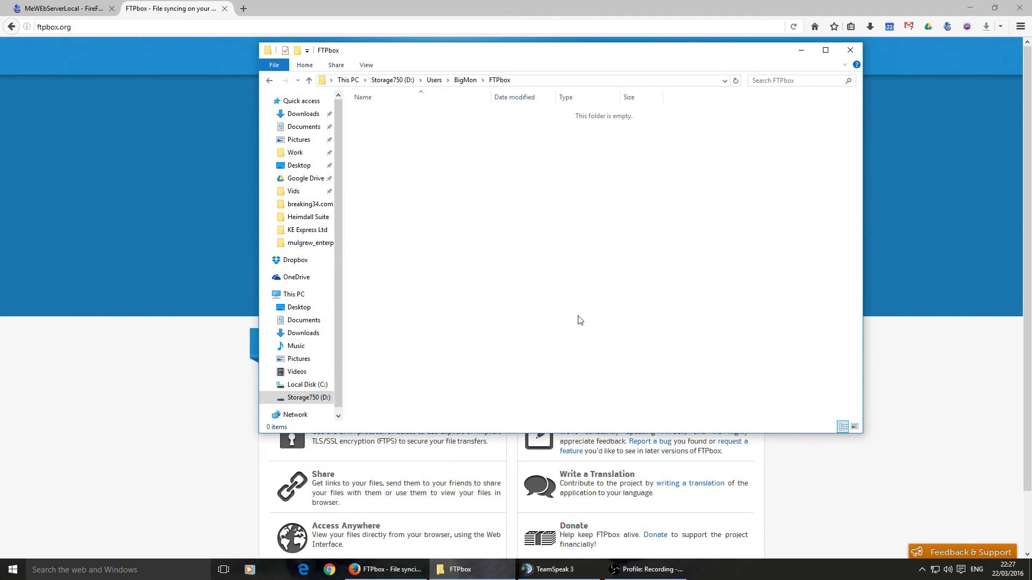
mouse_move(865, 69)
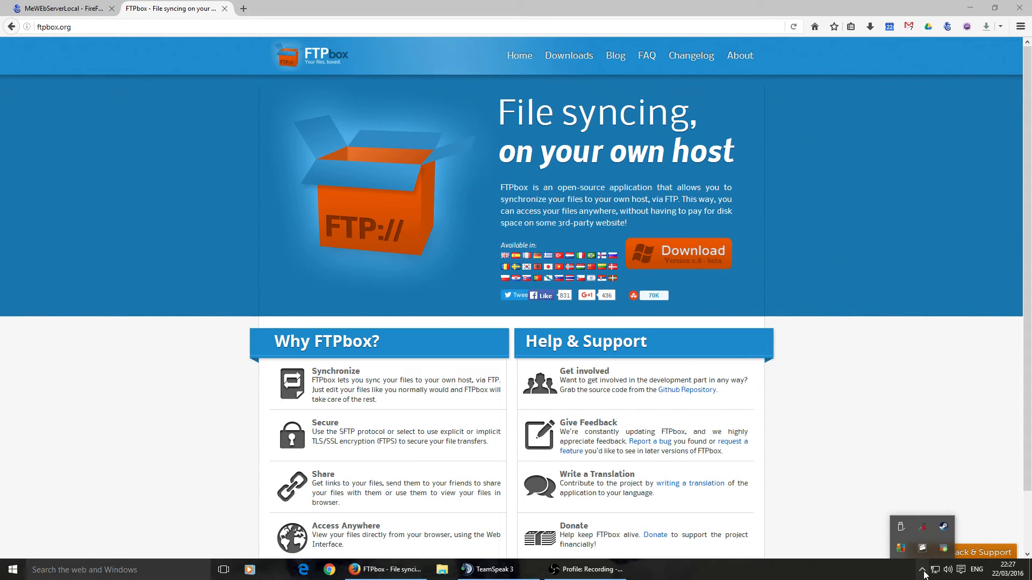
mouse_move(942, 546)
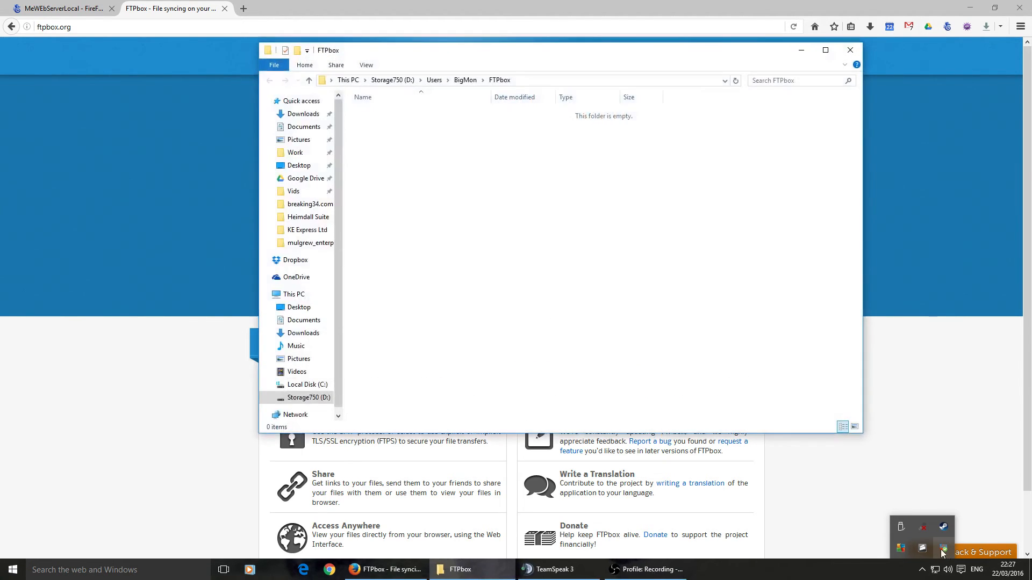
mouse_move(915, 526)
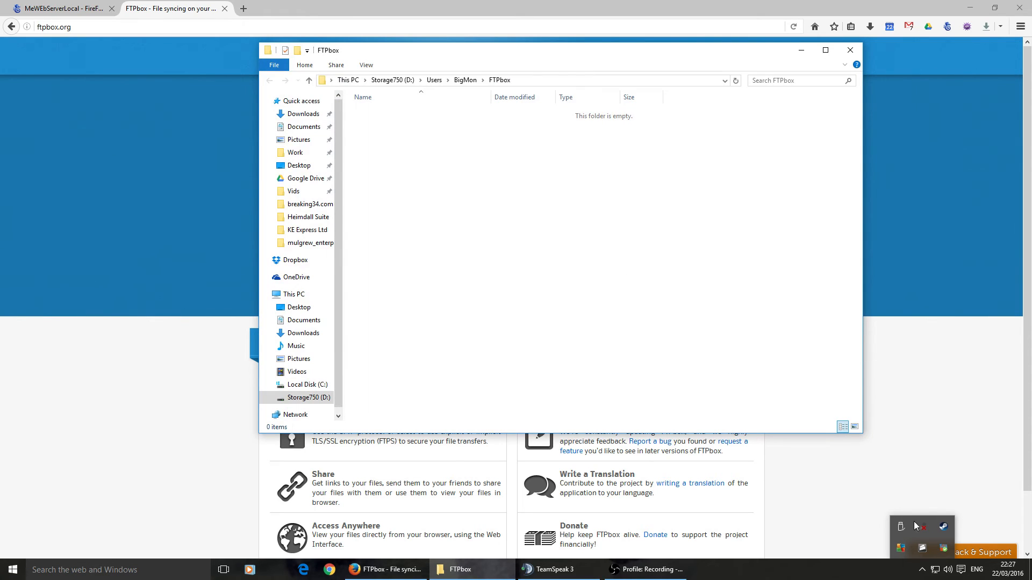
mouse_move(513, 197)
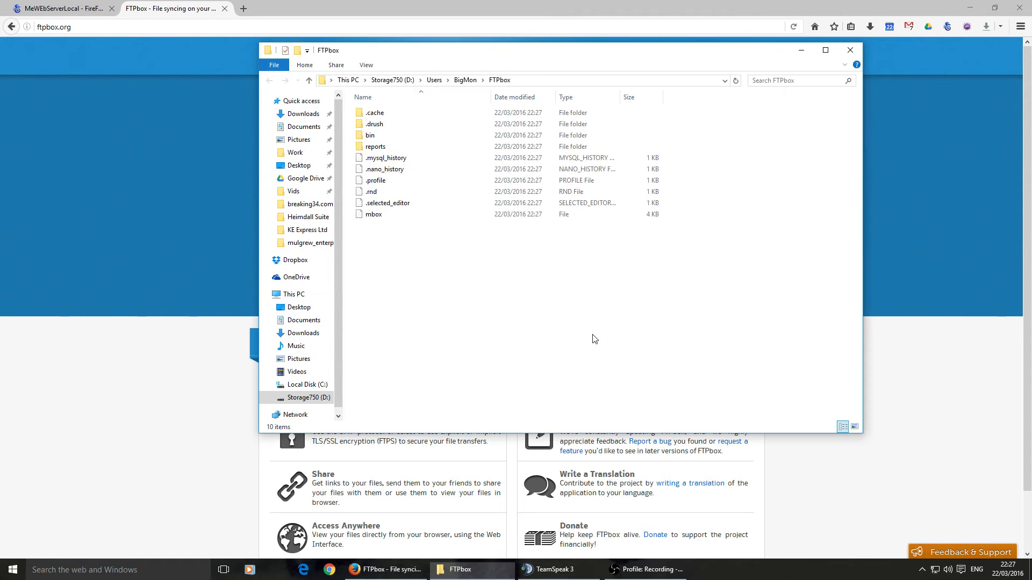
mouse_move(399, 91)
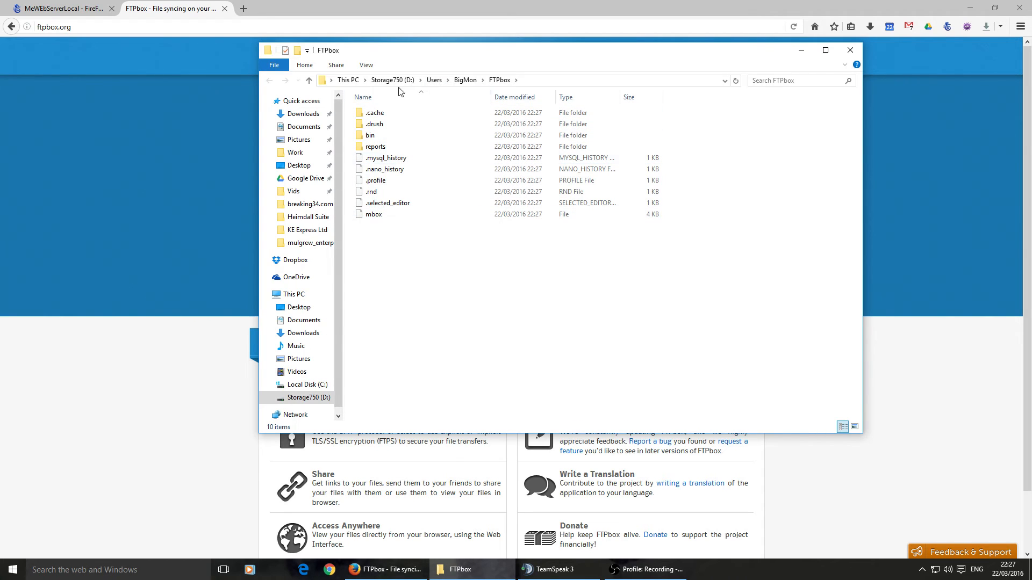
mouse_move(440, 288)
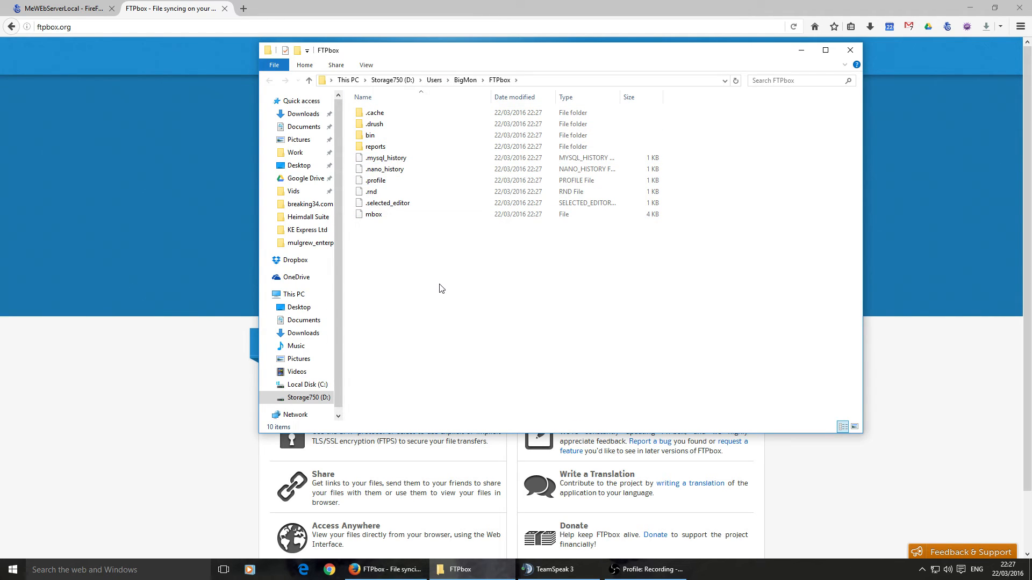
mouse_move(443, 267)
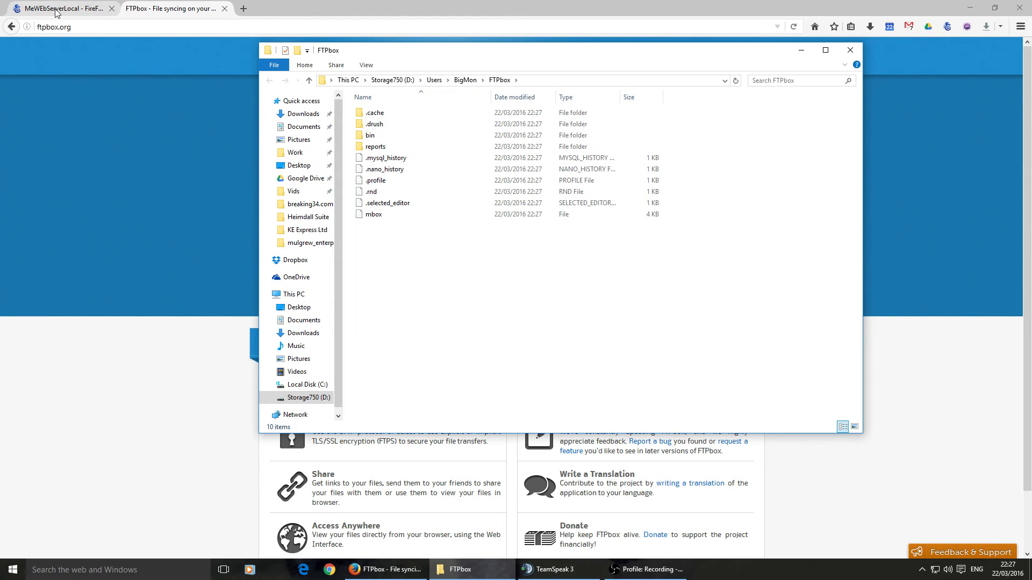
- Show the server's /home/admindm listing in FireFTP and compare it with the local FTPbox folder
left_click(59, 8)
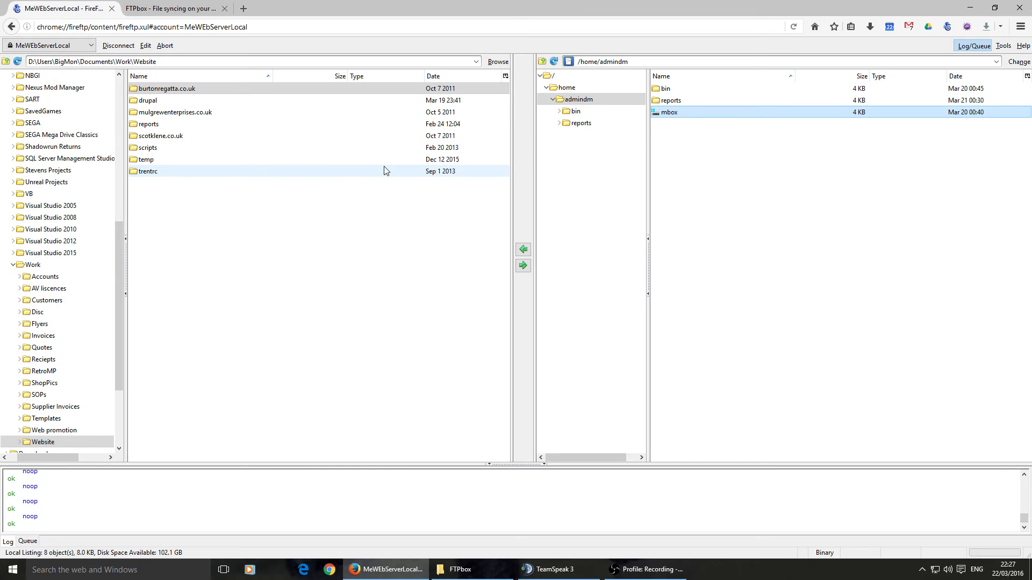
left_click(554, 62)
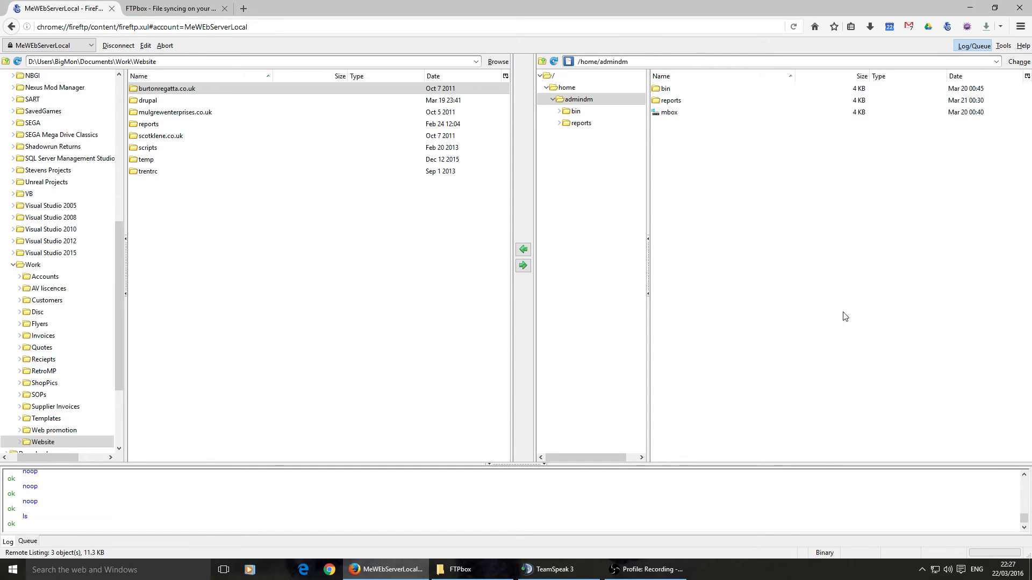
mouse_move(730, 141)
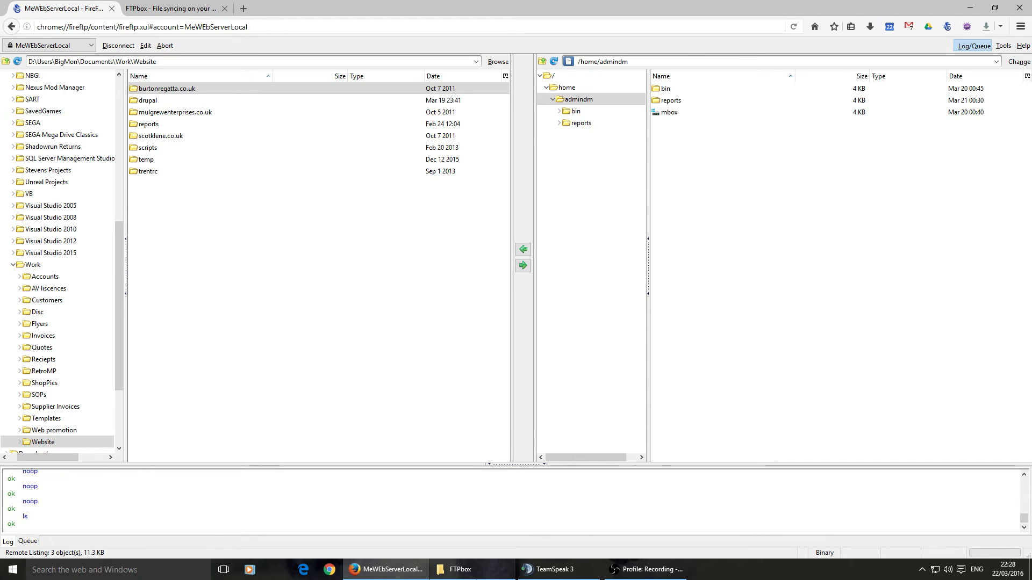
left_click(451, 569)
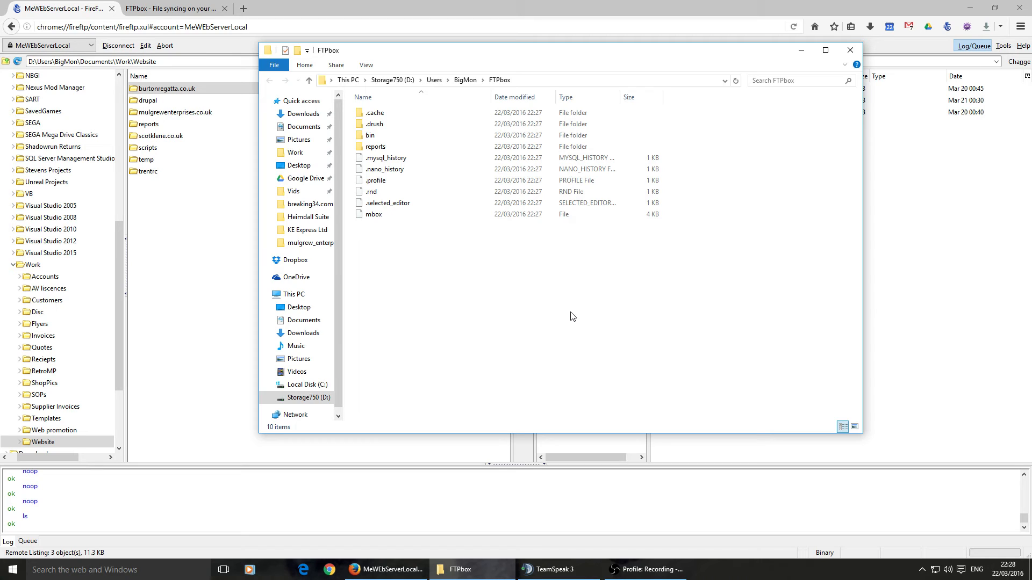
left_click(369, 135)
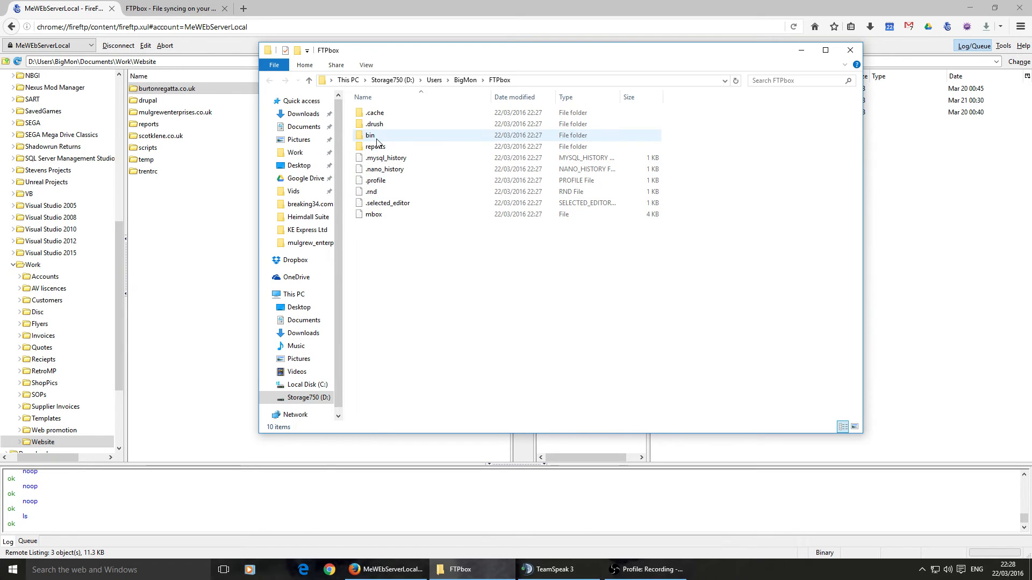
left_click(373, 214)
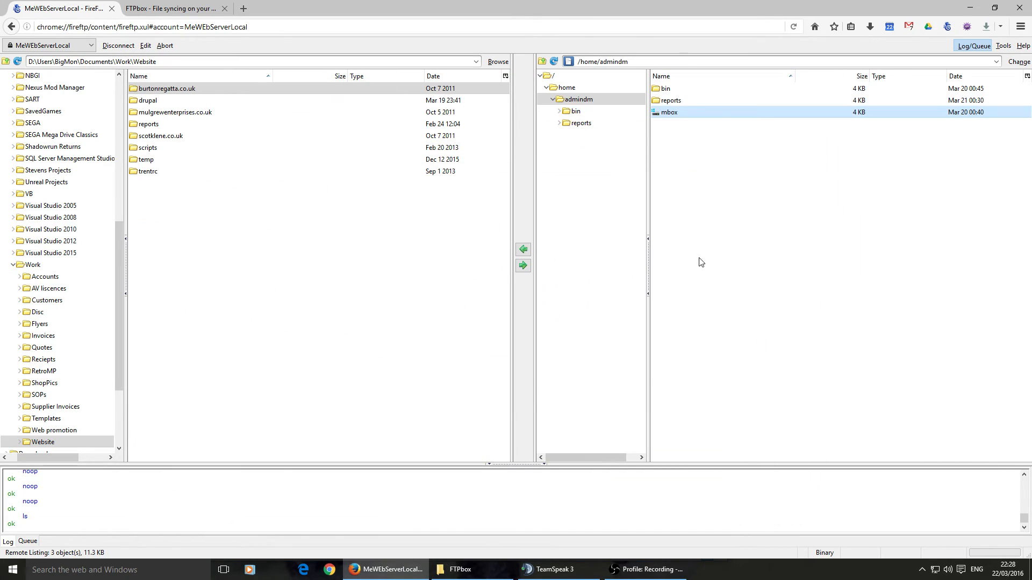
left_click(458, 569)
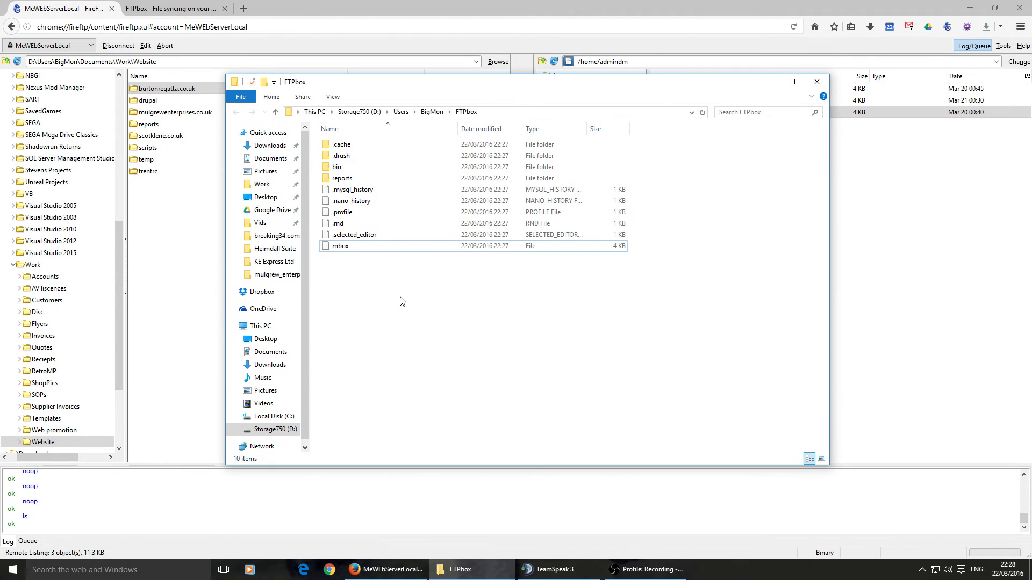
- Create a new empty text document named with 'test' in the local FTPbox folder
right_click(402, 301)
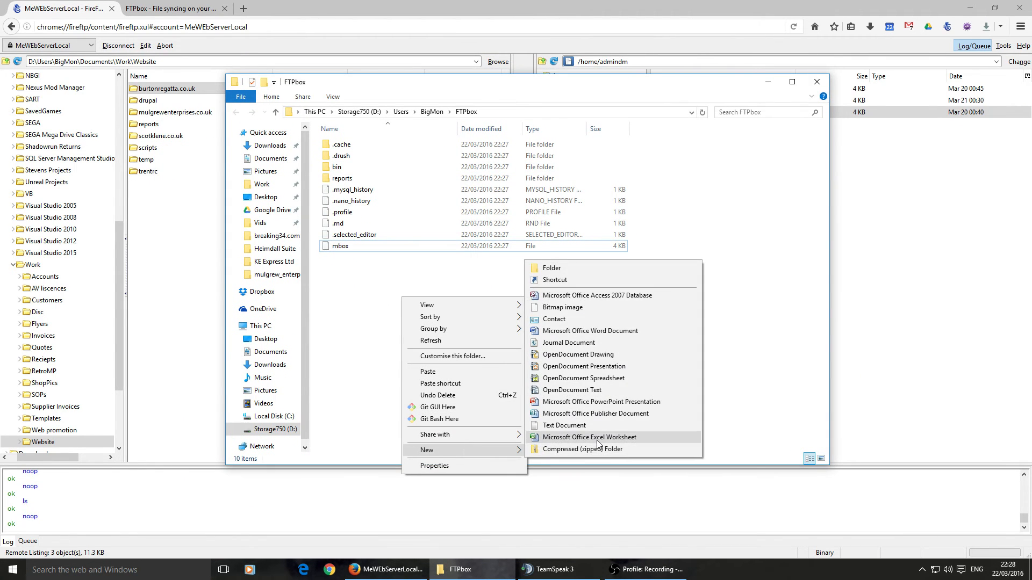
left_click(564, 425)
type("upload.tx")
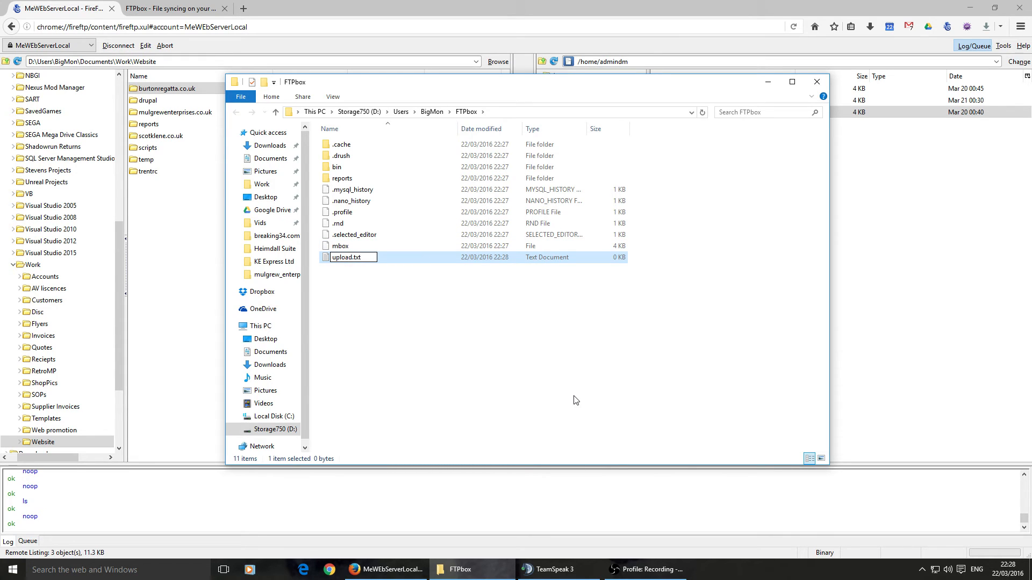
type("test")
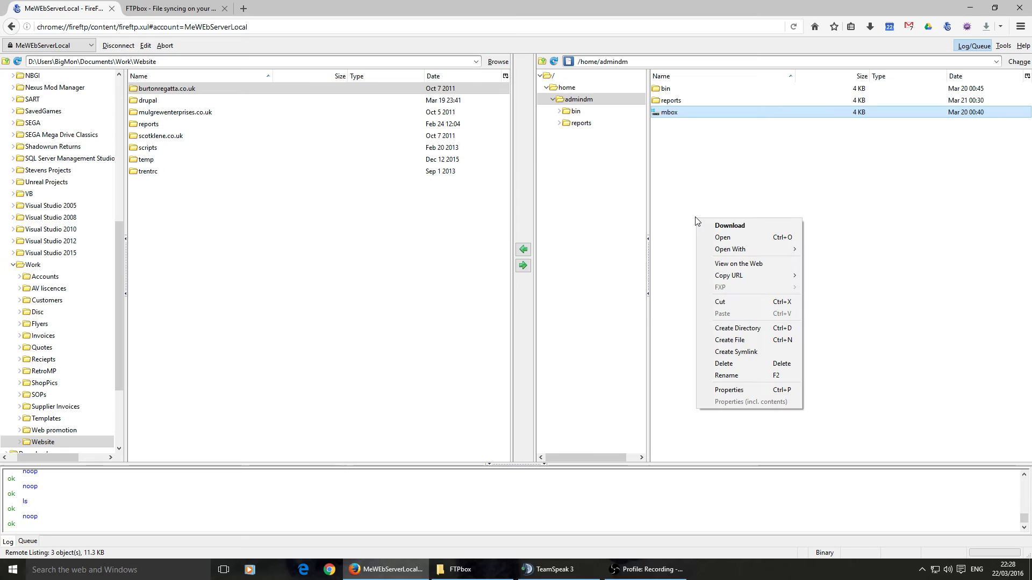
mouse_move(737, 328)
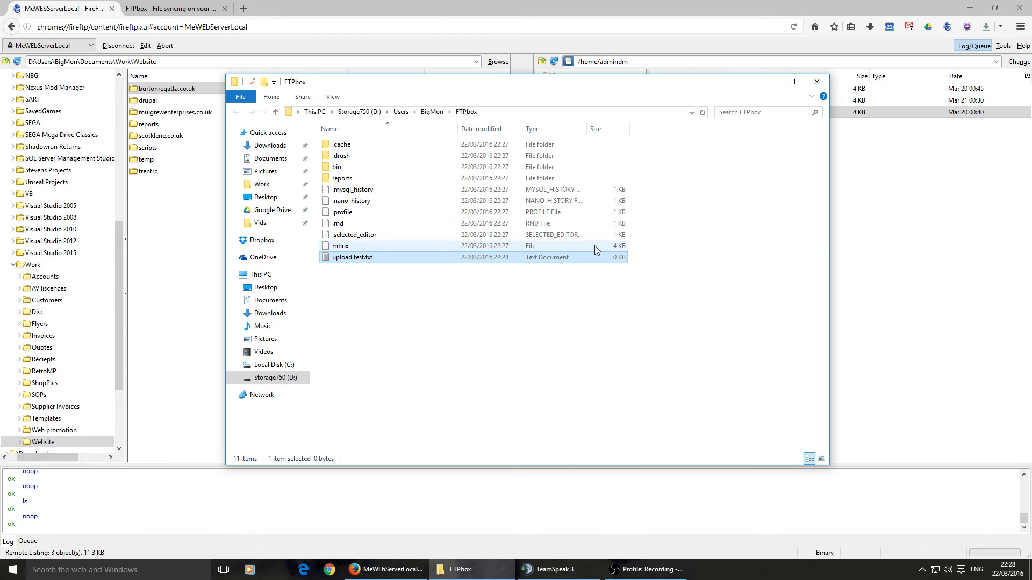
- Create an empty file downloadtest.txt in the server's /home/admindm via Create File
right_click(667, 112)
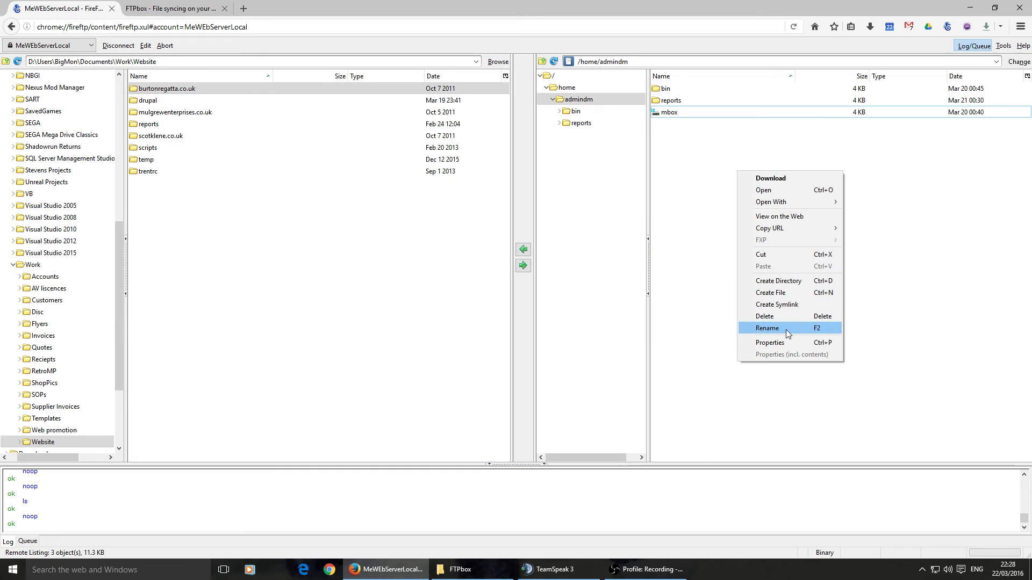
mouse_move(780, 304)
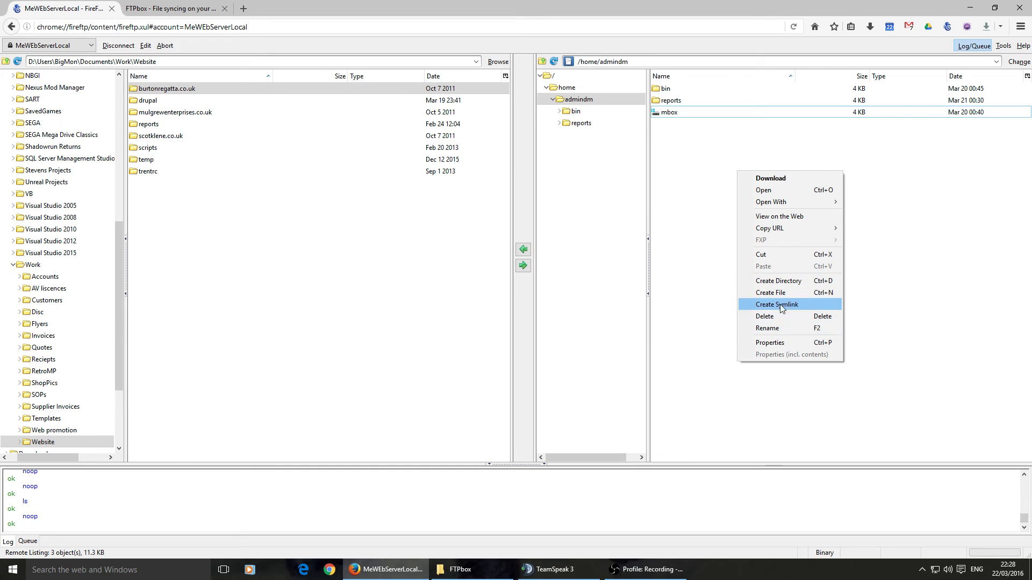
left_click(777, 304)
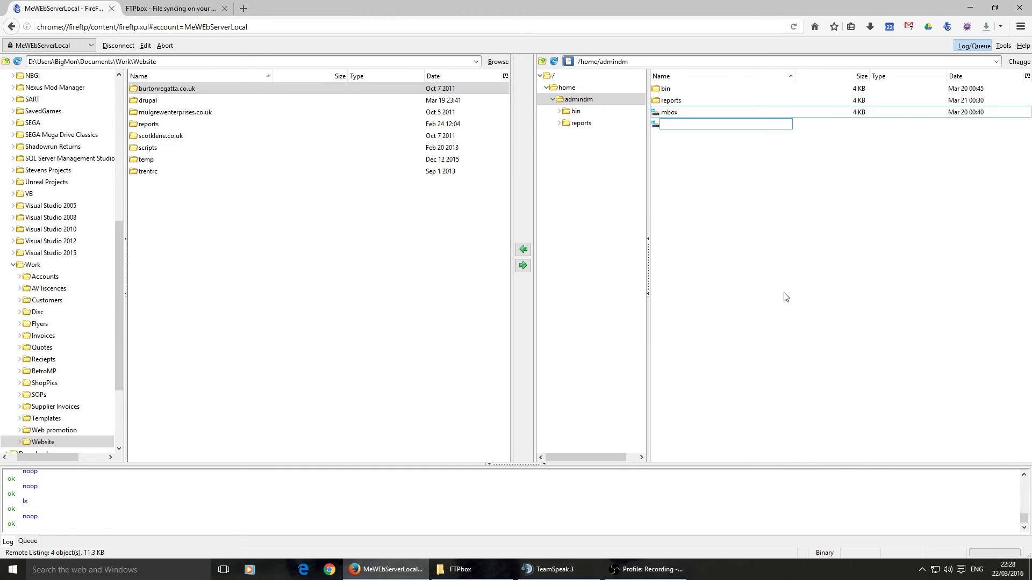
type("downloadtst")
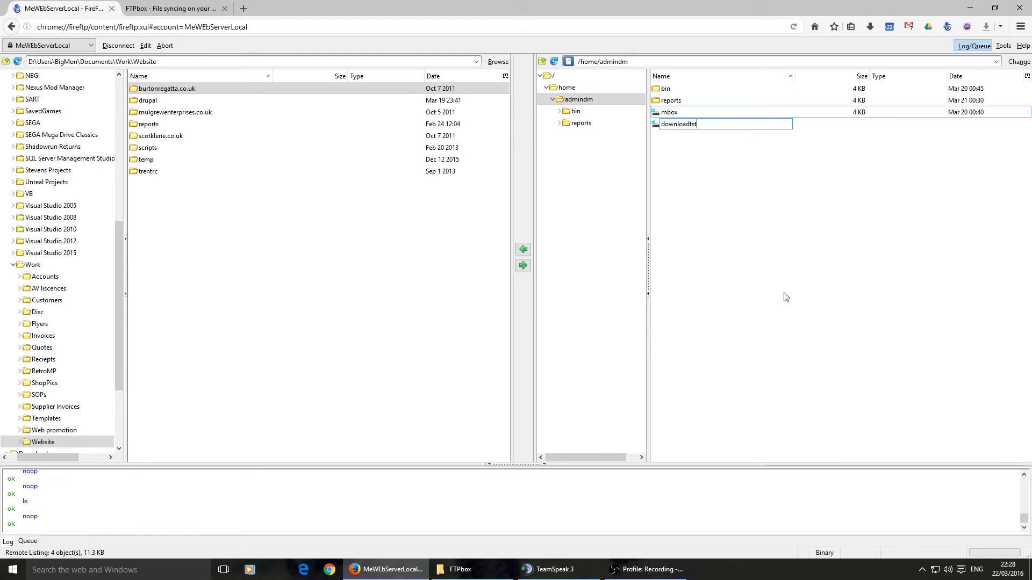
type("e")
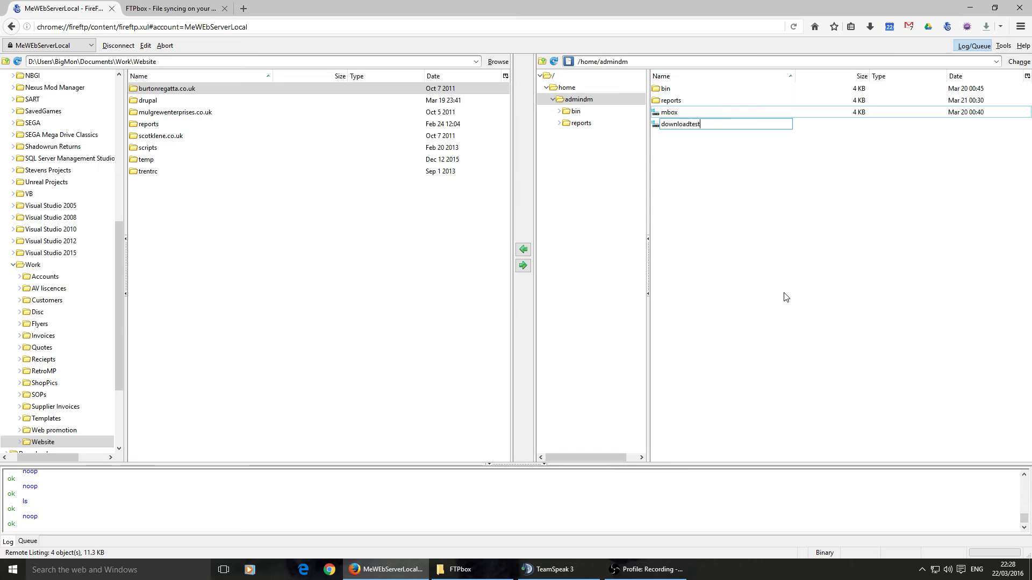
type(".txt")
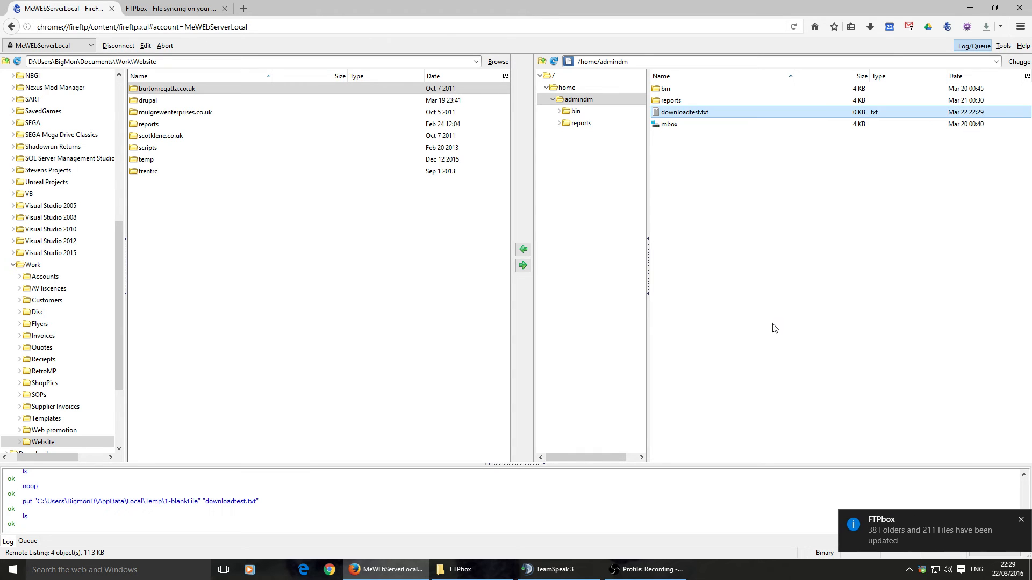
mouse_move(793, 372)
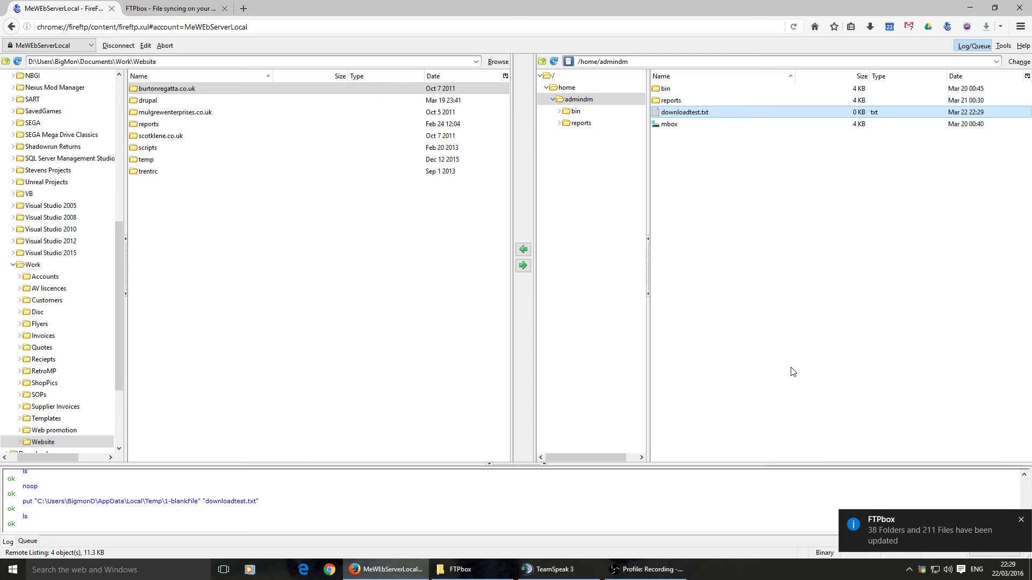
mouse_move(928, 537)
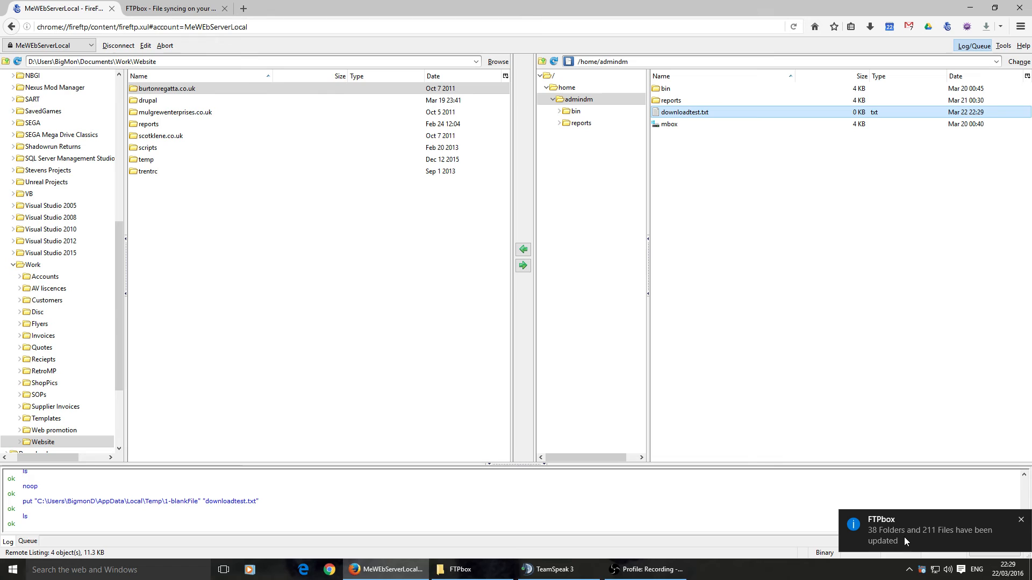
mouse_move(462, 569)
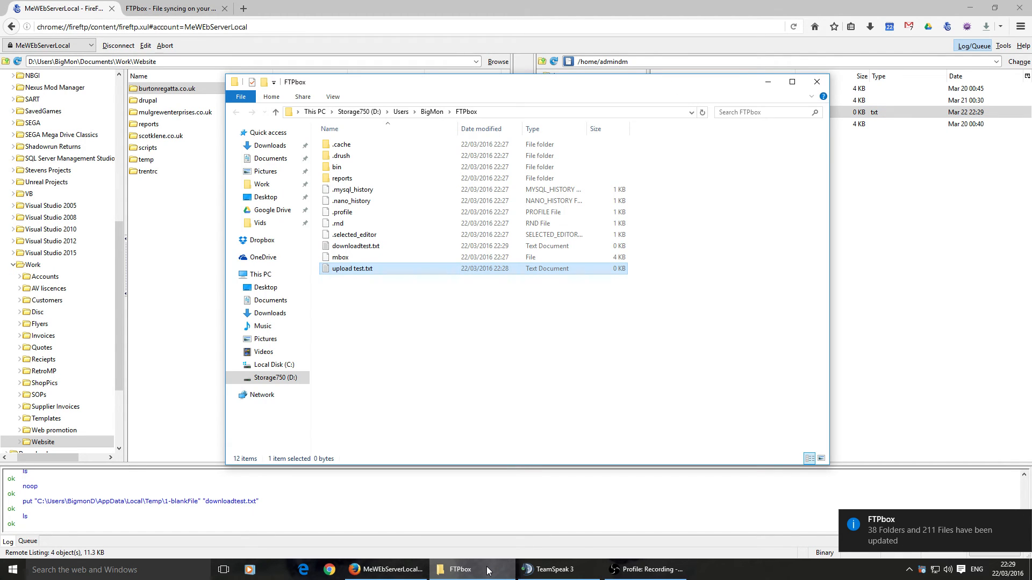
- Check the local FTPbox folder for downloadtest.txt, then return to the FireFTP server listing
left_click(355, 245)
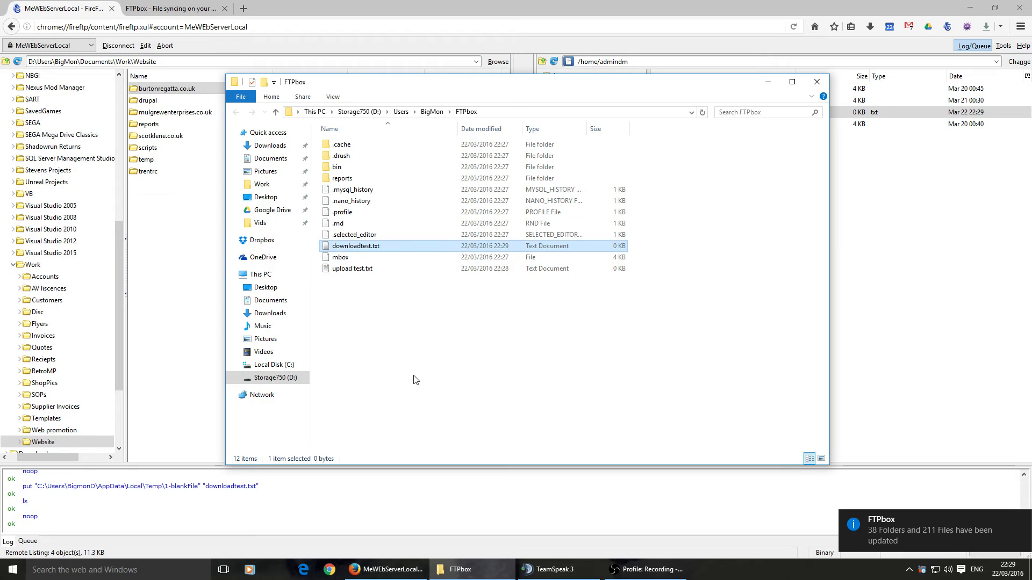
left_click(411, 380)
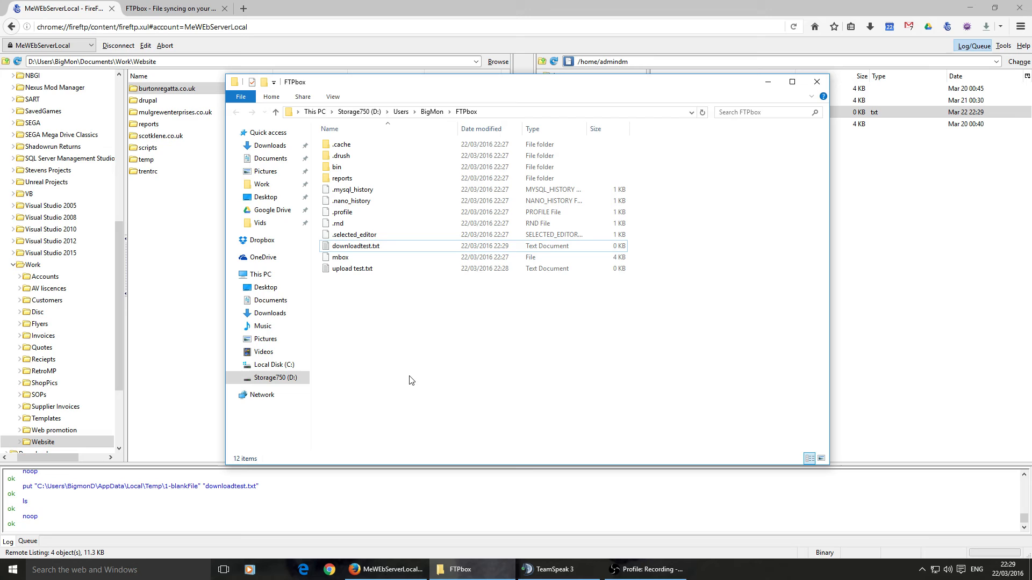
mouse_move(916, 390)
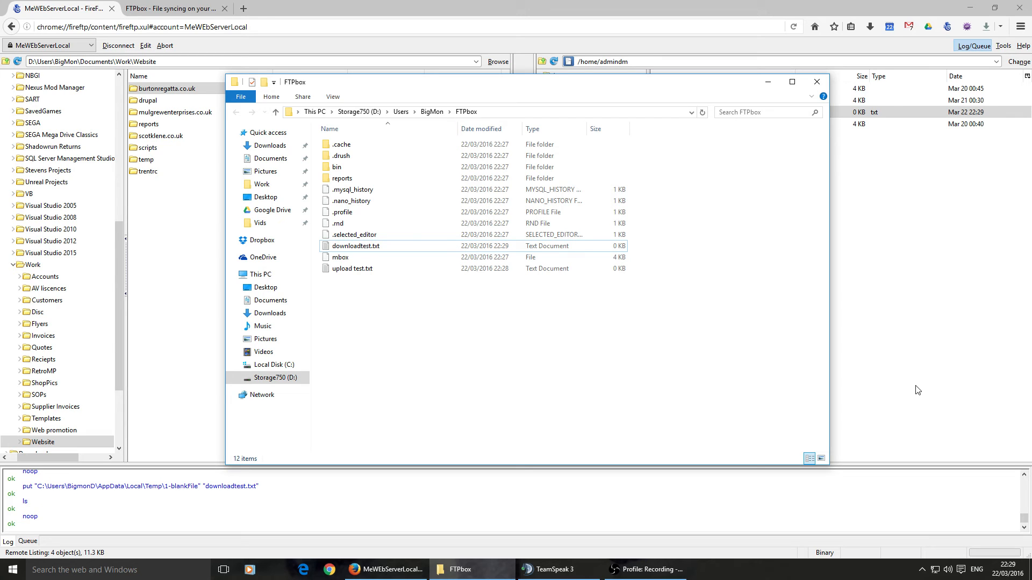
mouse_move(904, 417)
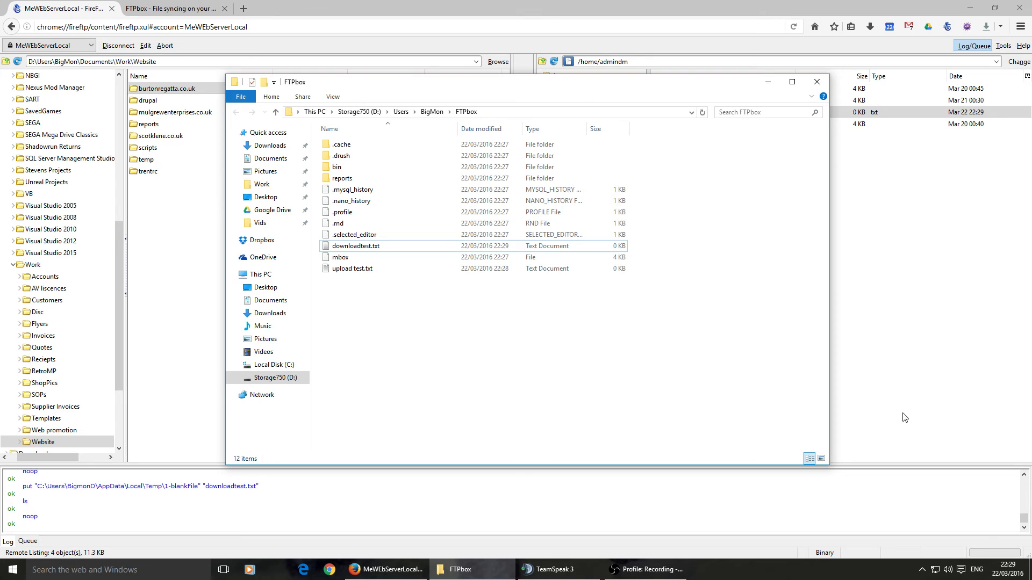
left_click(815, 82)
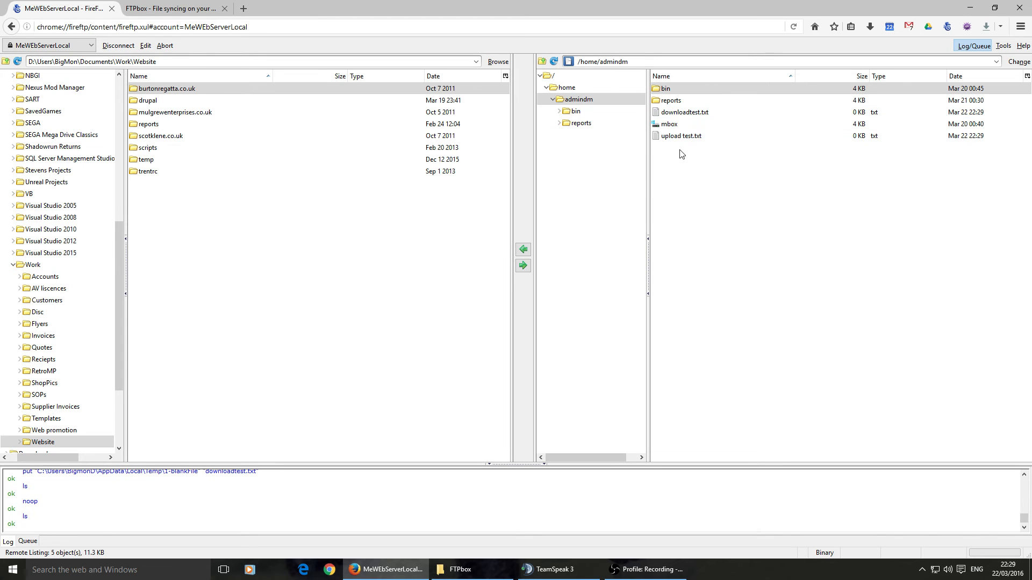
- Delete upload test.txt and downloadtest.txt from the server's /home/admindm, confirming each
left_click(681, 136)
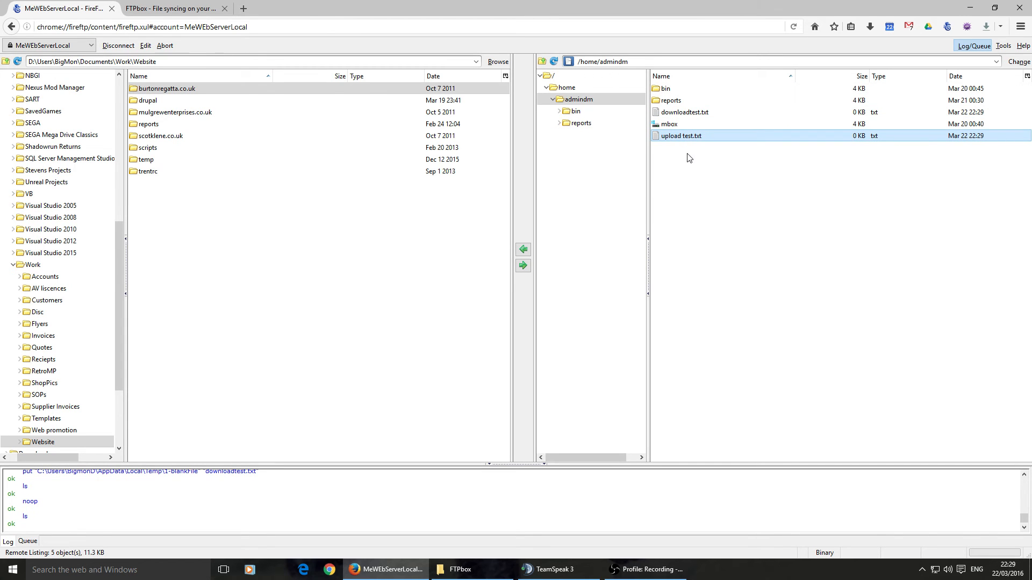
key("Delete")
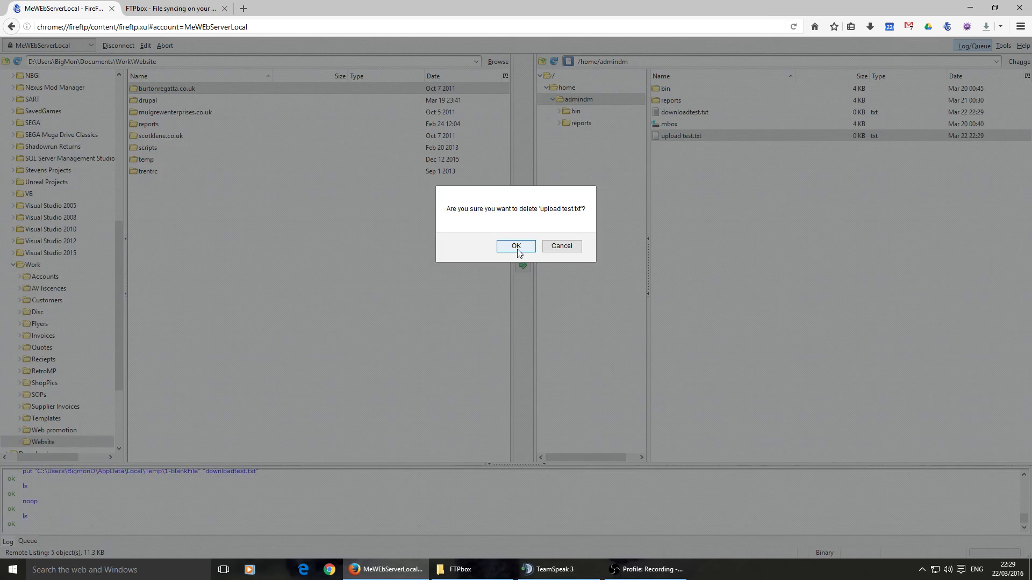
left_click(515, 246)
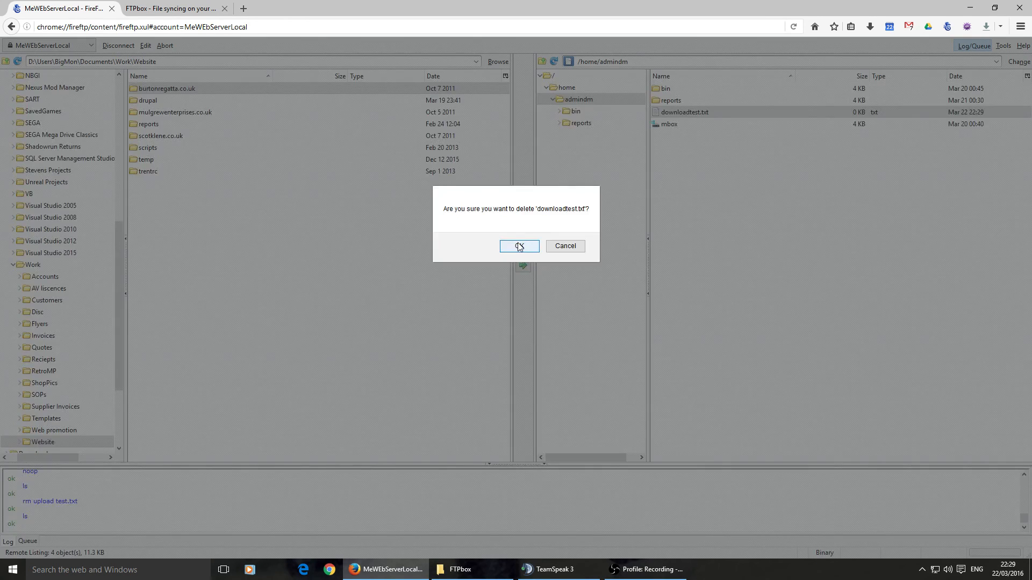
left_click(518, 245)
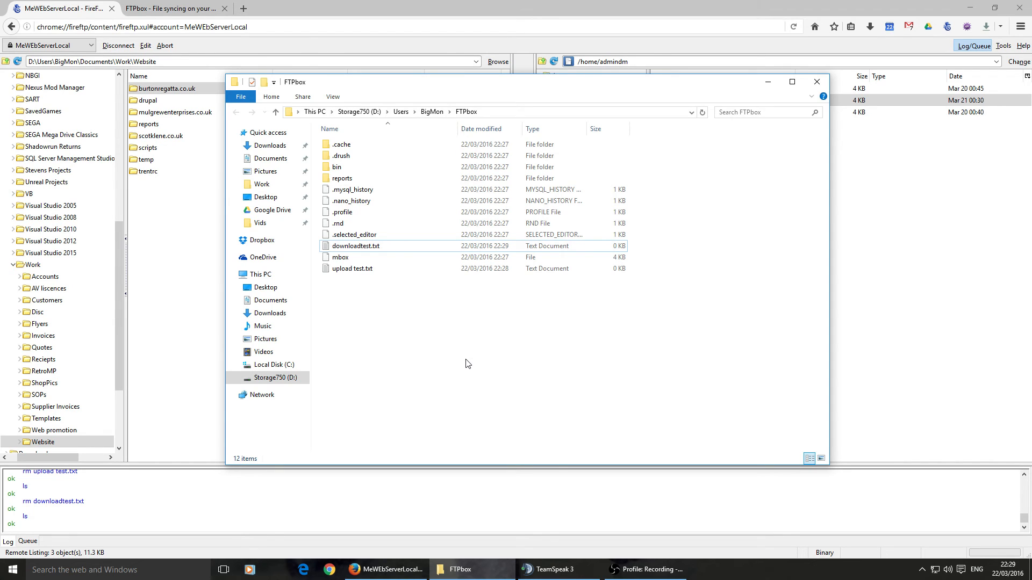
mouse_move(387, 314)
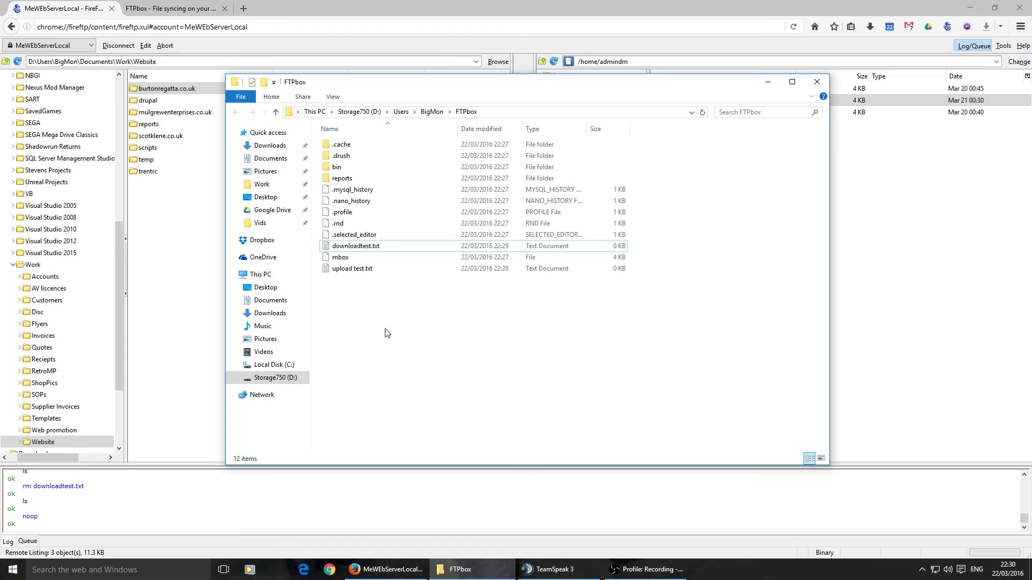
mouse_move(925, 575)
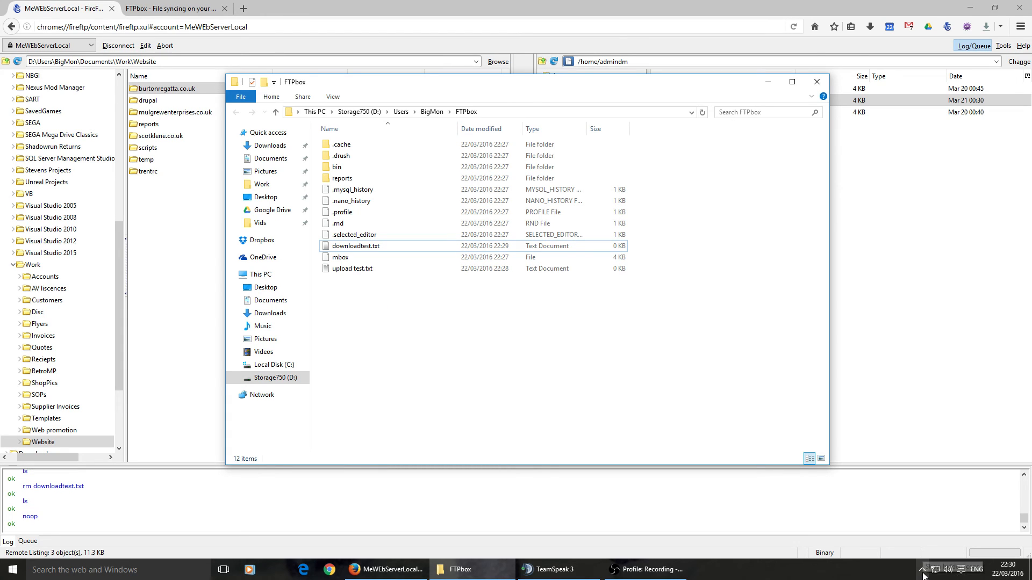
mouse_move(925, 567)
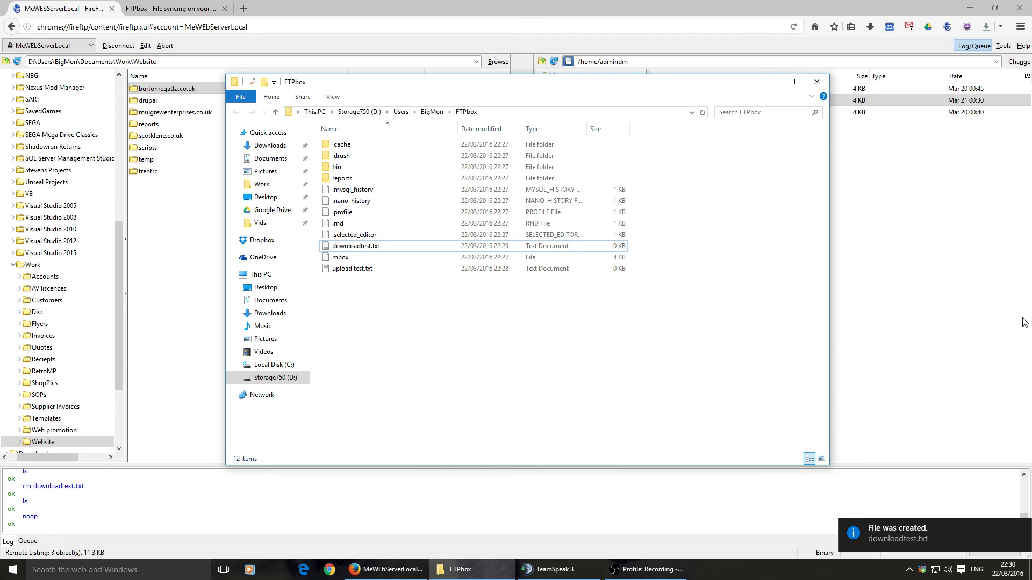
- Switch between FireFTP and the local FTPbox folder to compare listings after the deletions
left_click(816, 82)
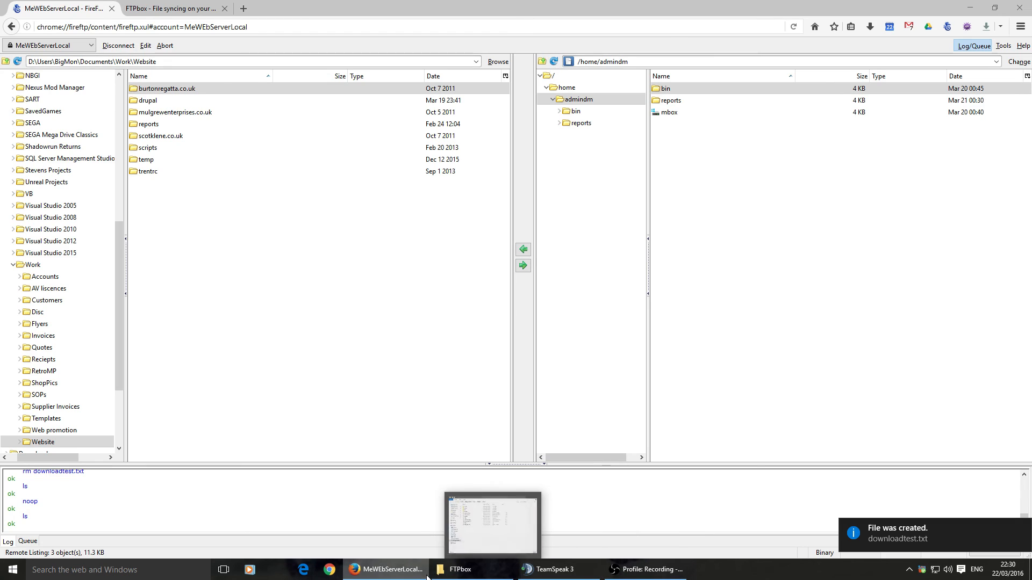
left_click(458, 569)
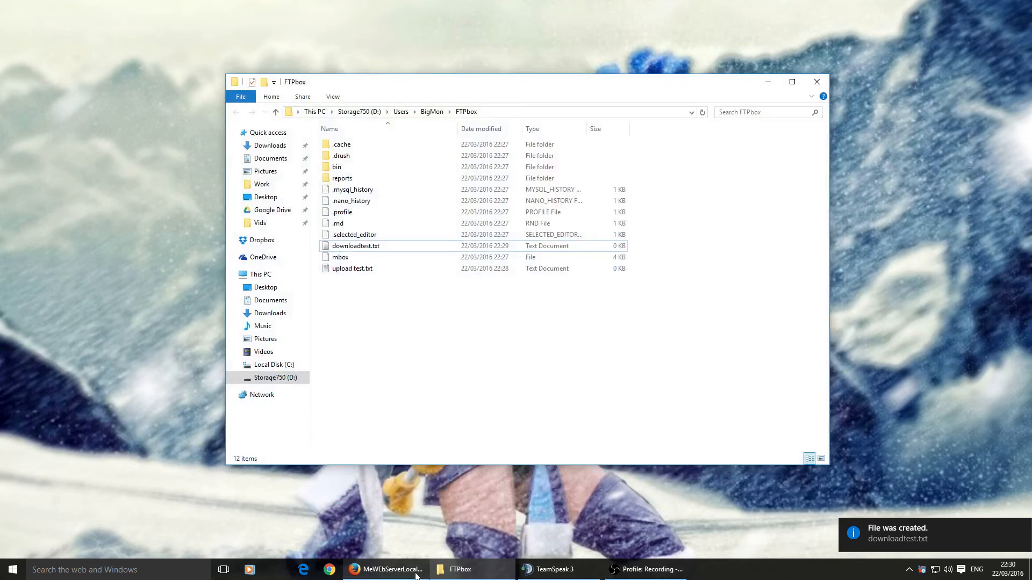
left_click(385, 569)
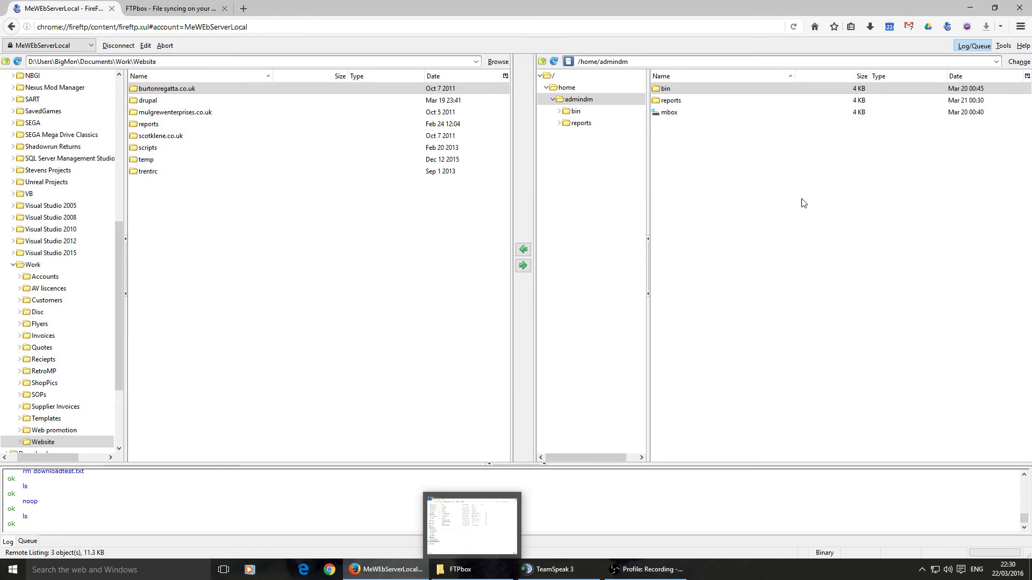
left_click(459, 569)
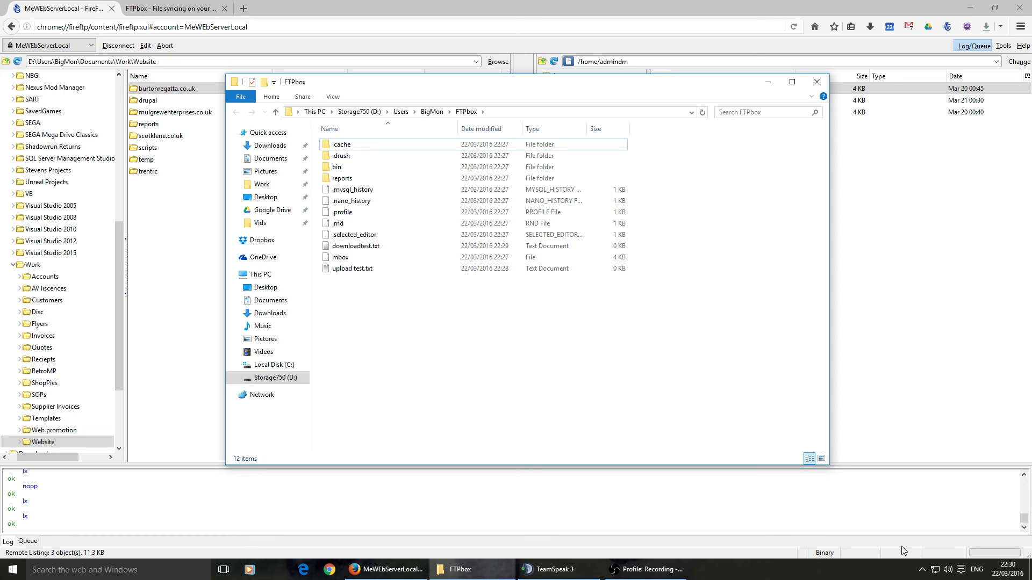
mouse_move(793, 460)
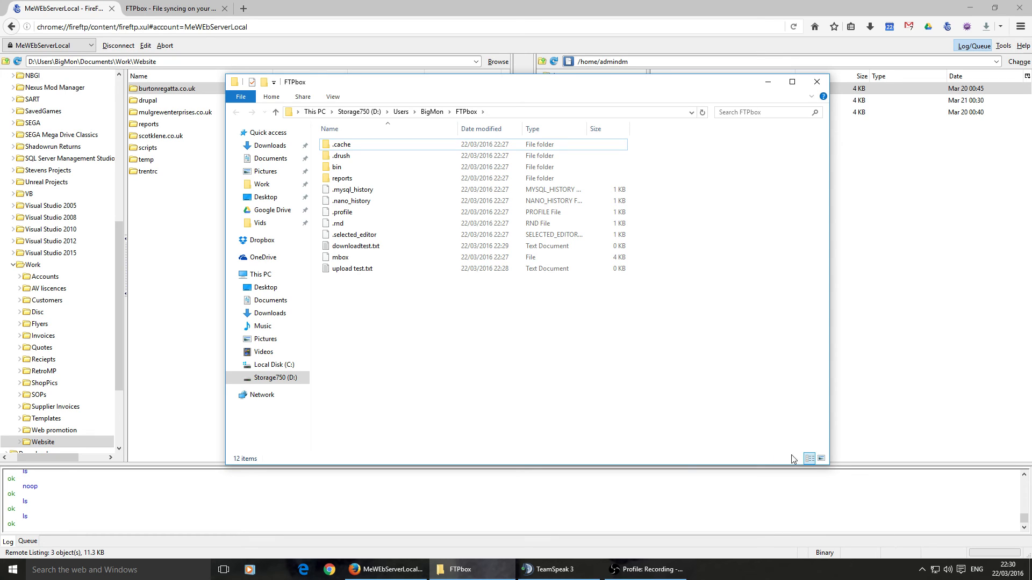
mouse_move(582, 97)
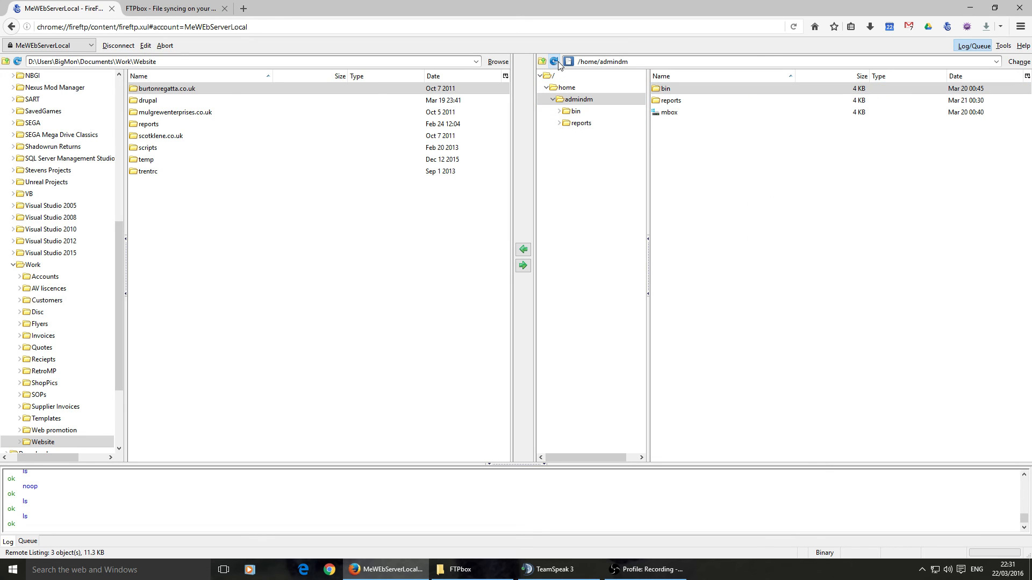
- Refresh the view and watch the local FTPbox folder for removal of the two test files
left_click(458, 569)
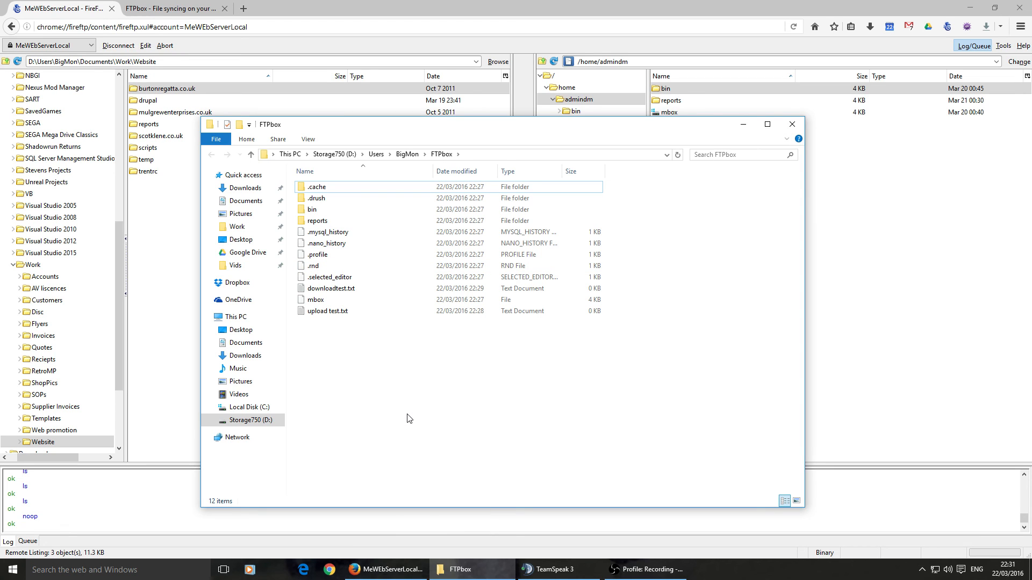
mouse_move(374, 386)
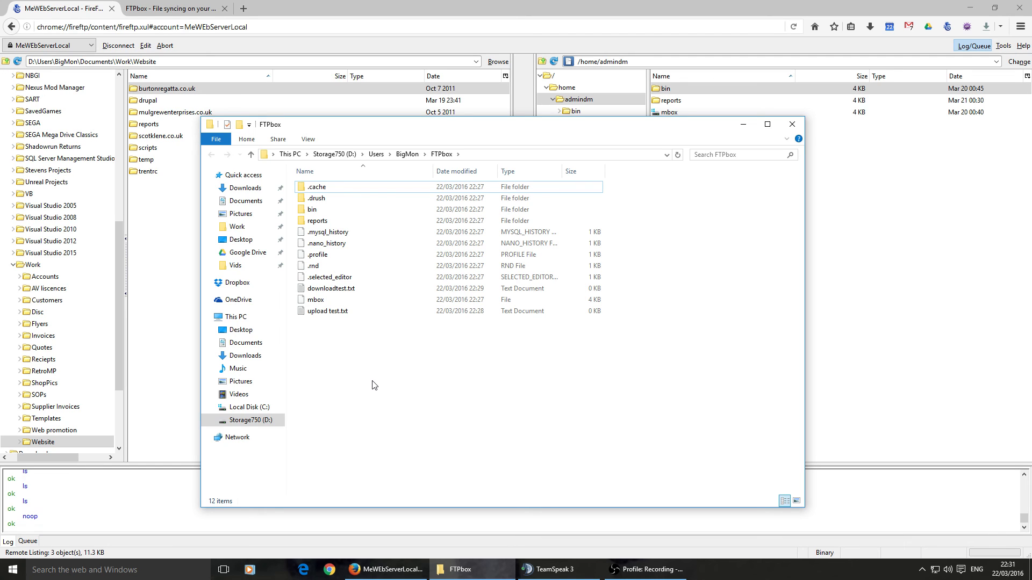
mouse_move(793, 396)
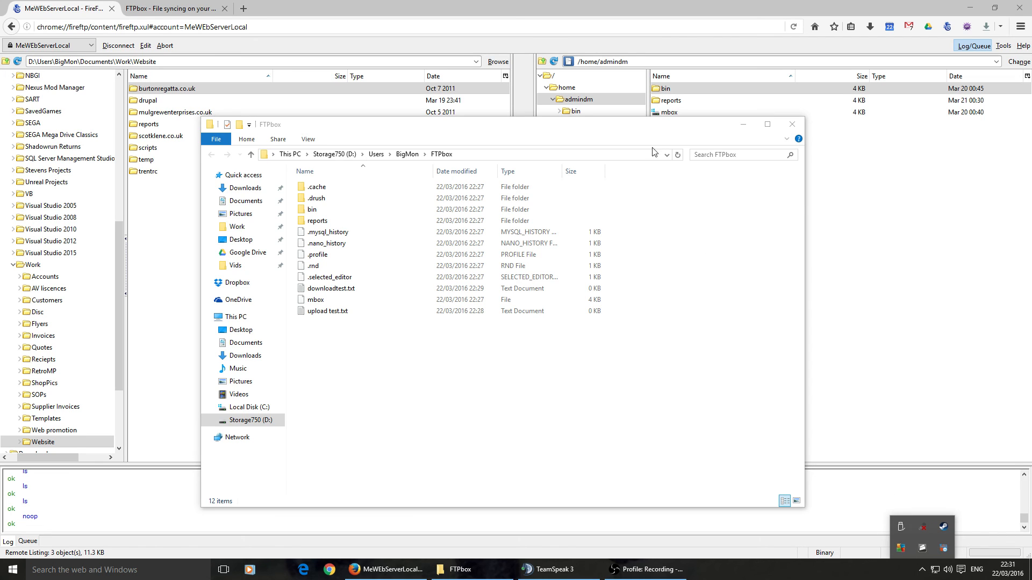
right_click(439, 490)
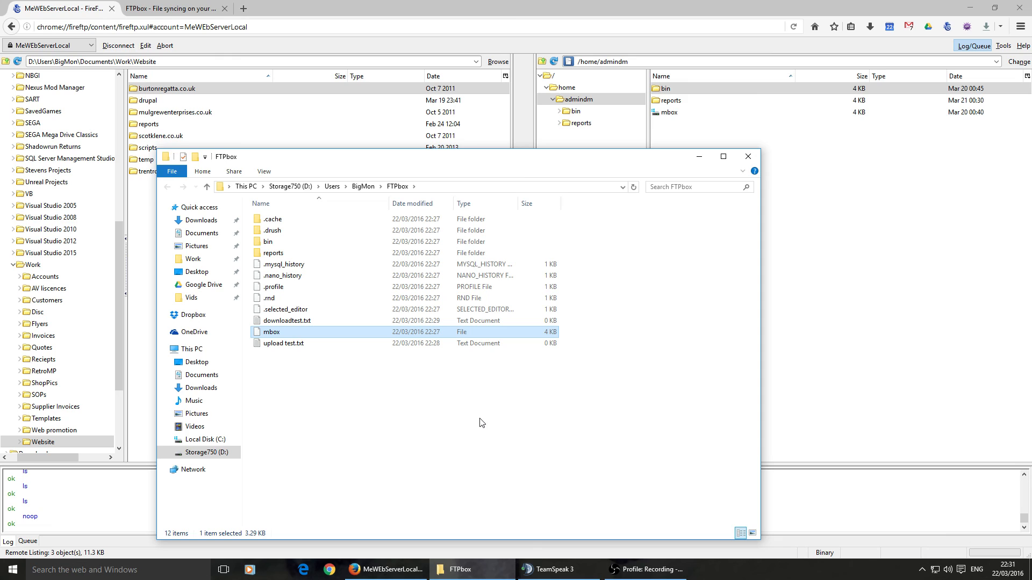
mouse_move(508, 373)
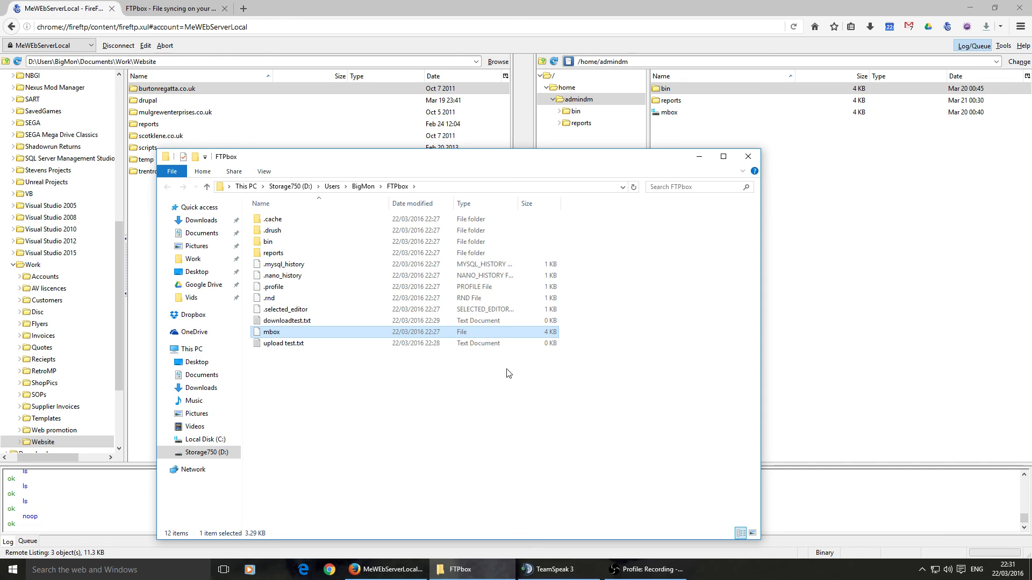
mouse_move(581, 200)
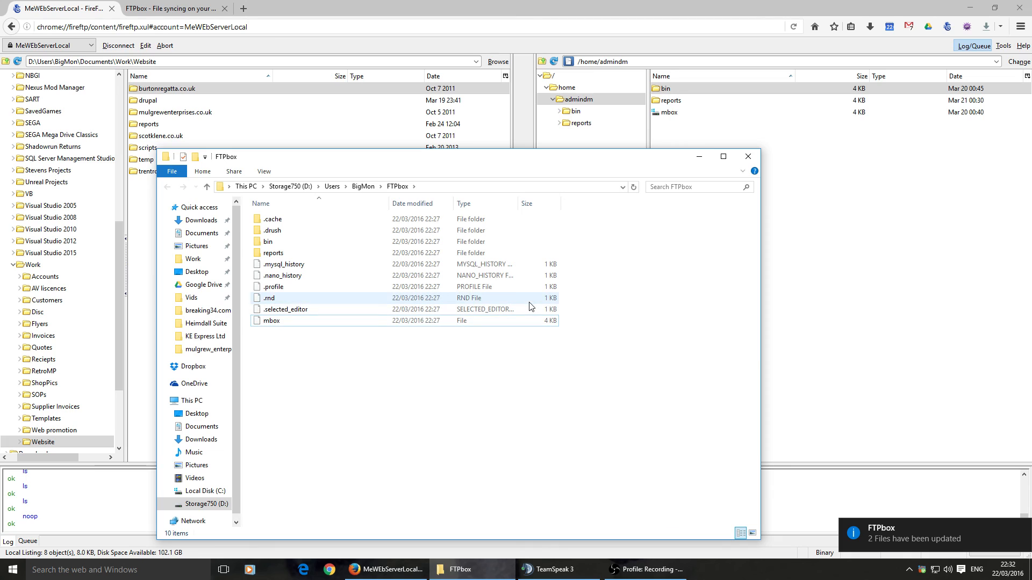
mouse_move(480, 273)
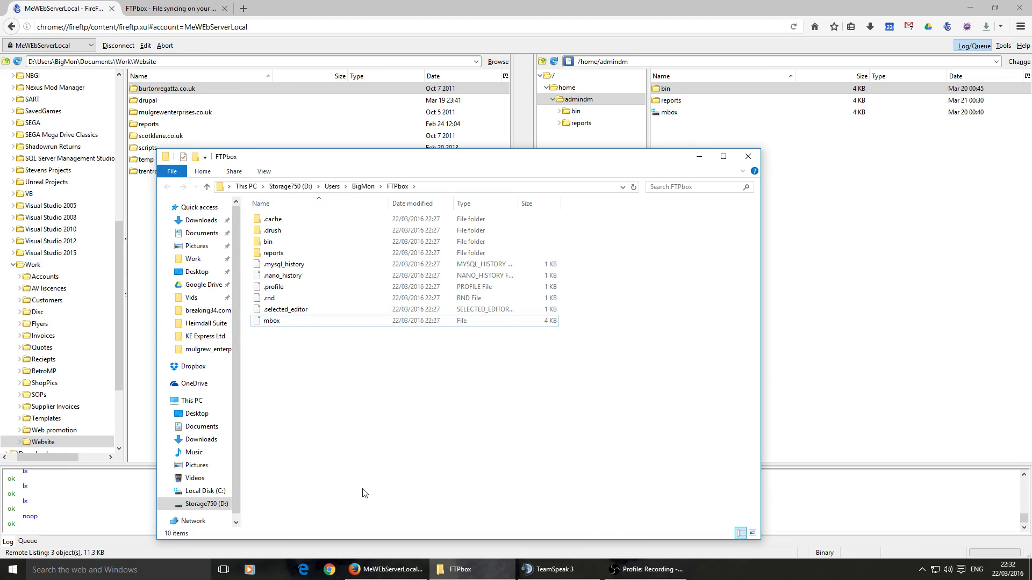
mouse_move(383, 506)
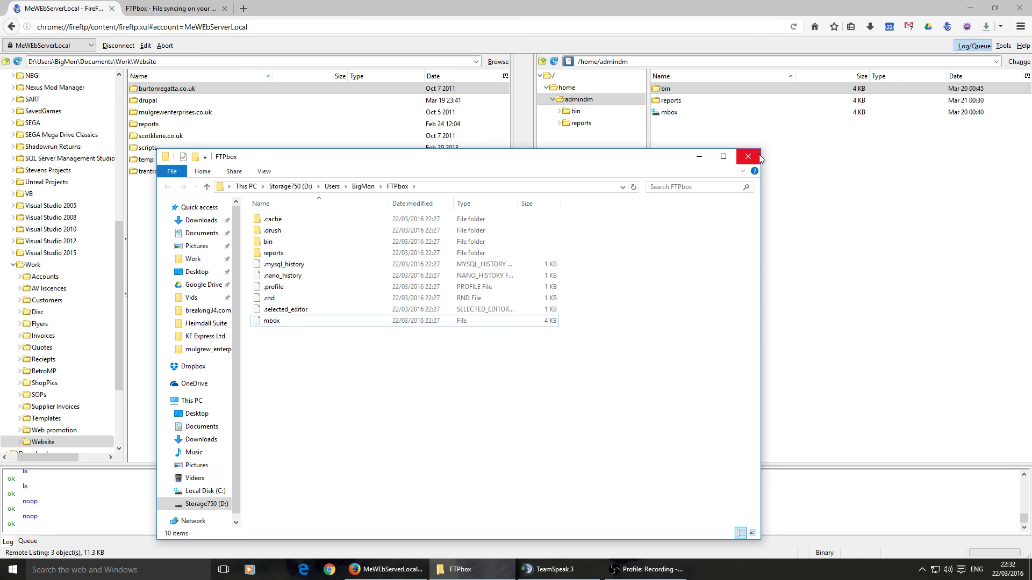
mouse_move(748, 156)
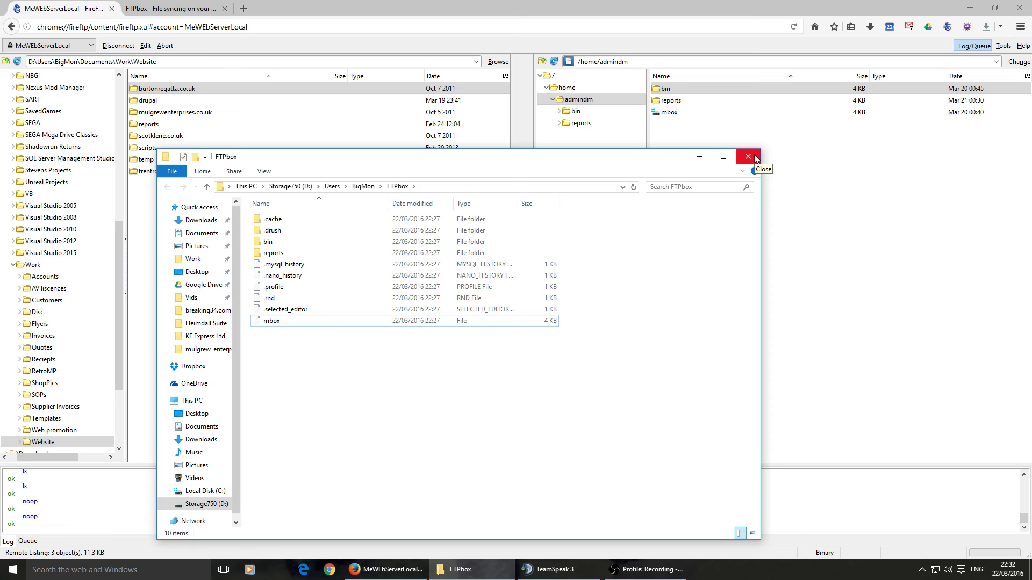
- Close the local FTPbox File Explorer window, leaving FireFTP showing
left_click(747, 157)
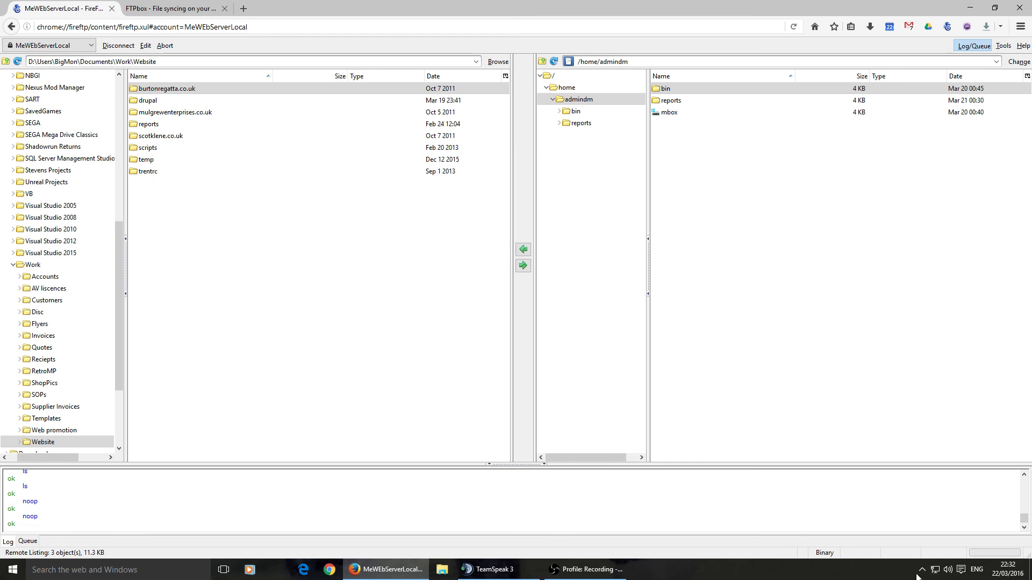